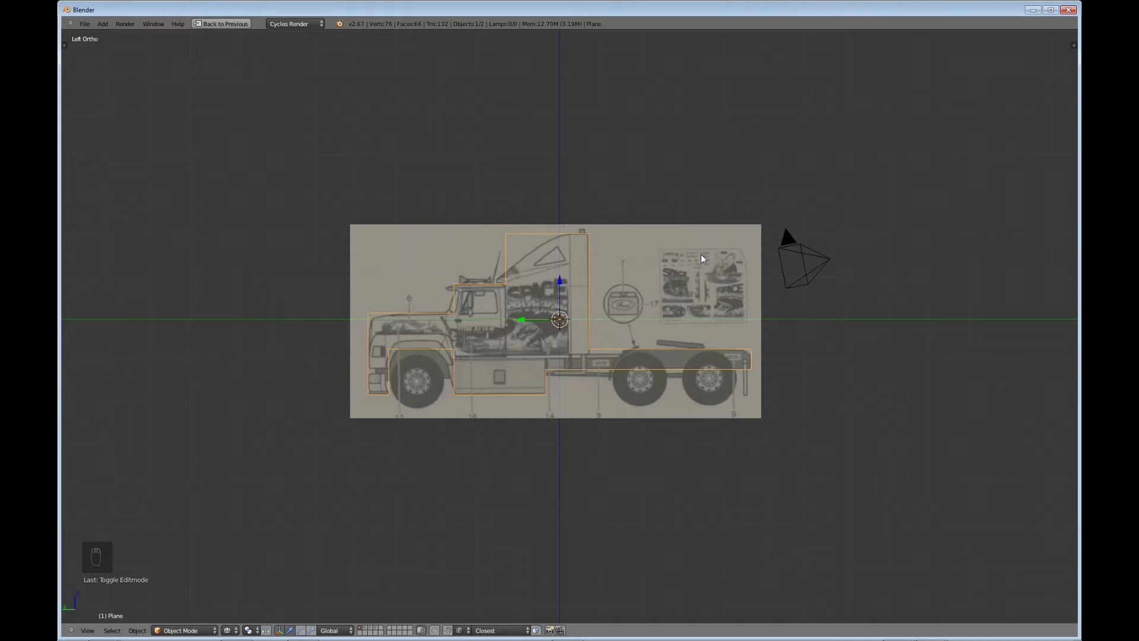
{"action": "mouse_move", "coordinate": [105, 48]}
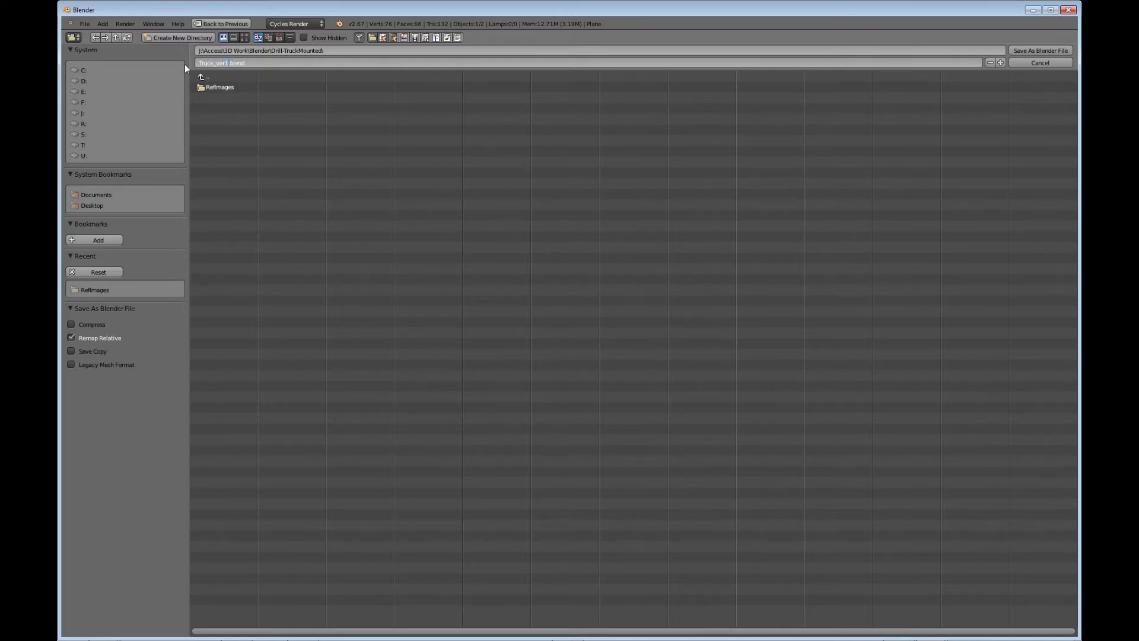
Save the truck scene as Truck_ver1.blend.
{"action": "left_click", "coordinate": [1039, 50]}
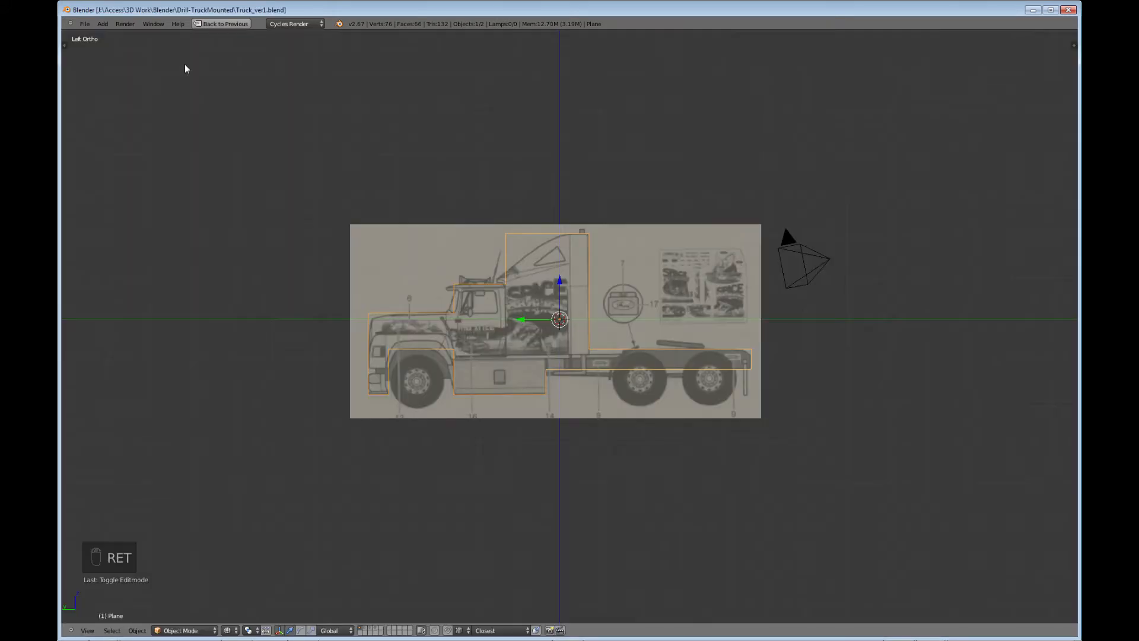
{"action": "mouse_move", "coordinate": [530, 328]}
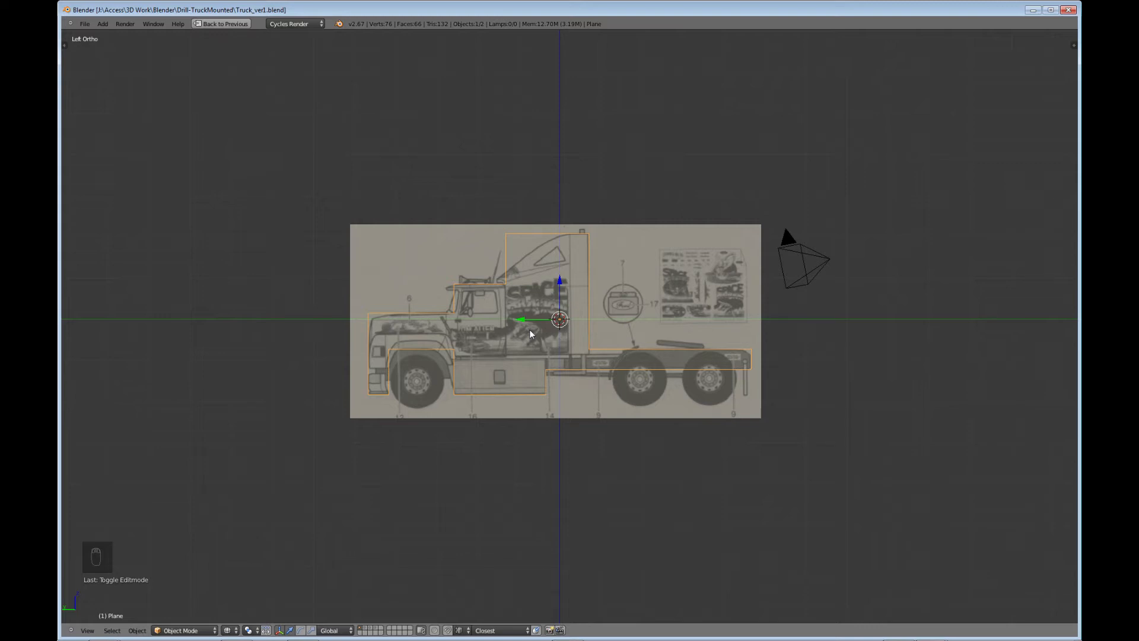
{"action": "mouse_move", "coordinate": [533, 347]}
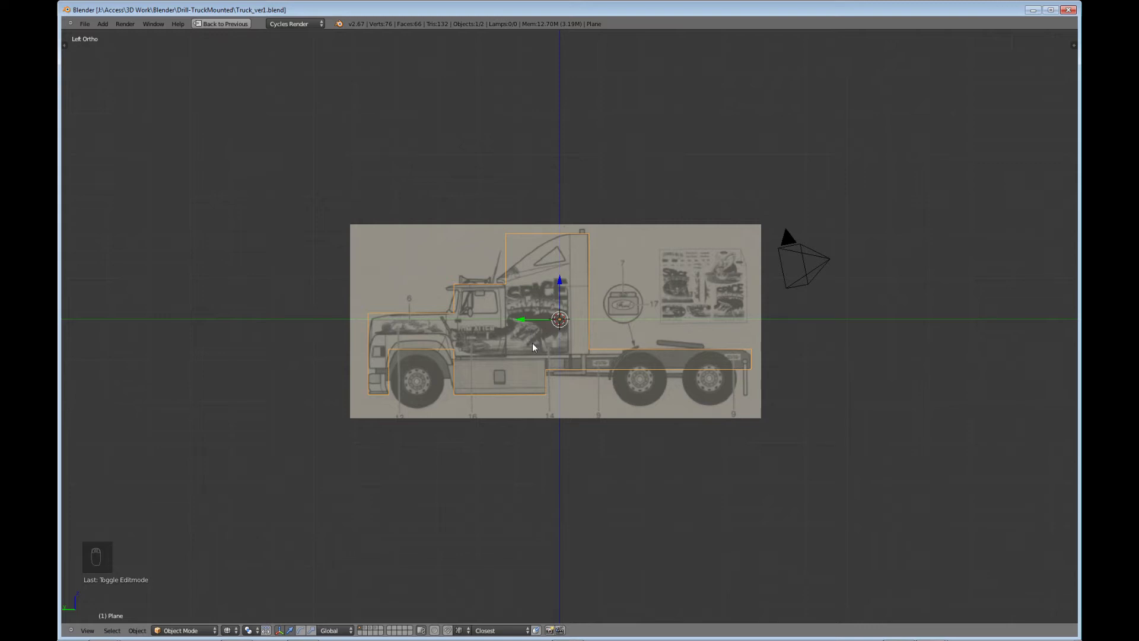
{"action": "mouse_move", "coordinate": [526, 377]}
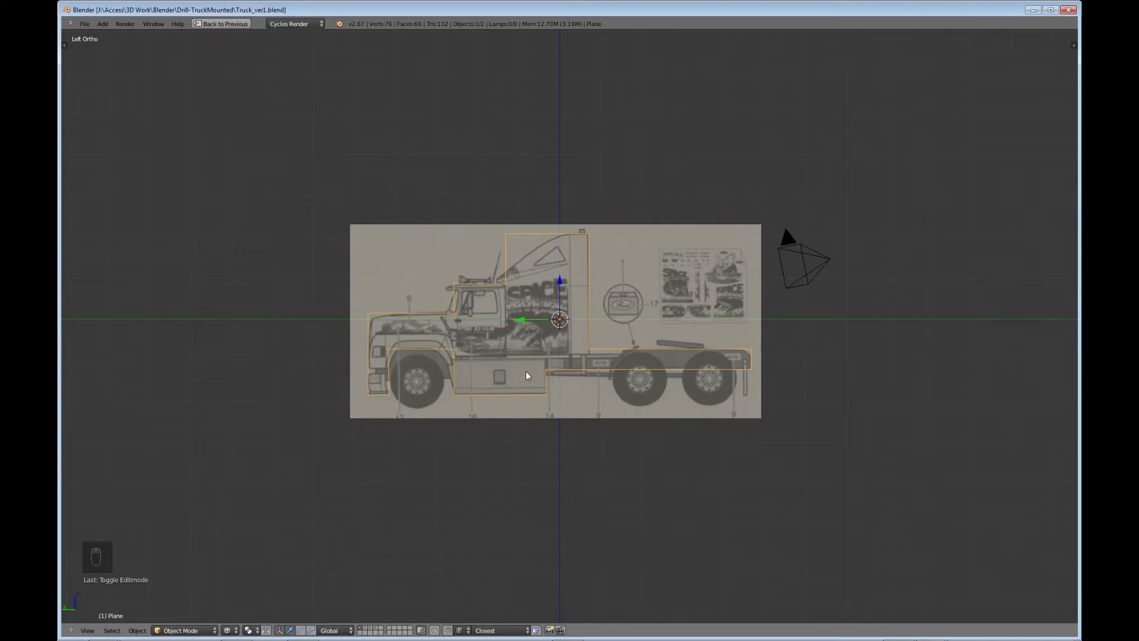
{"action": "mouse_move", "coordinate": [526, 384]}
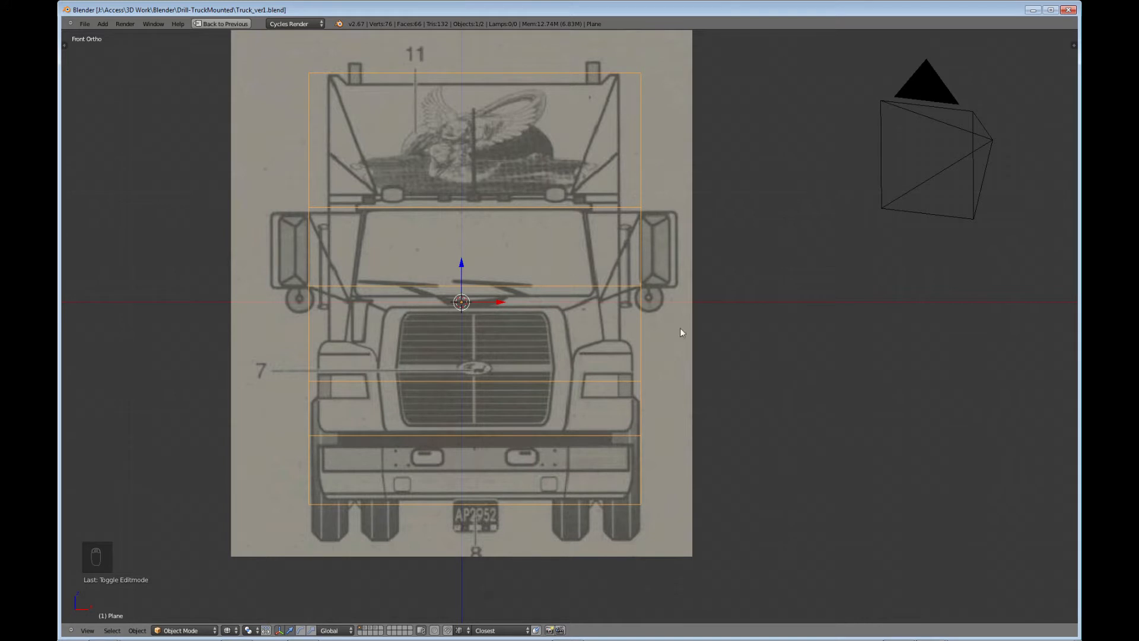
{"action": "mouse_move", "coordinate": [629, 329]}
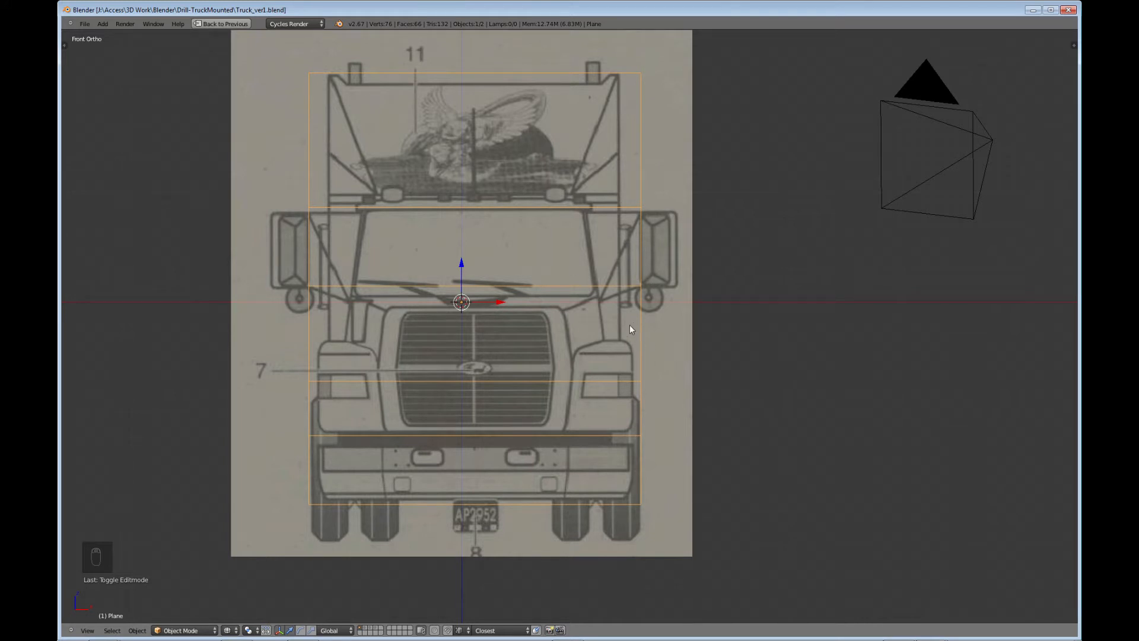
{"action": "mouse_move", "coordinate": [589, 344]}
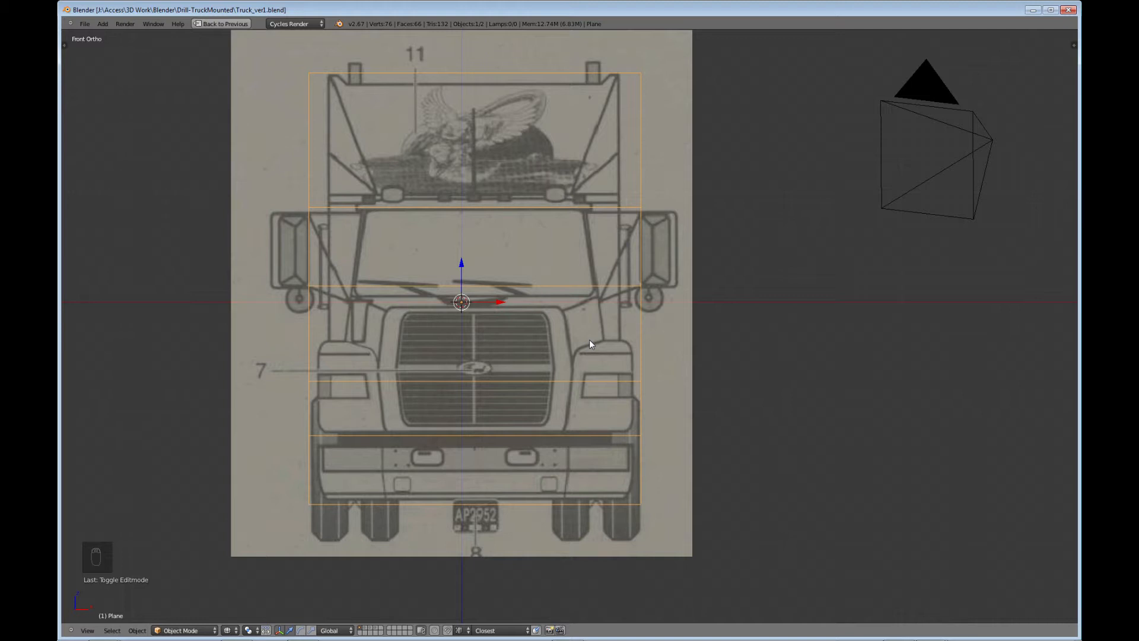
{"action": "mouse_move", "coordinate": [394, 279]}
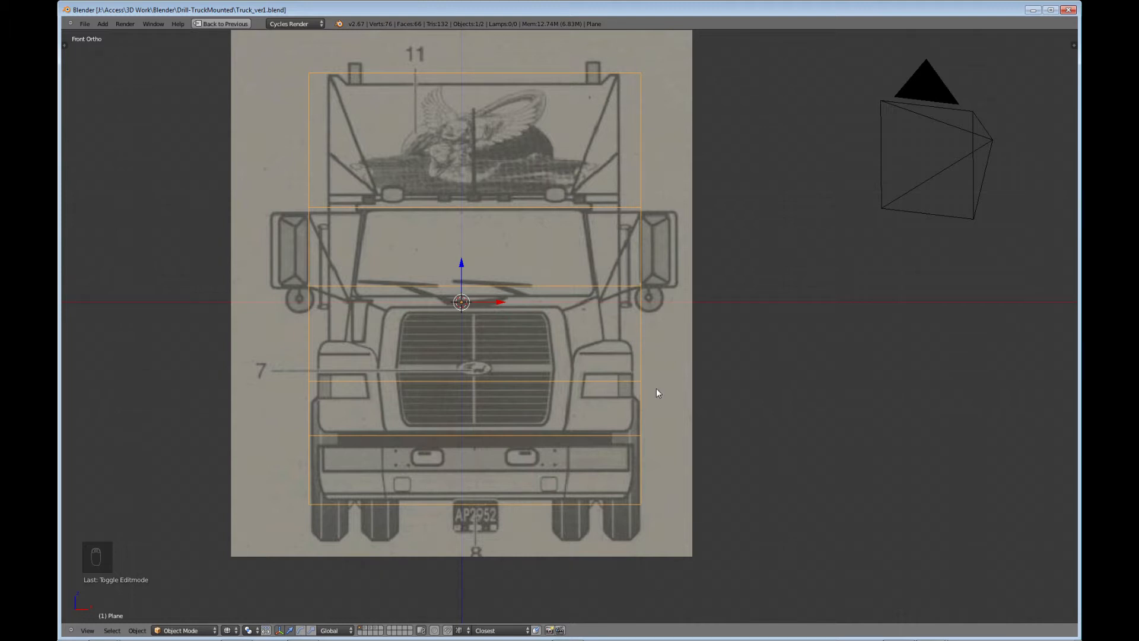
{"action": "mouse_move", "coordinate": [603, 344]}
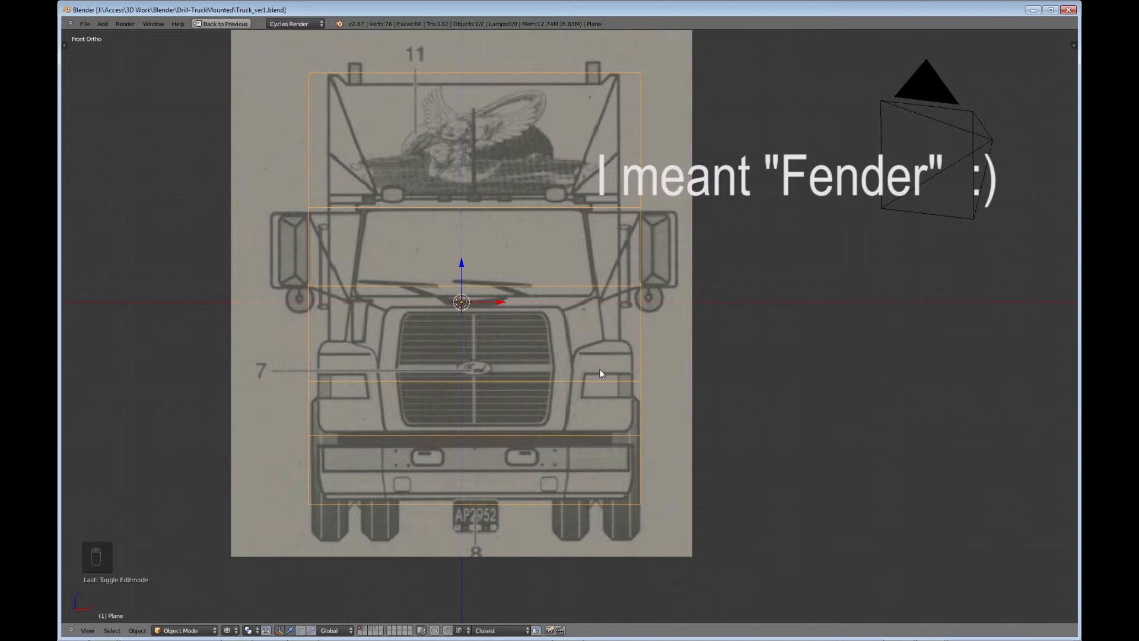
{"action": "key", "text": "ctrl+Up"}
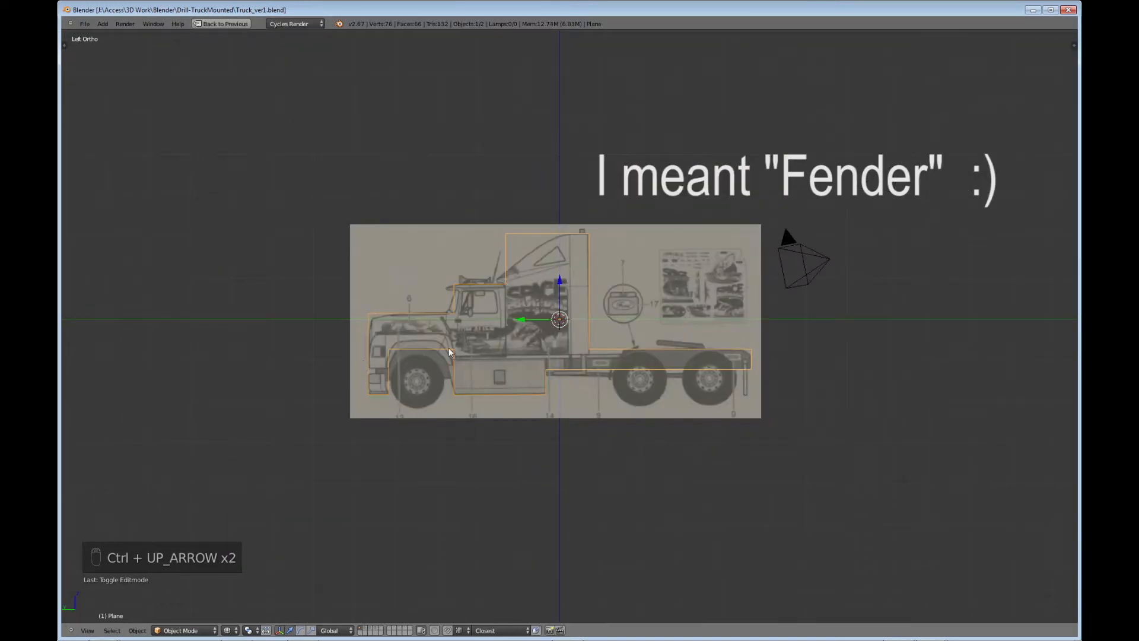
{"action": "key", "text": "Tab"}
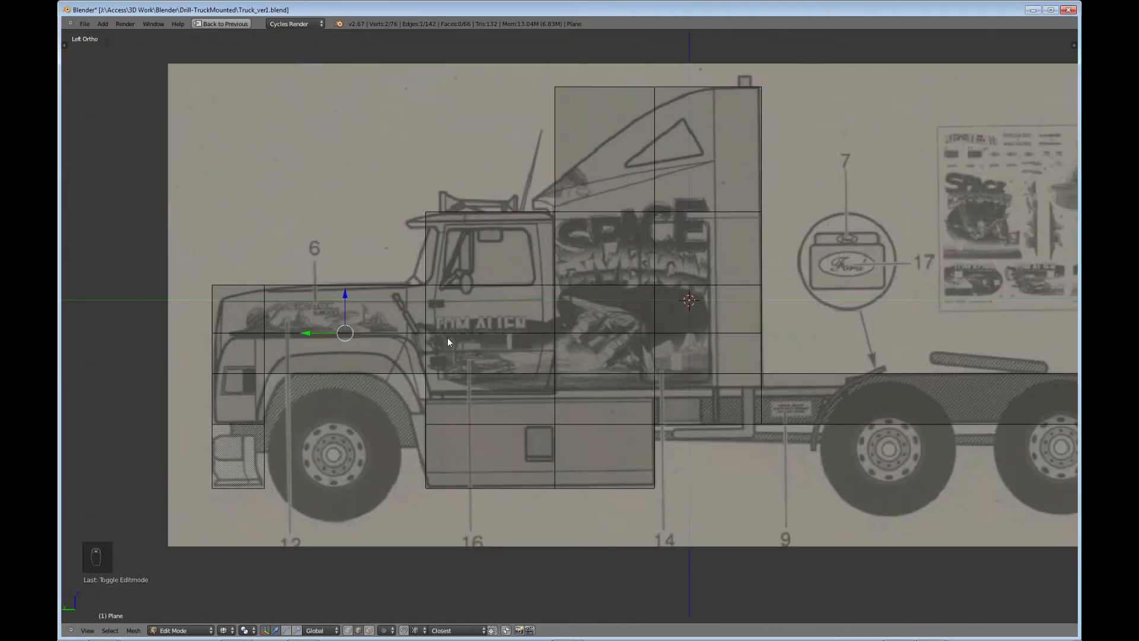
{"action": "key", "text": "Tab"}
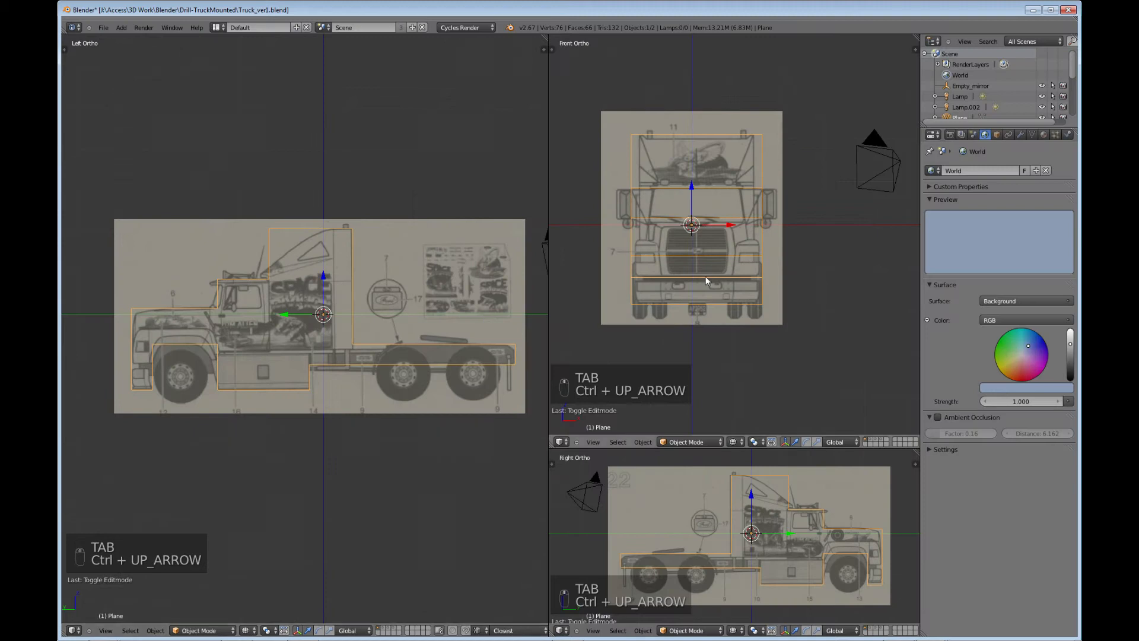
{"action": "mouse_move", "coordinate": [349, 321]}
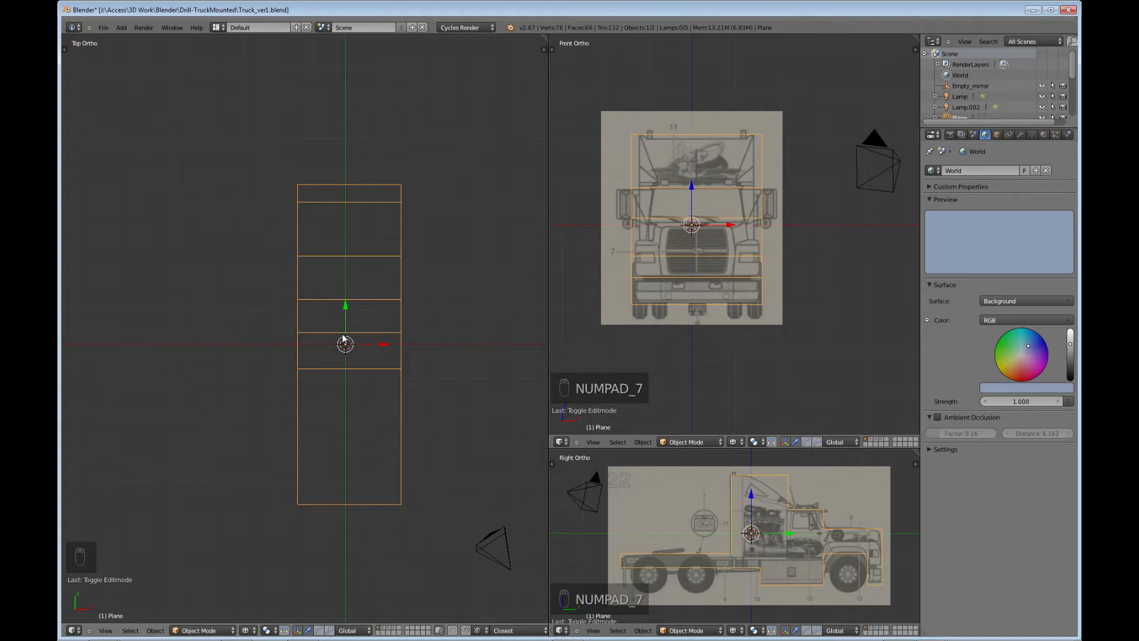
Add a lengthwise centre edge loop to the cab block in Edit Mode, then clear the selection.
{"action": "key", "text": "Tab"}
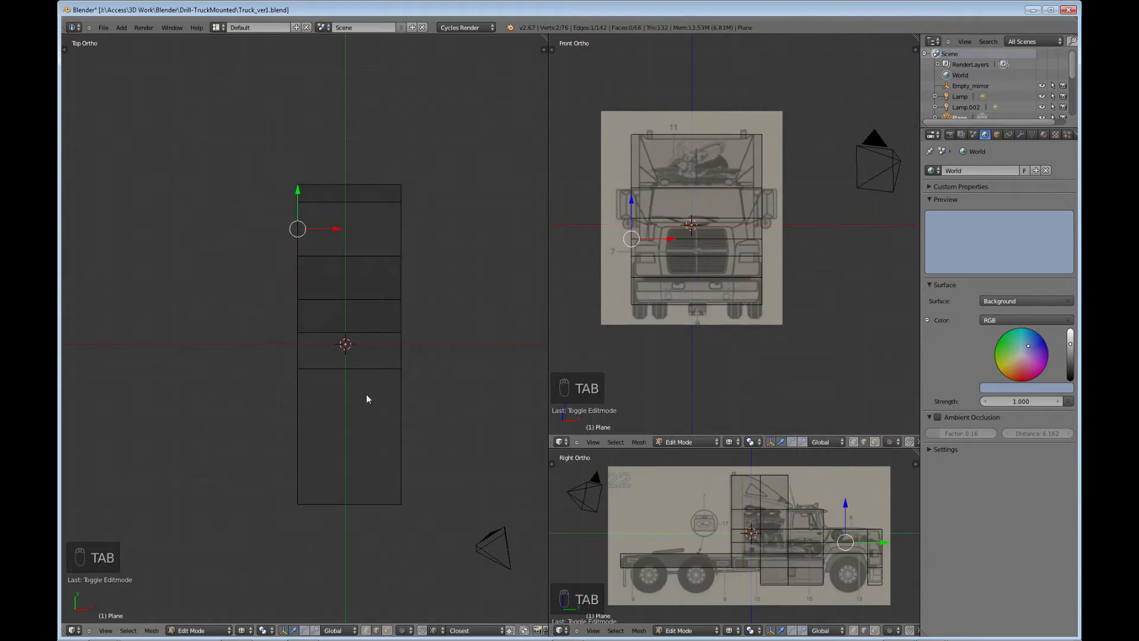
{"action": "key", "text": "ctrl+r"}
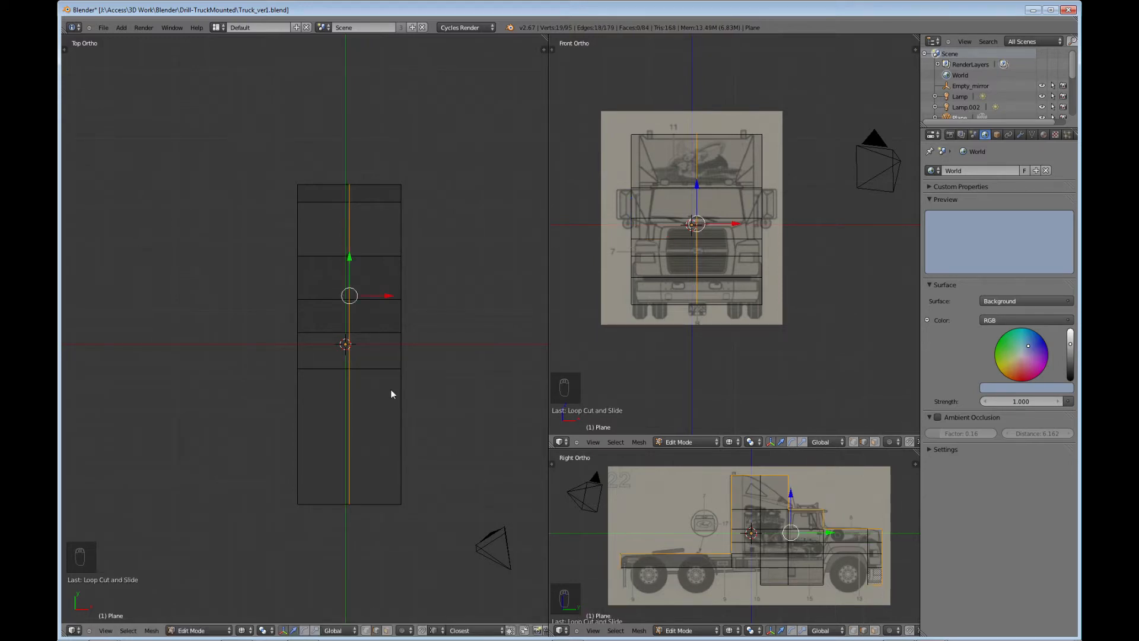
{"action": "mouse_move", "coordinate": [385, 442]}
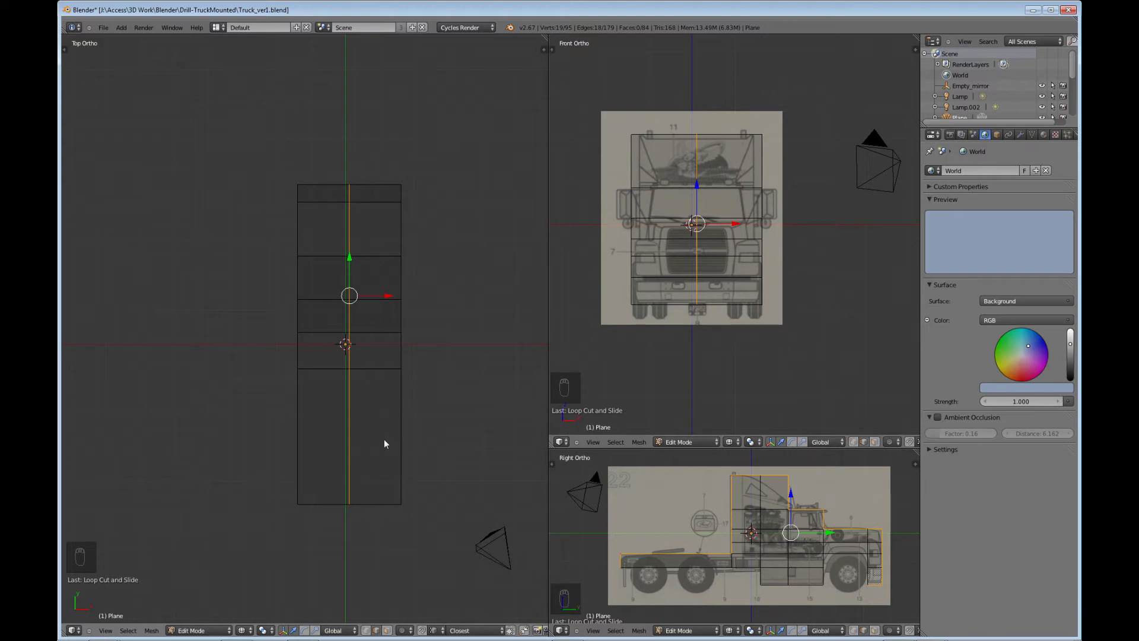
{"action": "mouse_move", "coordinate": [389, 441]}
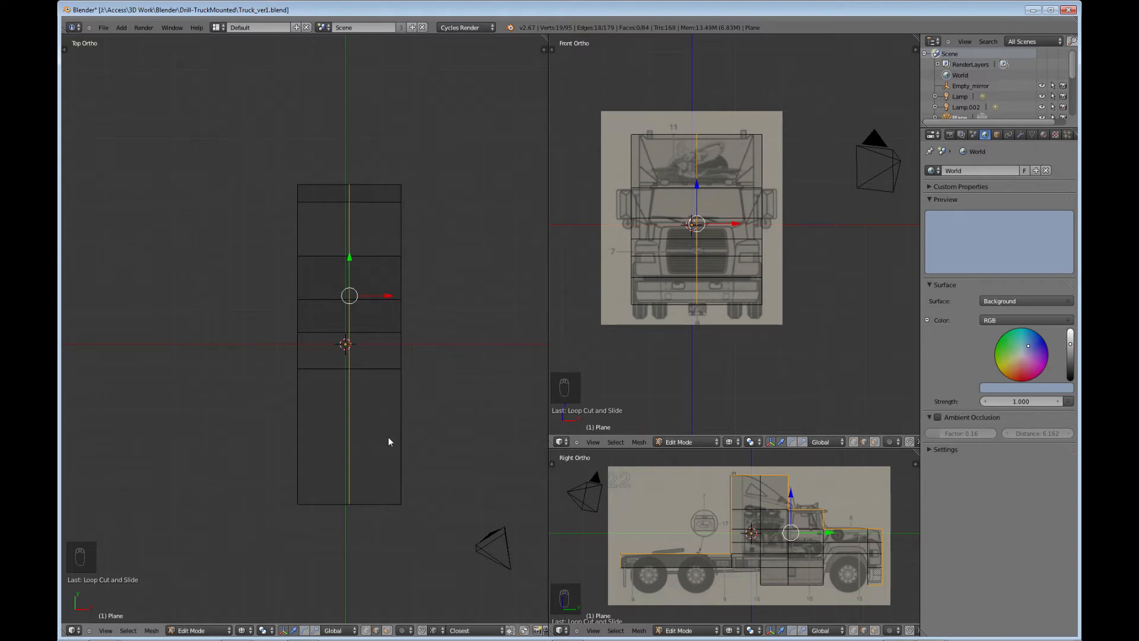
{"action": "mouse_move", "coordinate": [389, 413]}
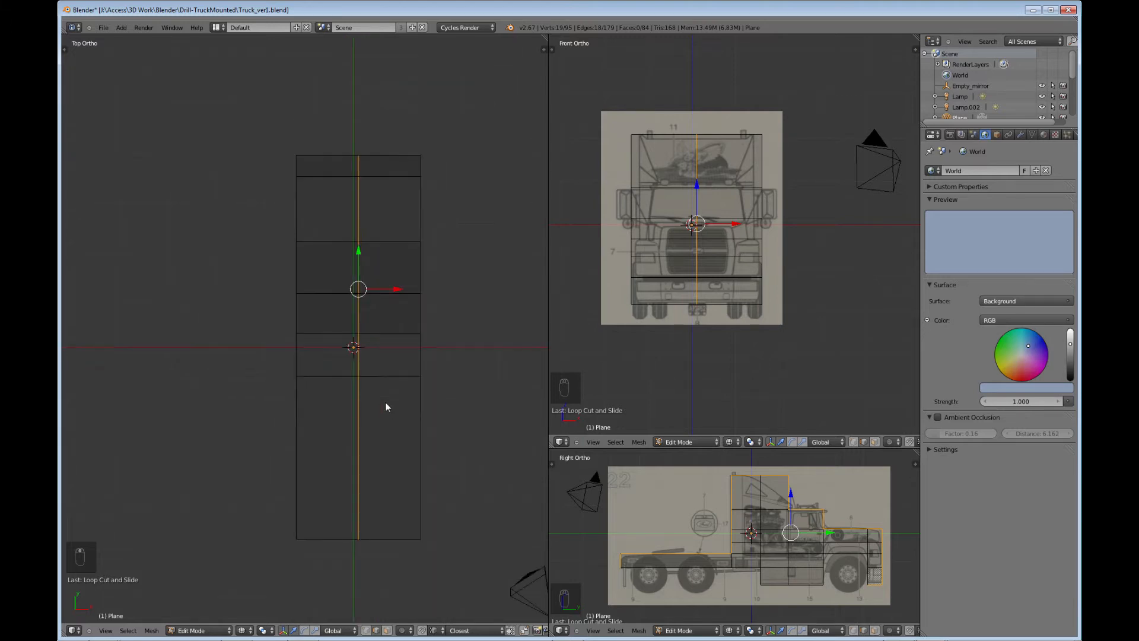
{"action": "mouse_move", "coordinate": [417, 397]}
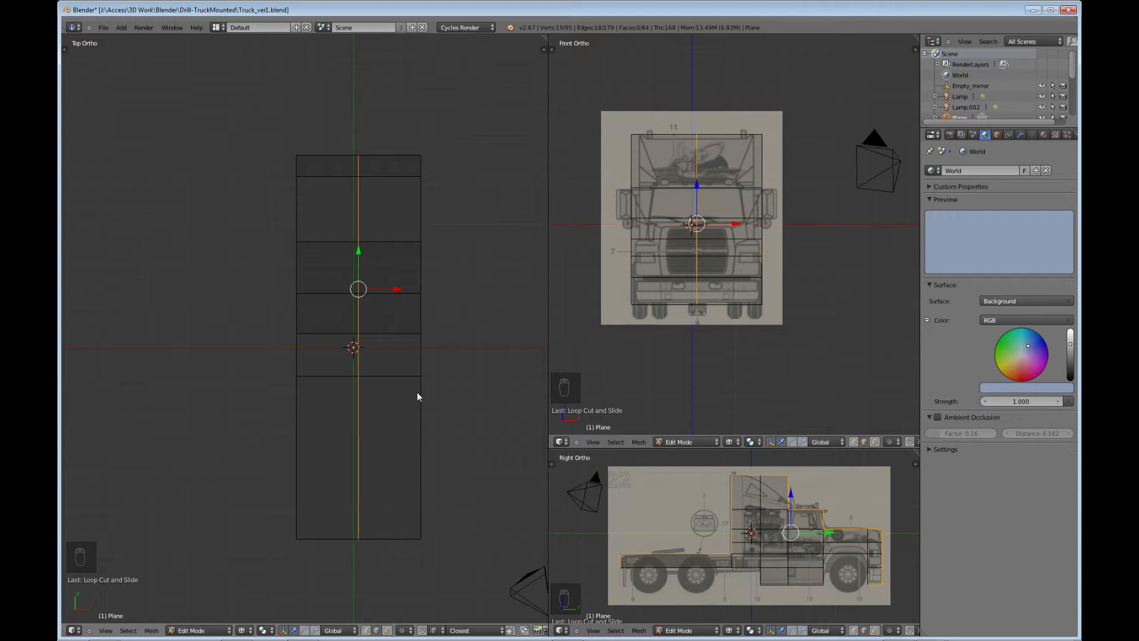
{"action": "mouse_move", "coordinate": [426, 375]}
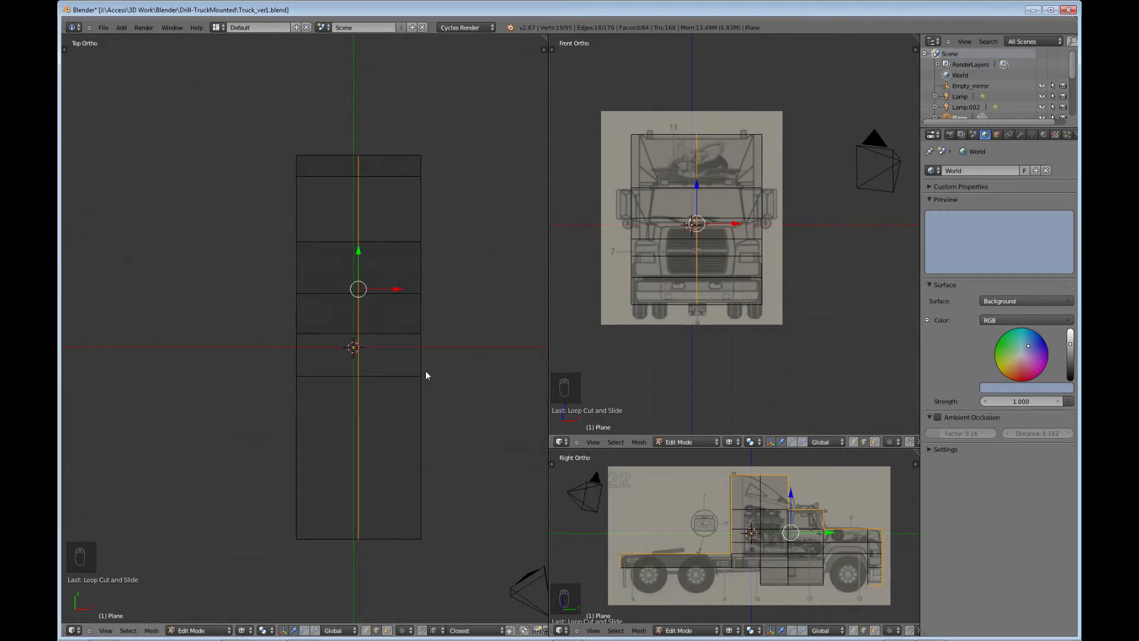
{"action": "mouse_move", "coordinate": [402, 379]}
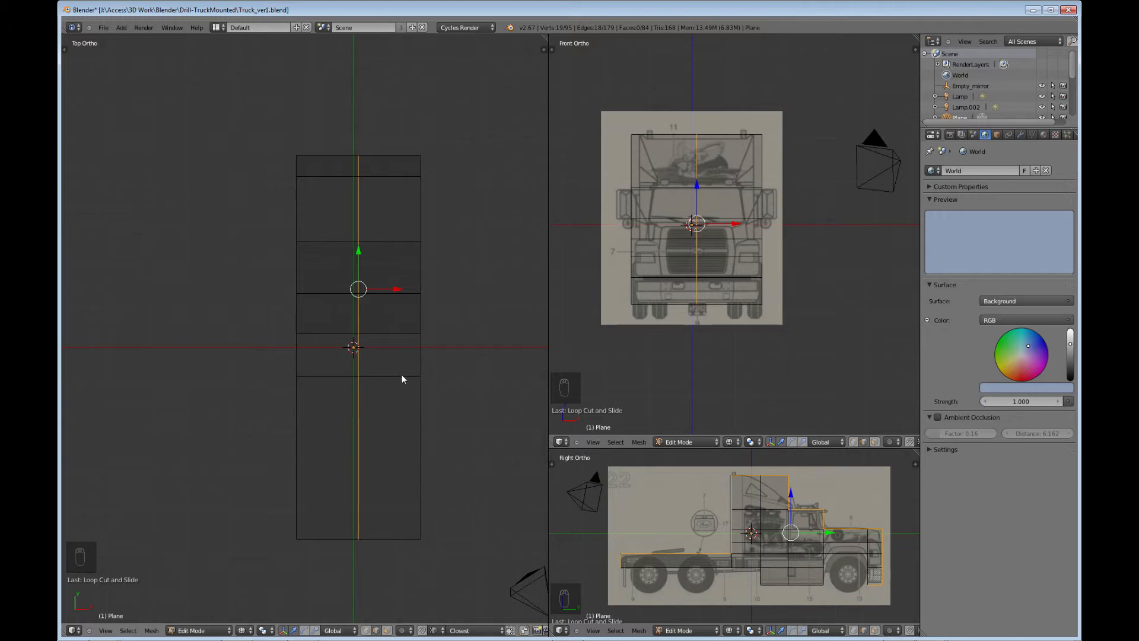
{"action": "mouse_move", "coordinate": [397, 371]}
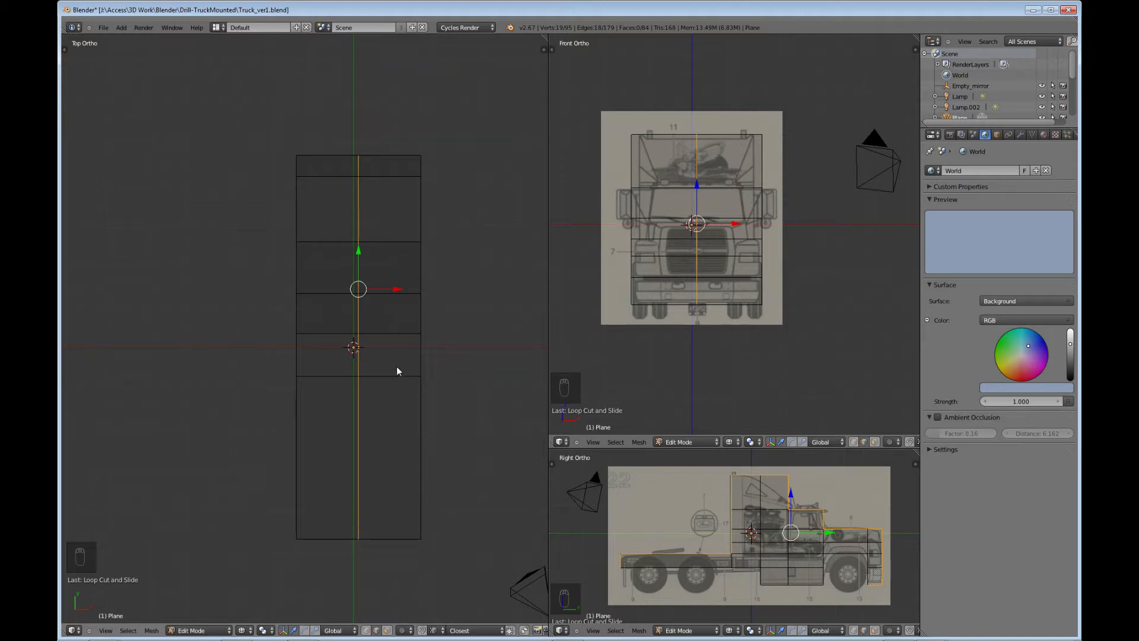
{"action": "key", "text": "Tab"}
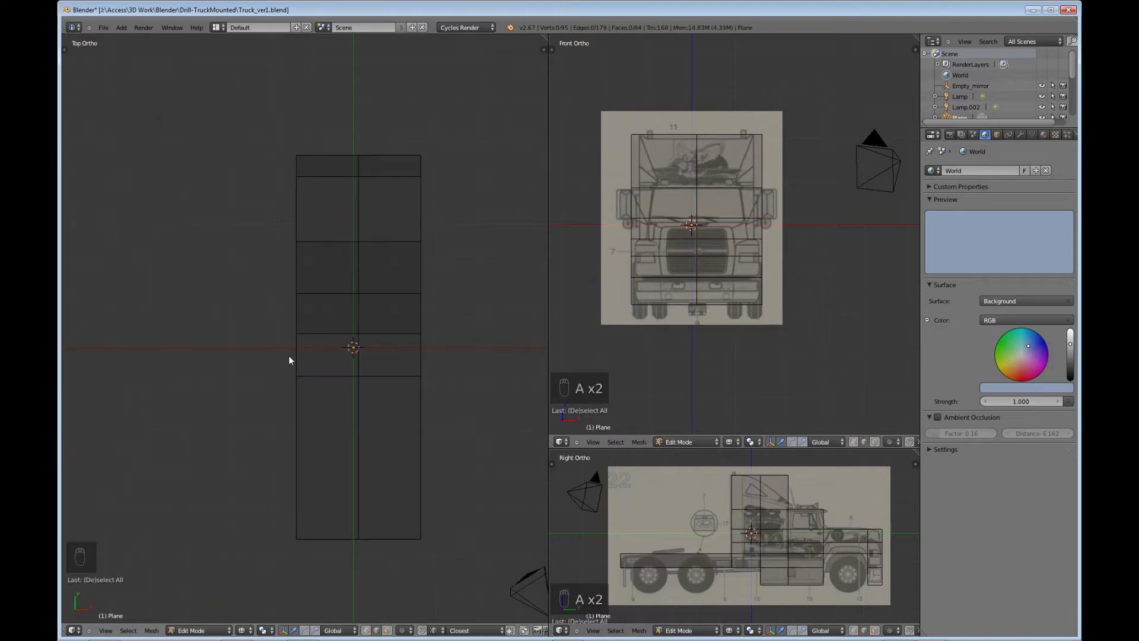
Move the whole cab block along X so its centre loop sits on the model's axis.
{"action": "key", "text": "a"}
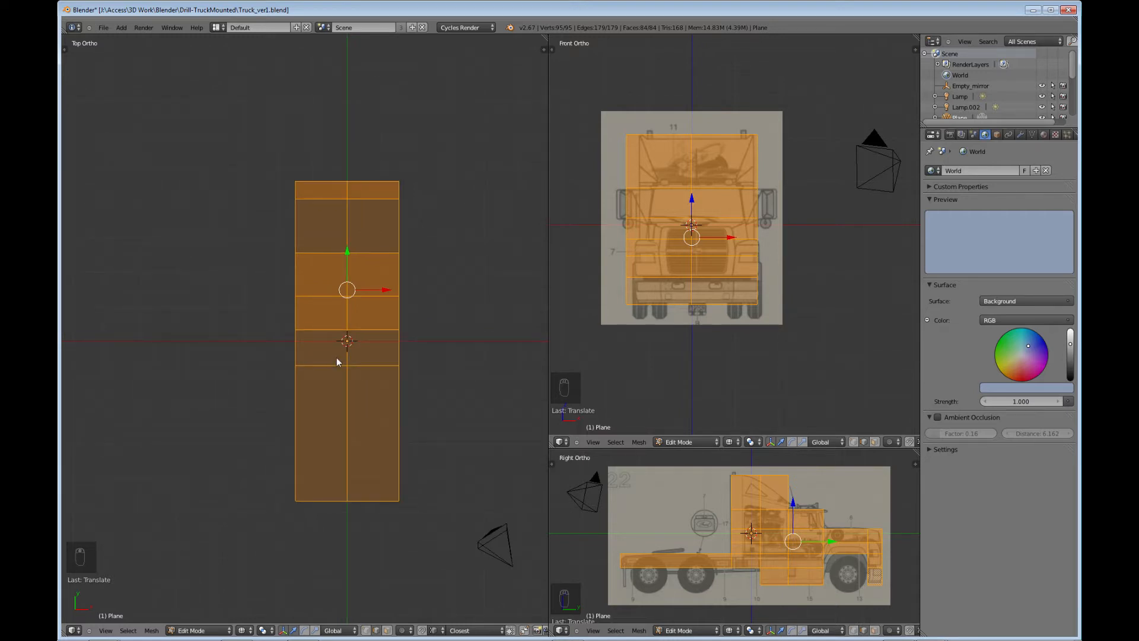
{"action": "key", "text": "a"}
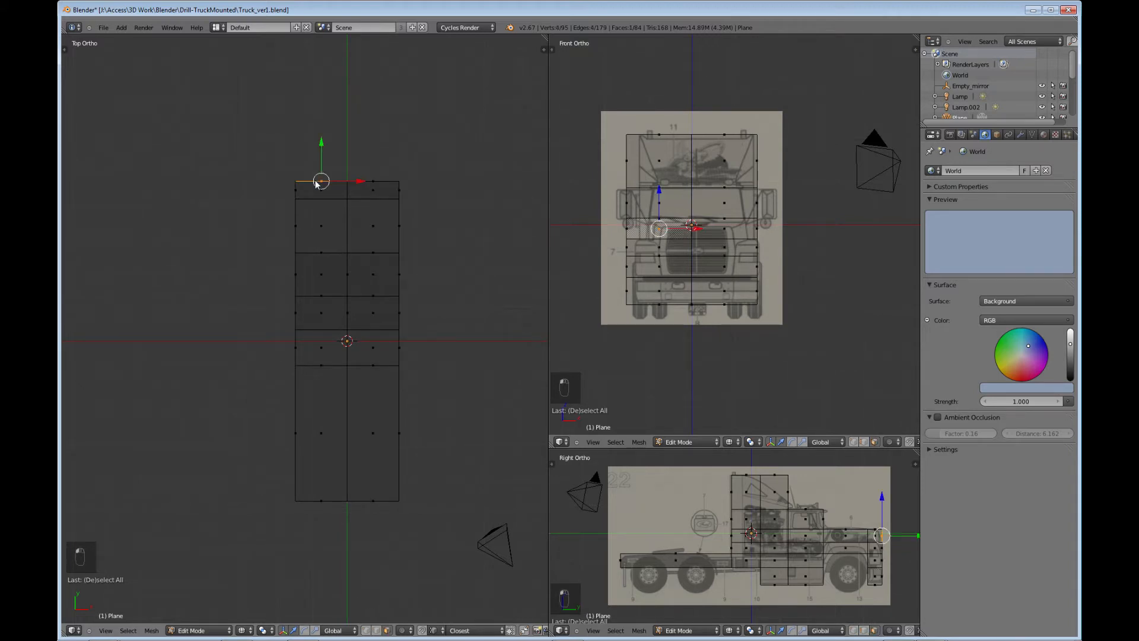
Delete the left-half faces and a small side face section, leaving the right half.
{"action": "key", "text": "b"}
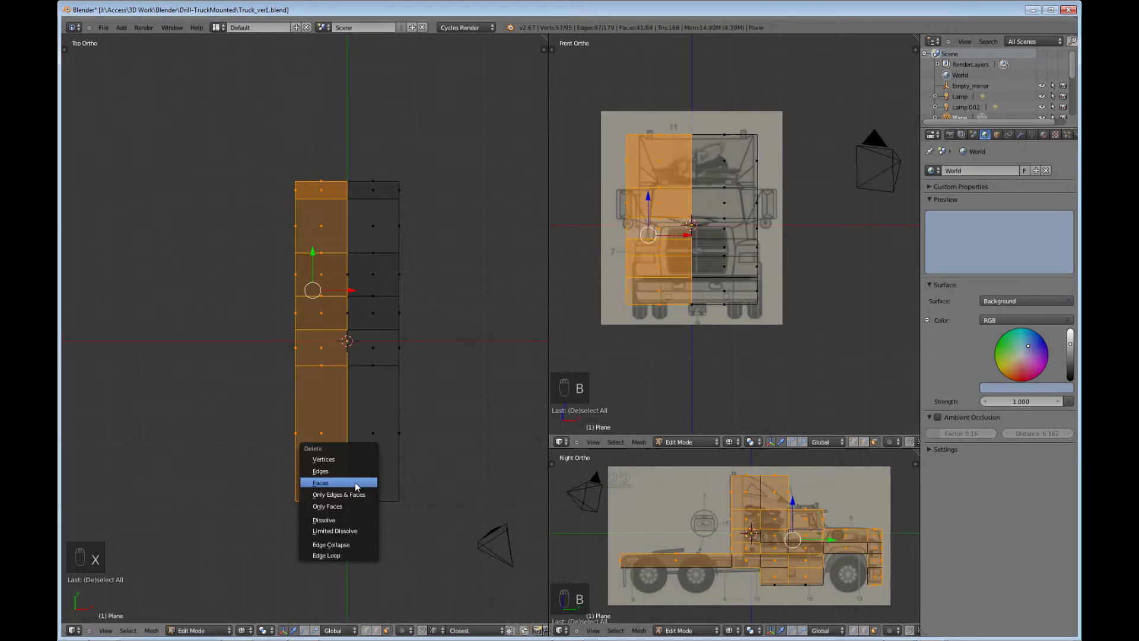
{"action": "left_click", "coordinate": [320, 483]}
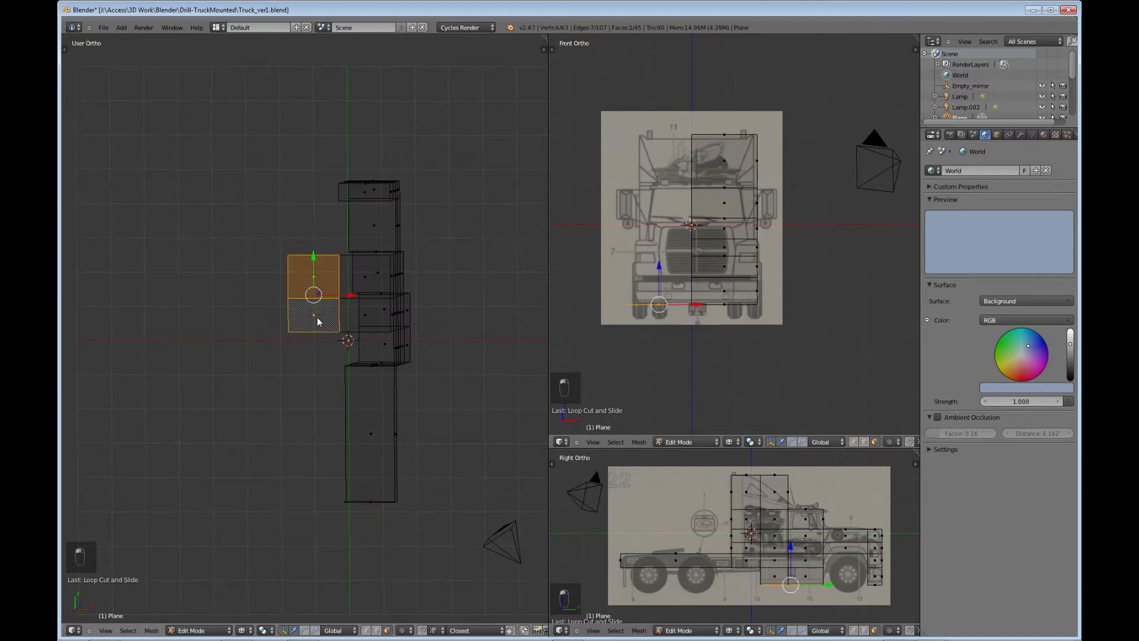
{"action": "key", "text": "x"}
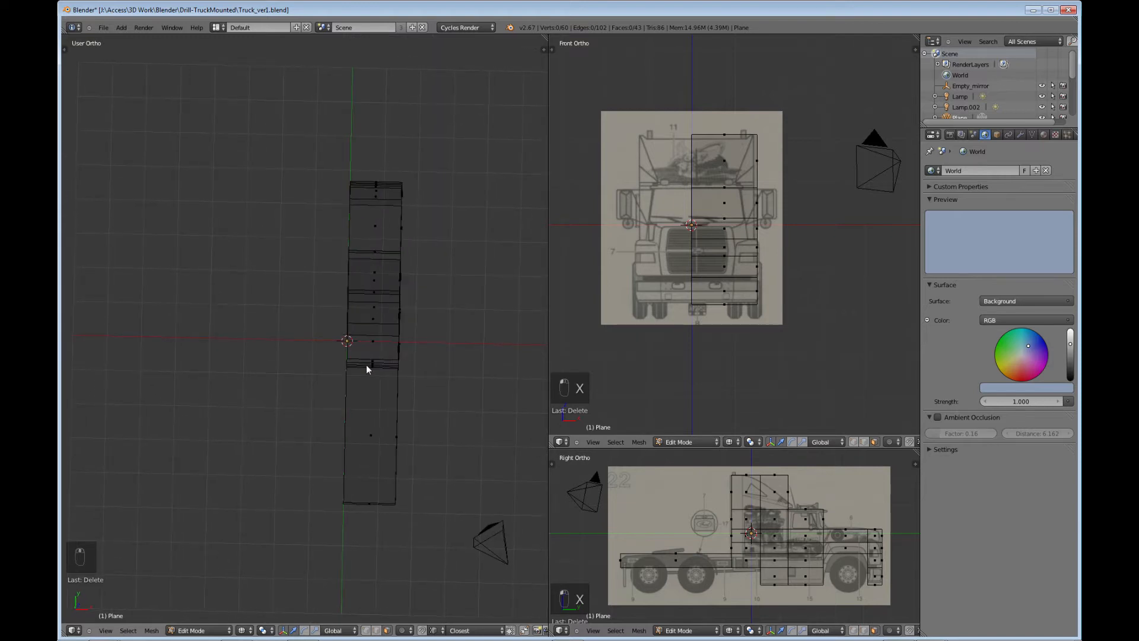
Add a Mirror modifier on X to the halved cab in Object Mode.
{"action": "key", "text": "Tab"}
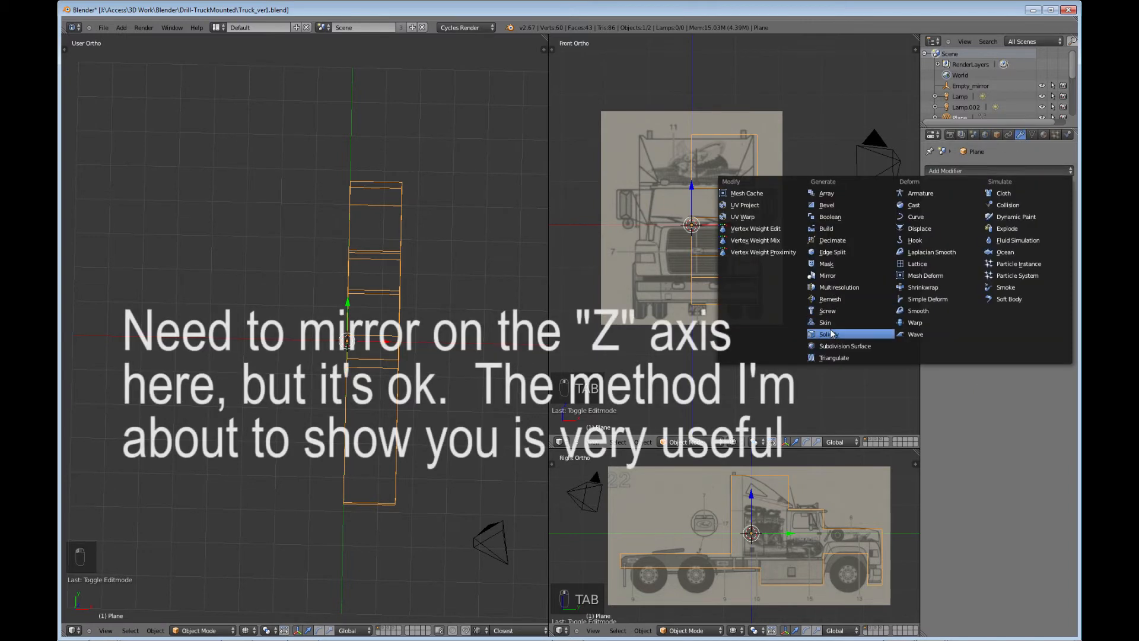
{"action": "left_click", "coordinate": [827, 275]}
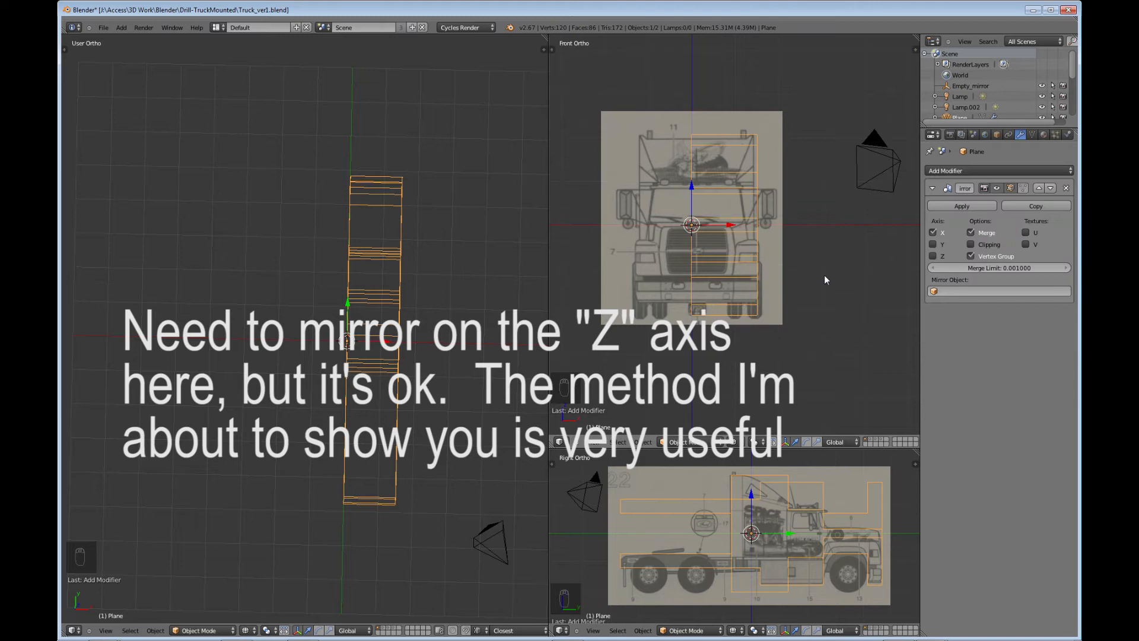
{"action": "mouse_move", "coordinate": [936, 244]}
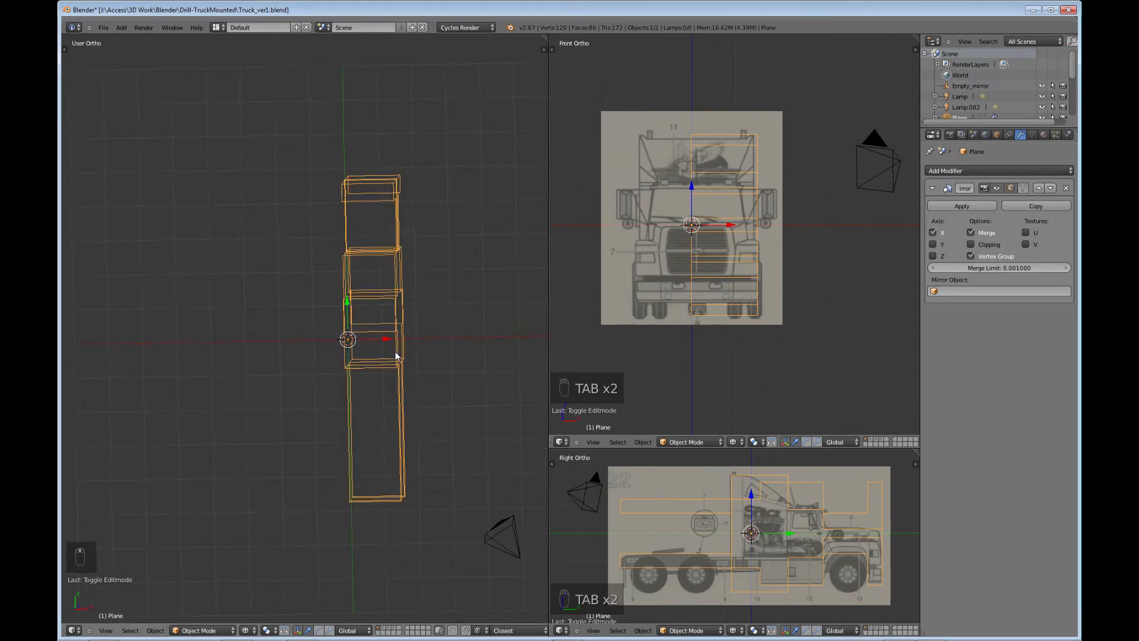
Add a plain-axes empty object at the cab's centre.
{"action": "key", "text": "Tab"}
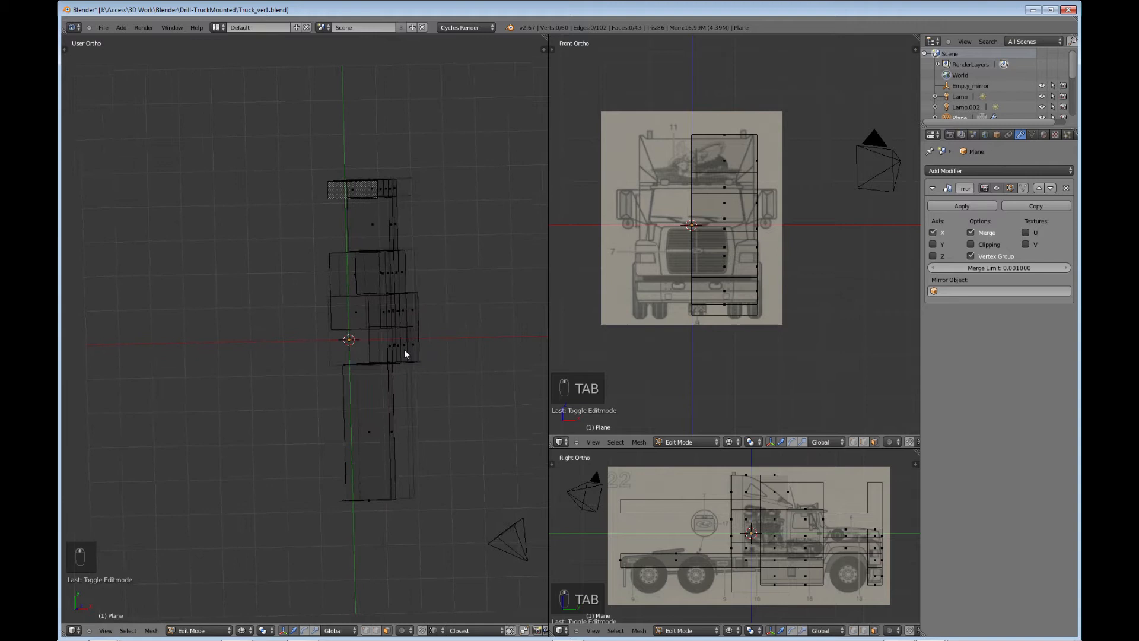
{"action": "key", "text": "Tab"}
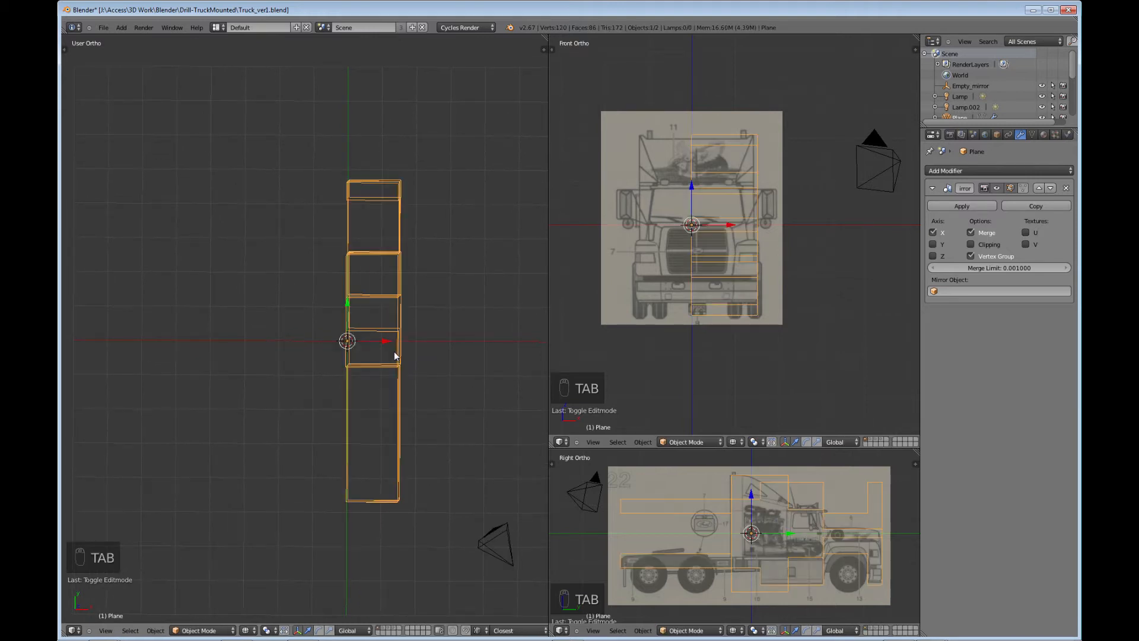
{"action": "key", "text": "shift+a"}
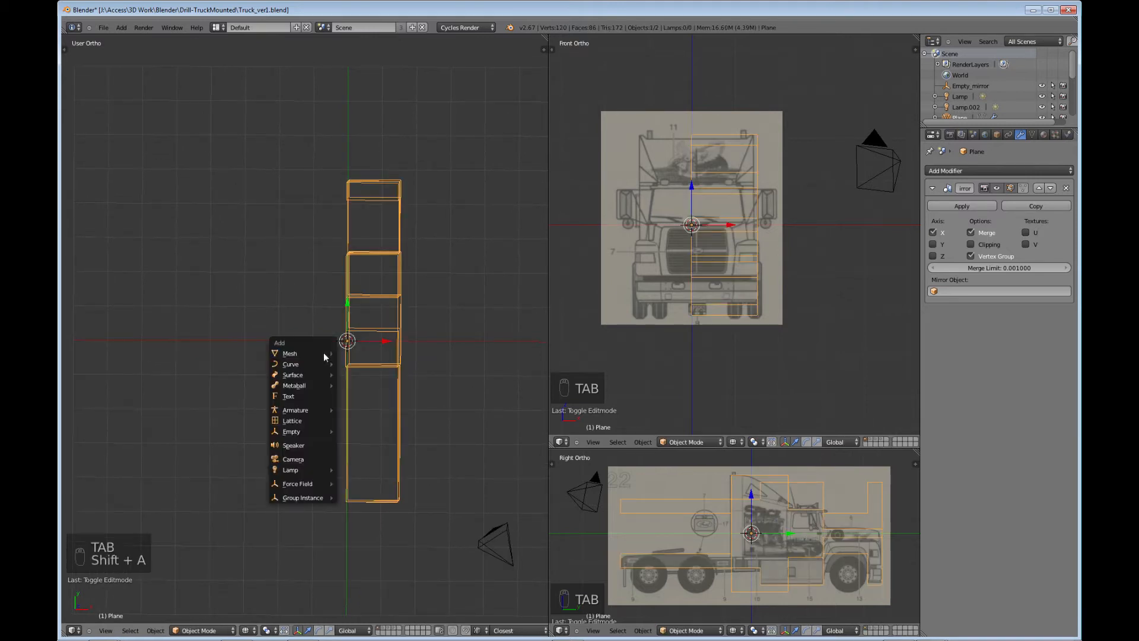
{"action": "mouse_move", "coordinate": [296, 409]}
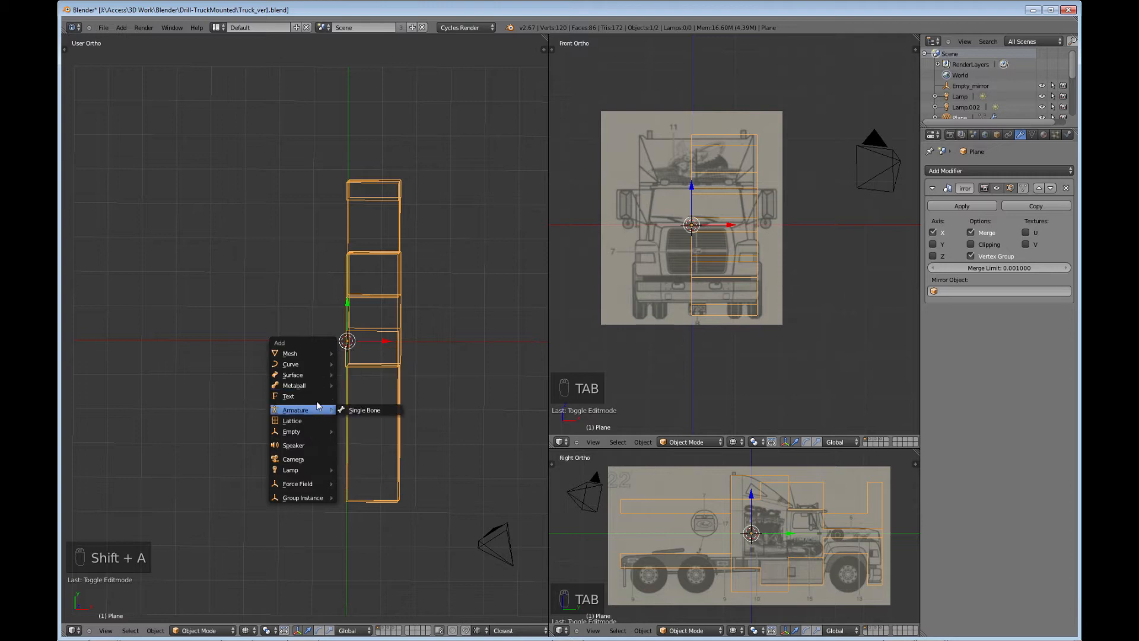
{"action": "mouse_move", "coordinate": [291, 431]}
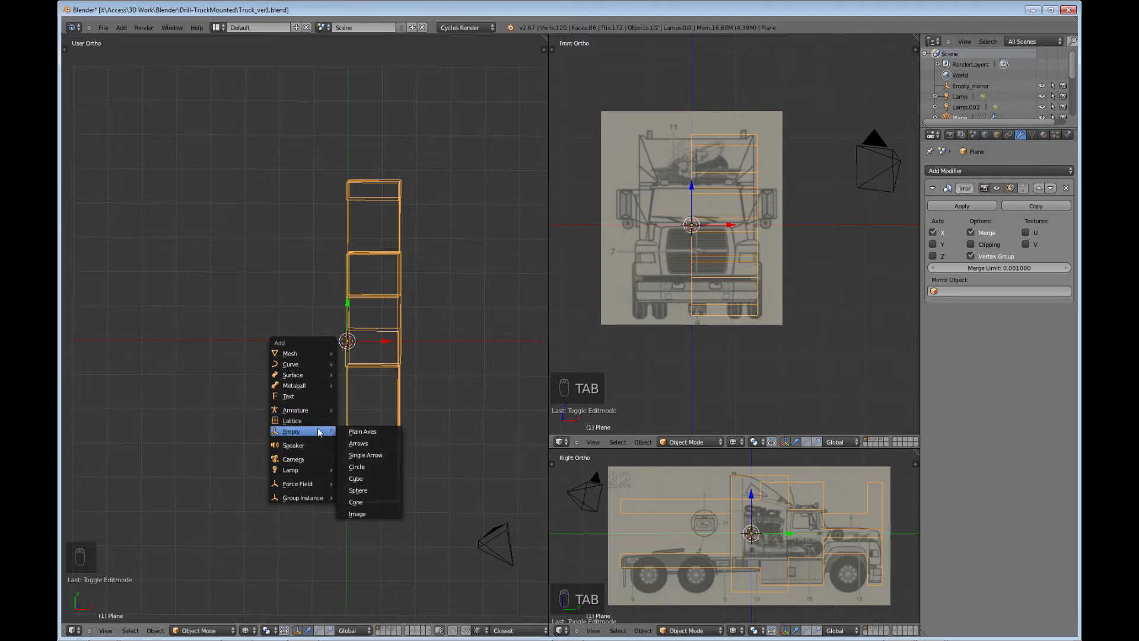
{"action": "mouse_move", "coordinate": [363, 432]}
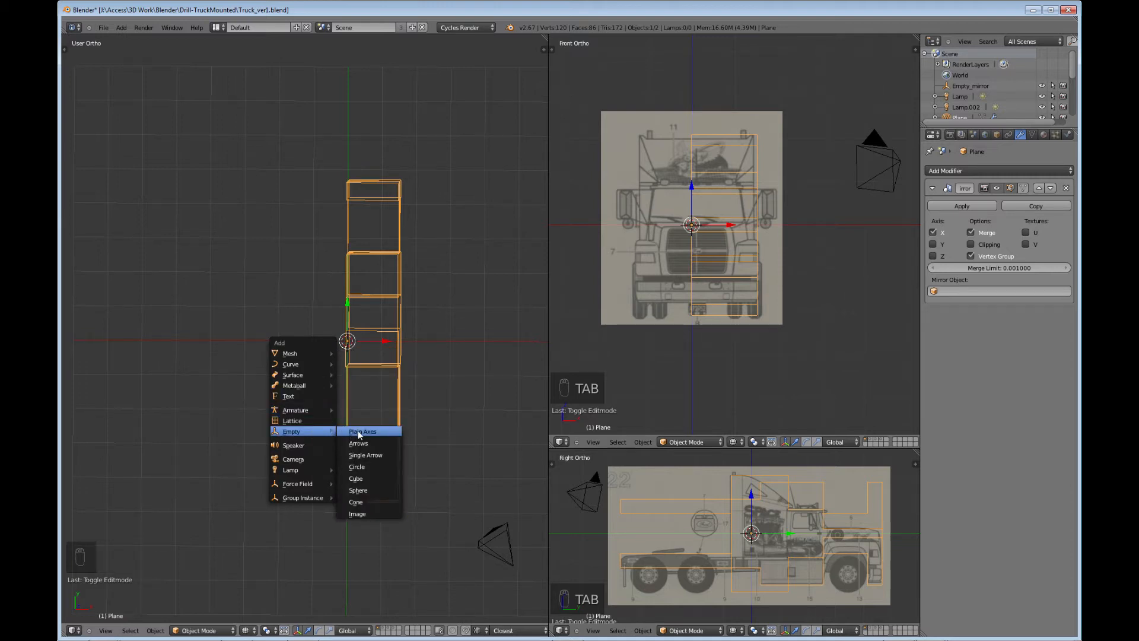
{"action": "left_click", "coordinate": [363, 430]}
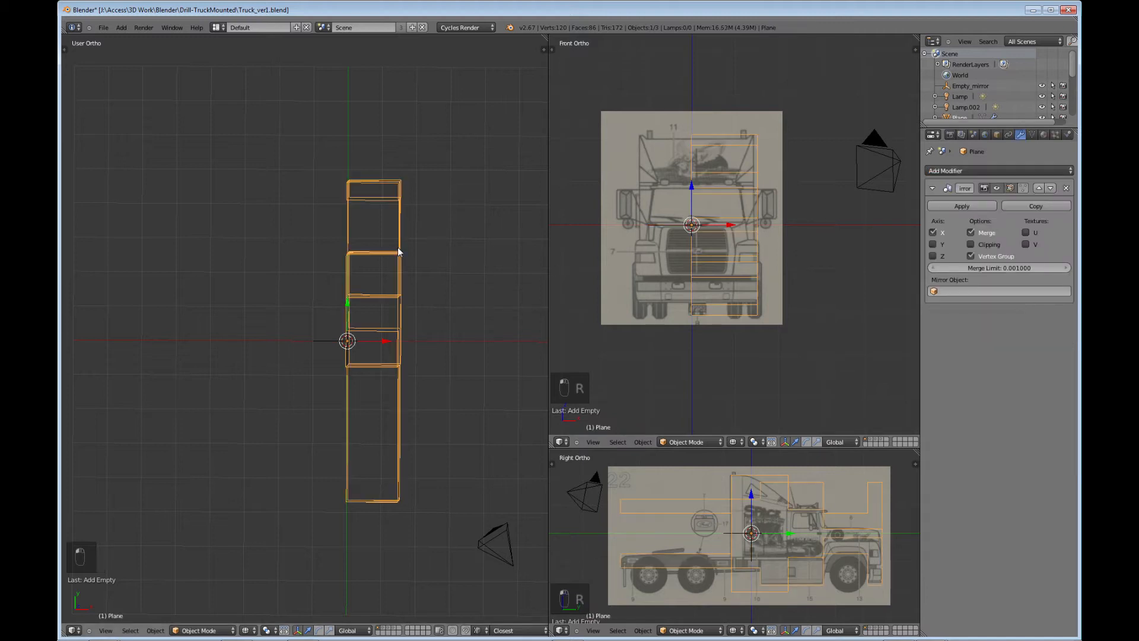
{"action": "mouse_move", "coordinate": [960, 256]}
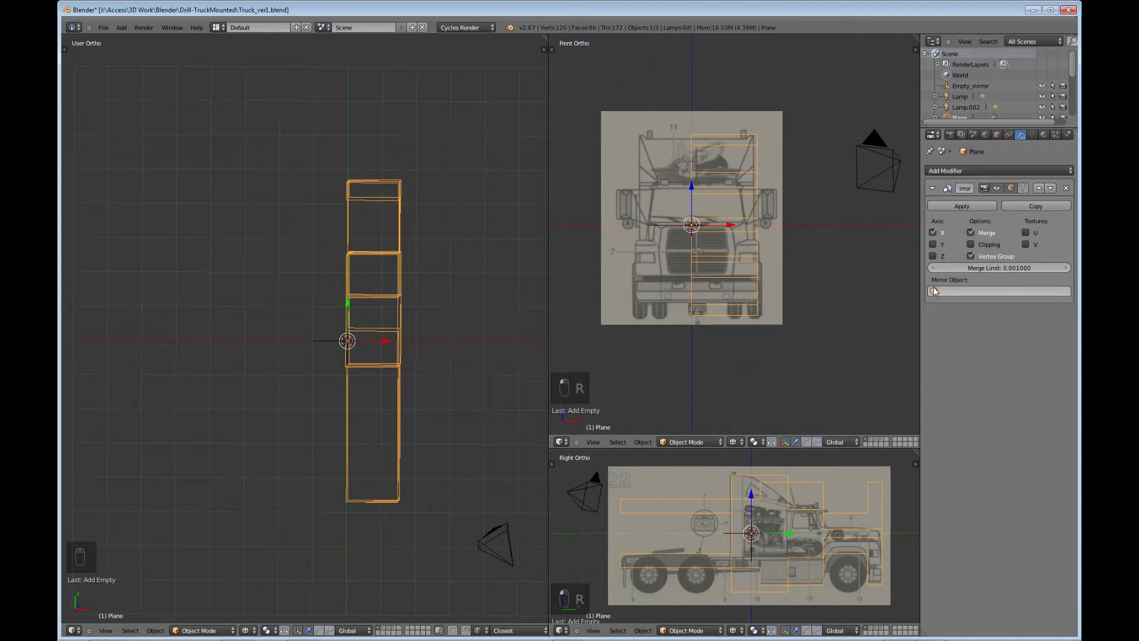
{"action": "mouse_move", "coordinate": [936, 290]}
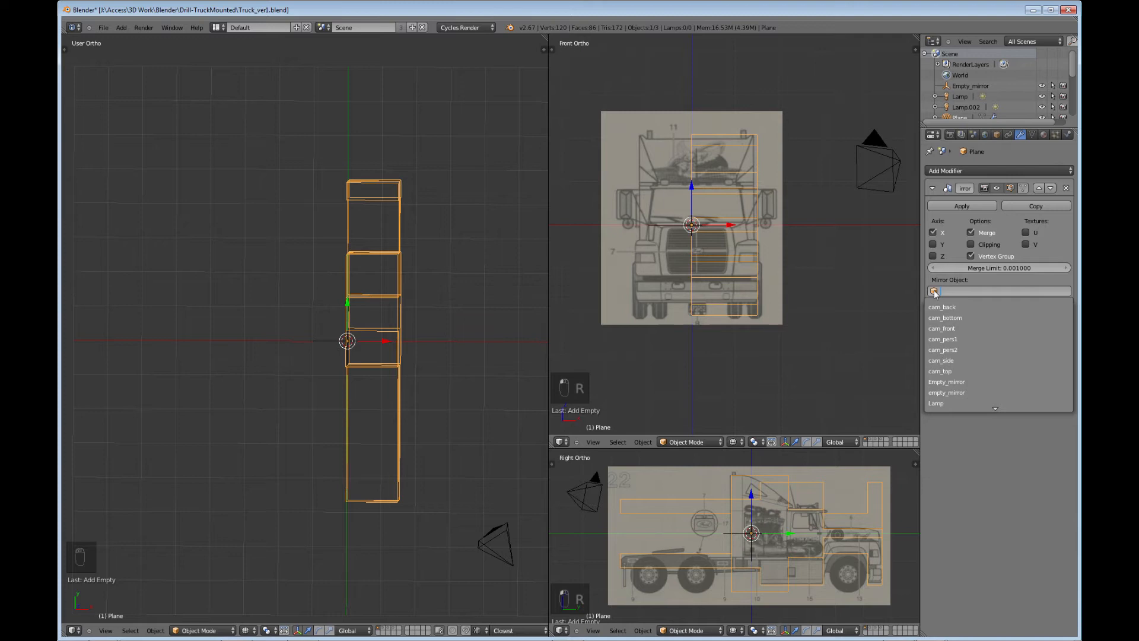
{"action": "mouse_move", "coordinate": [944, 403]}
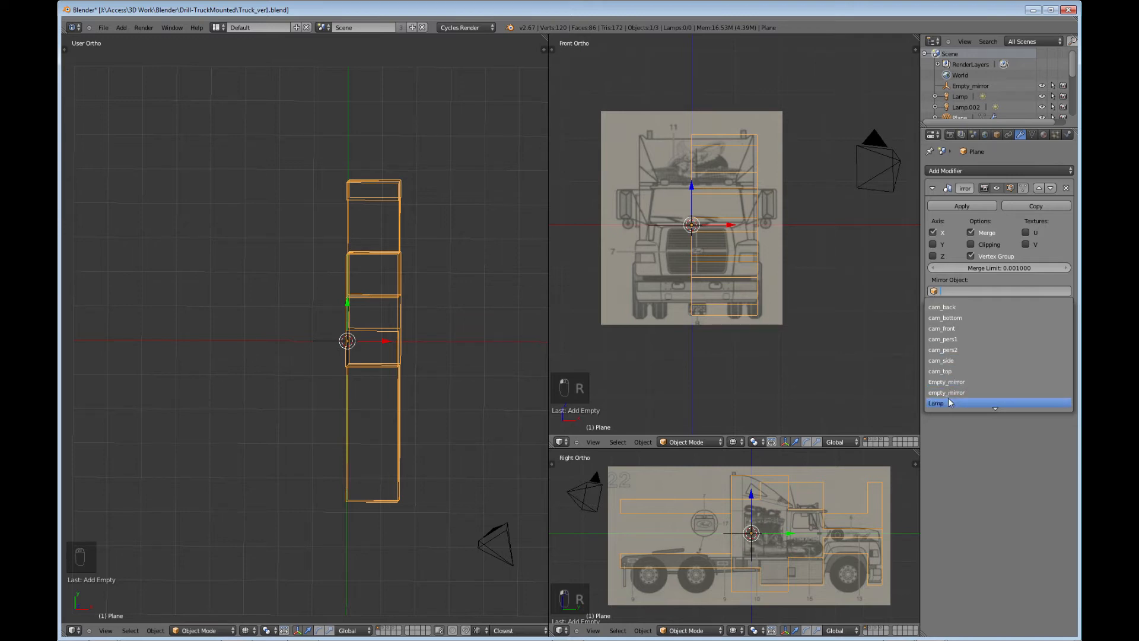
Set empty_mirror as the Mirror modifier's mirror object.
{"action": "left_click", "coordinate": [947, 392]}
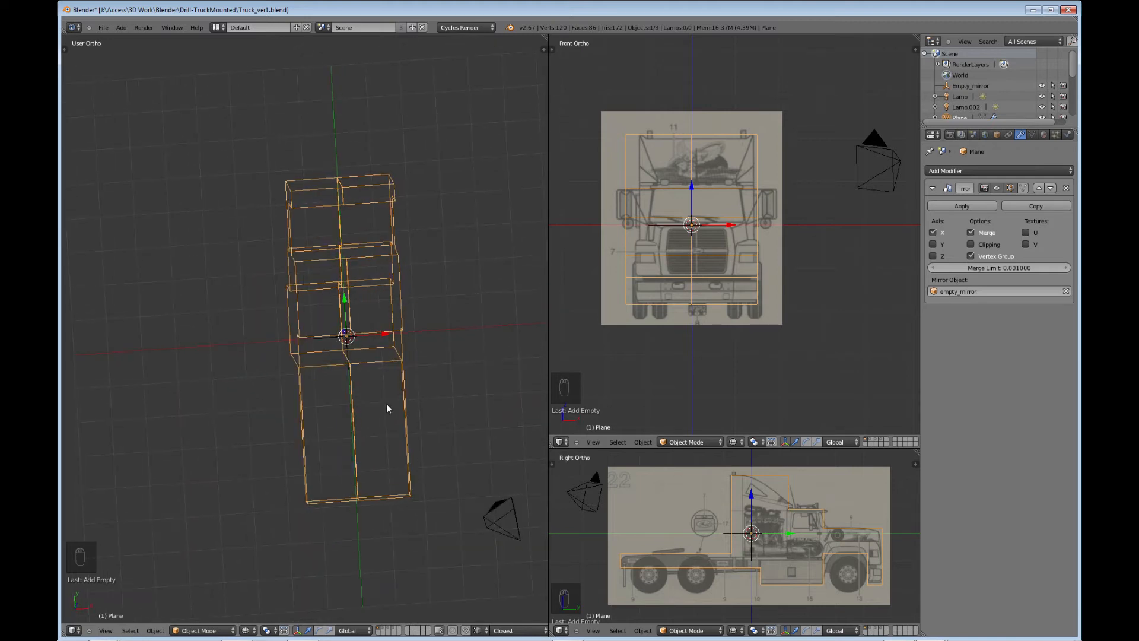
Show the mirrored cab with solid shading, viewed from above in Edit Mode.
{"action": "key", "text": "Tab"}
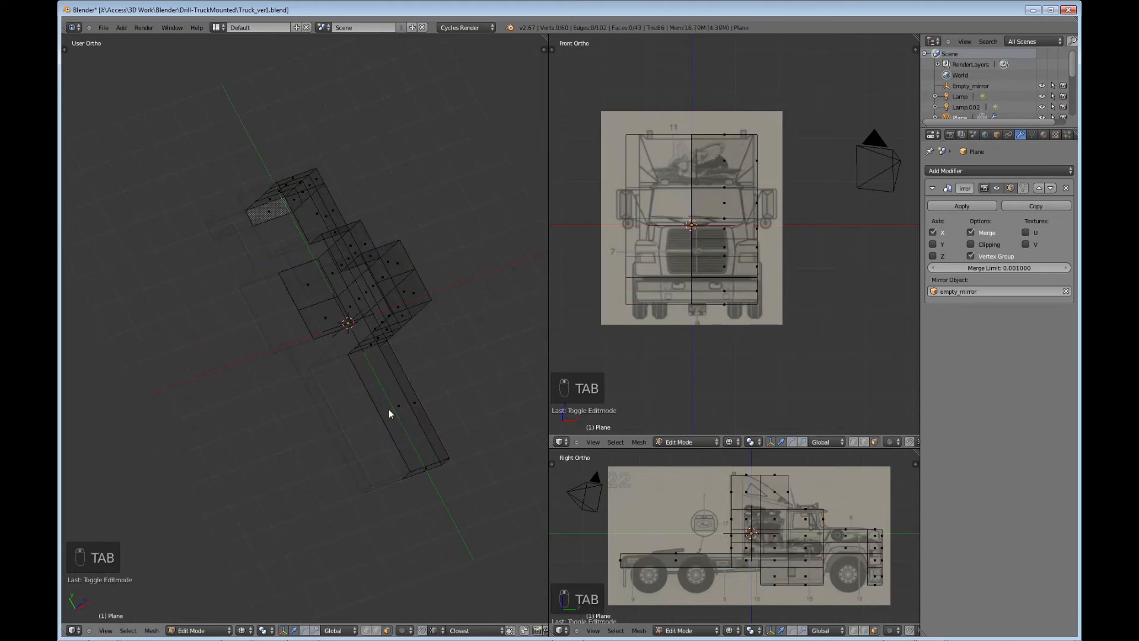
{"action": "key", "text": "Tab"}
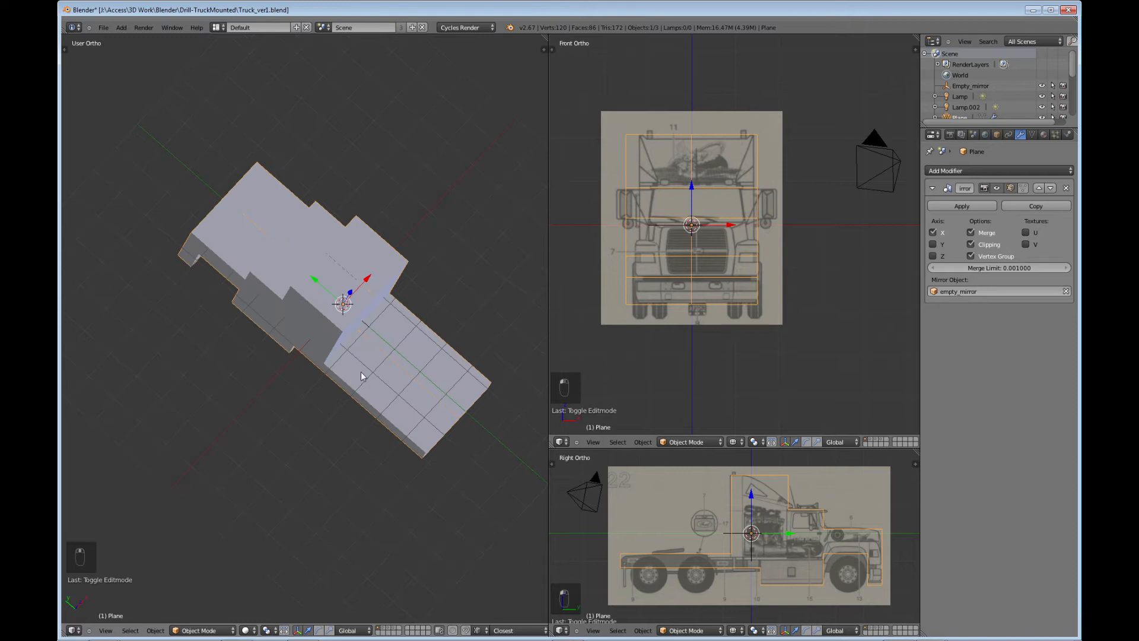
{"action": "key", "text": "Tab"}
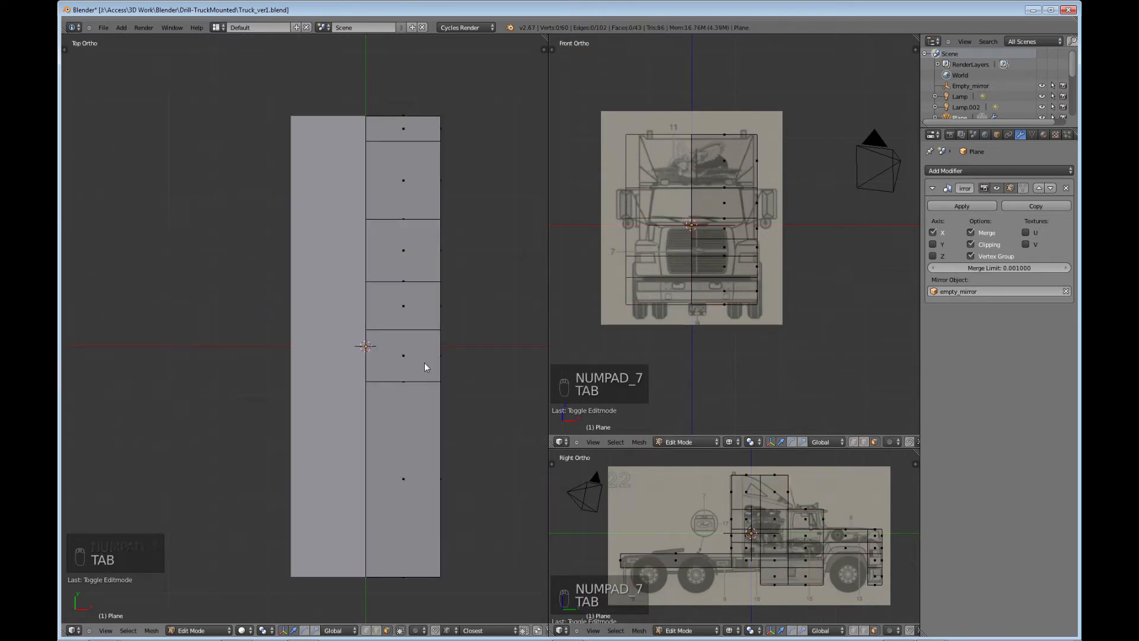
Enable clipping on the Mirror modifier so both halves join at the centre, then return to Object Mode.
{"action": "key", "text": "Tab"}
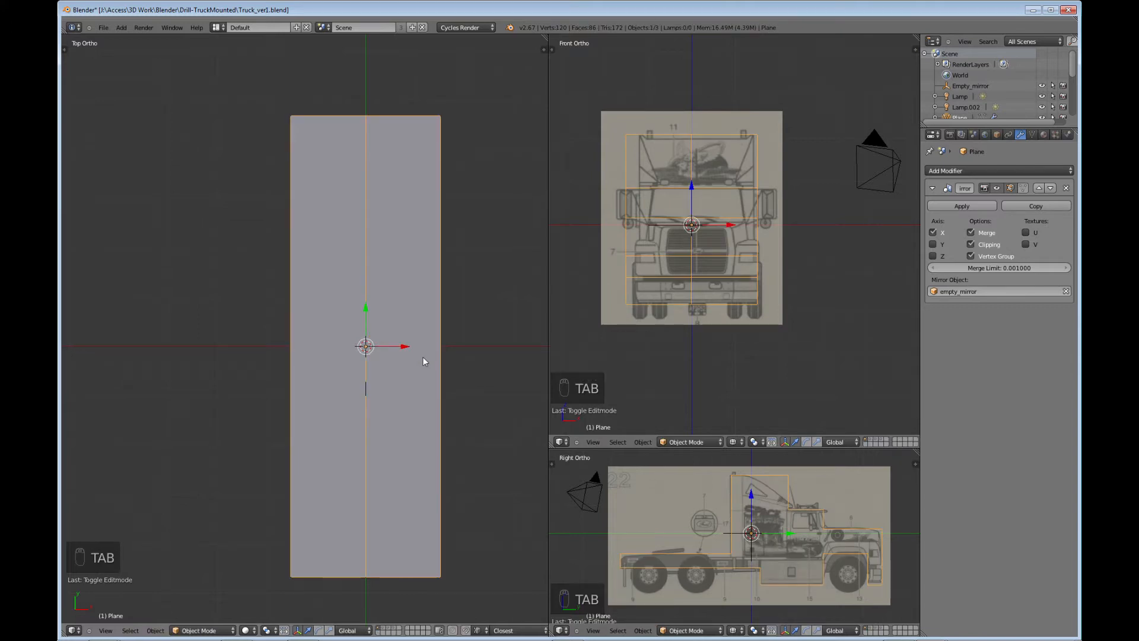
{"action": "key", "text": "Tab"}
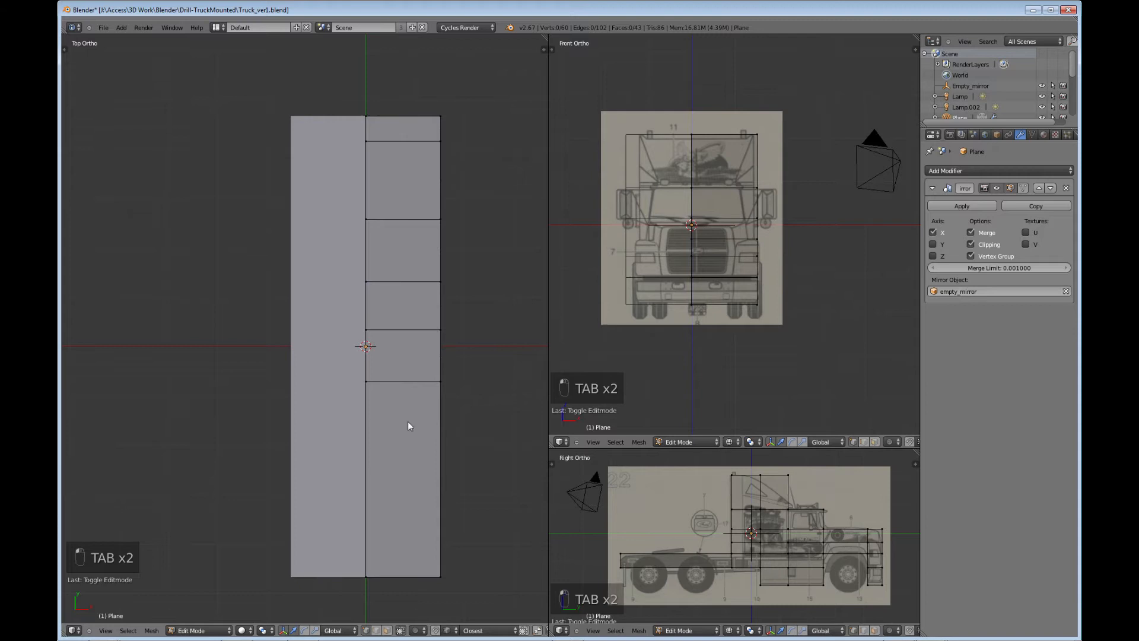
{"action": "key", "text": "a"}
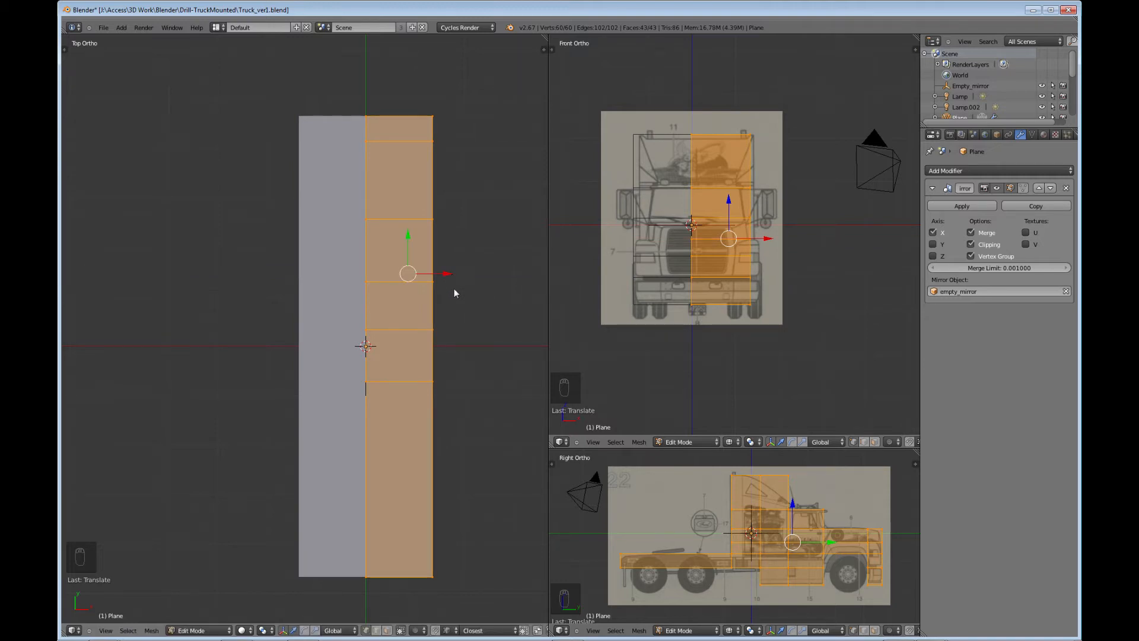
{"action": "mouse_move", "coordinate": [486, 332]}
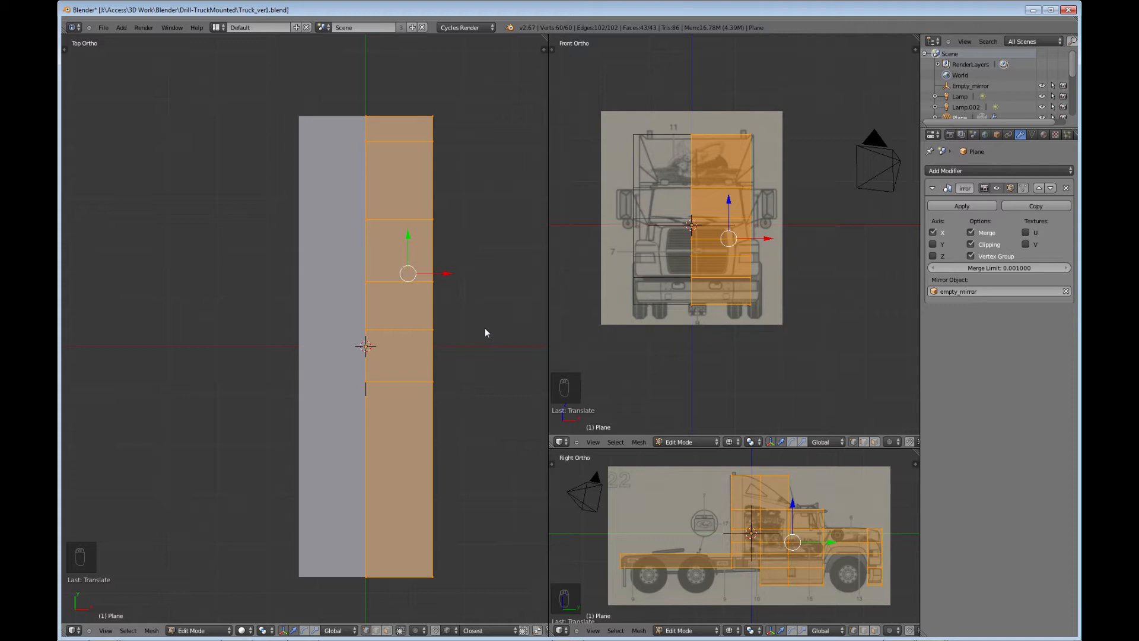
{"action": "mouse_move", "coordinate": [423, 391]}
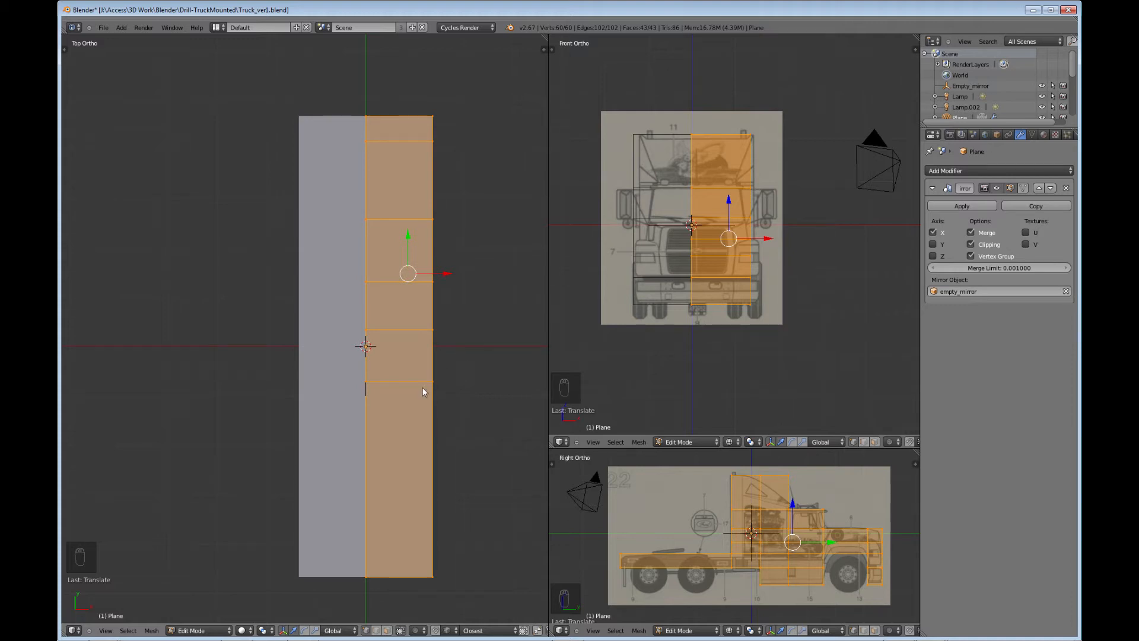
{"action": "key", "text": "Tab"}
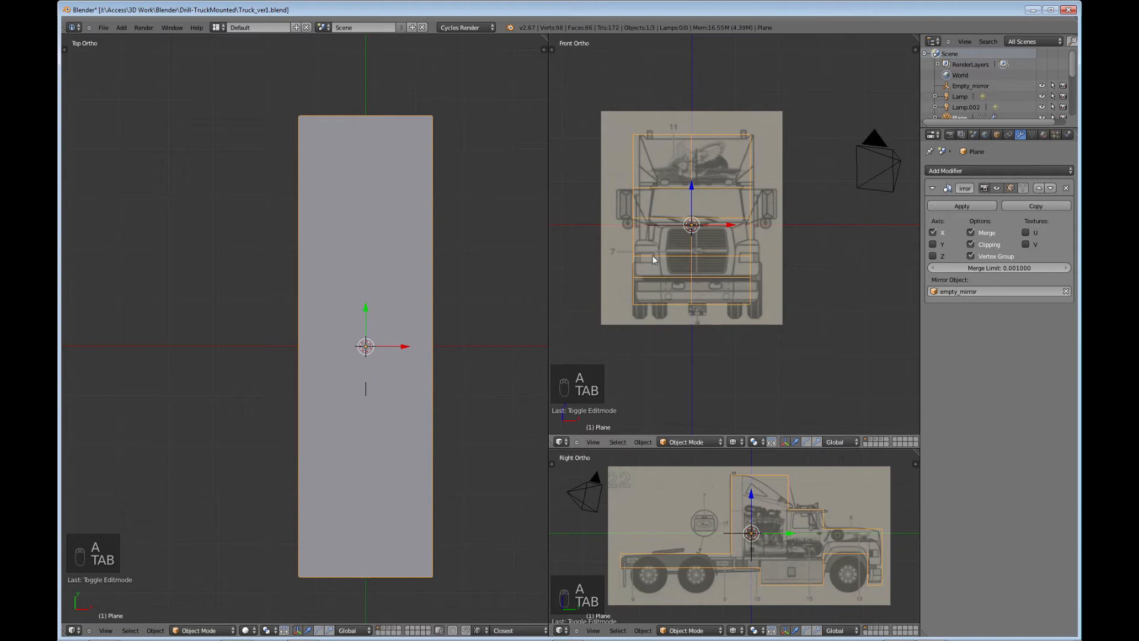
{"action": "key", "text": "ctrl+Up"}
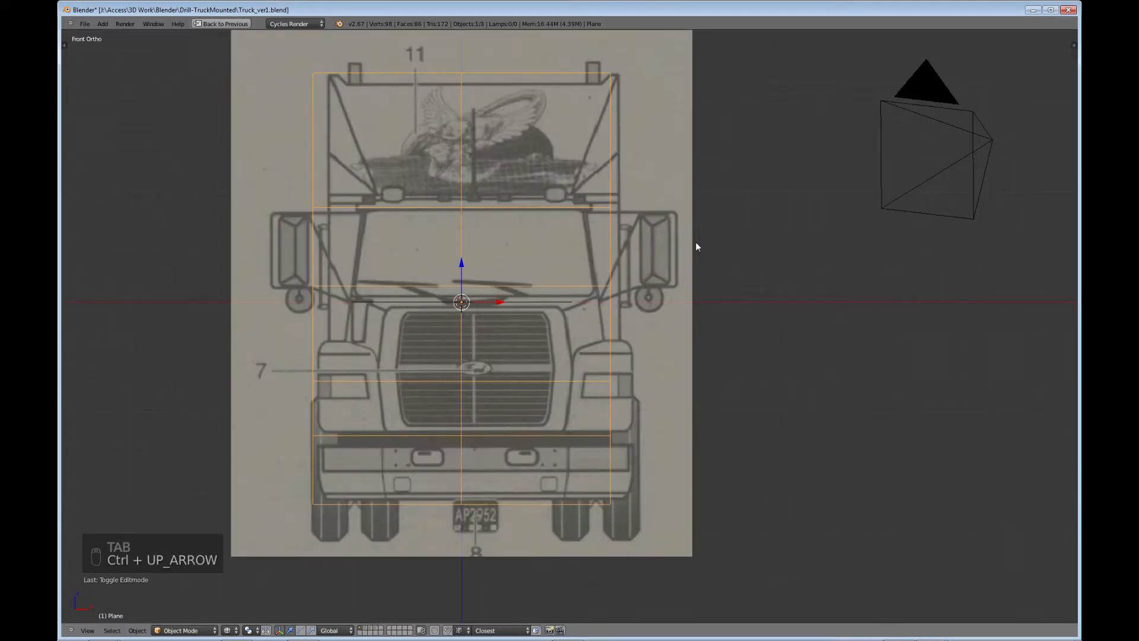
Fill the window with the front blueprint view and edit the cab block mesh.
{"action": "key", "text": "n"}
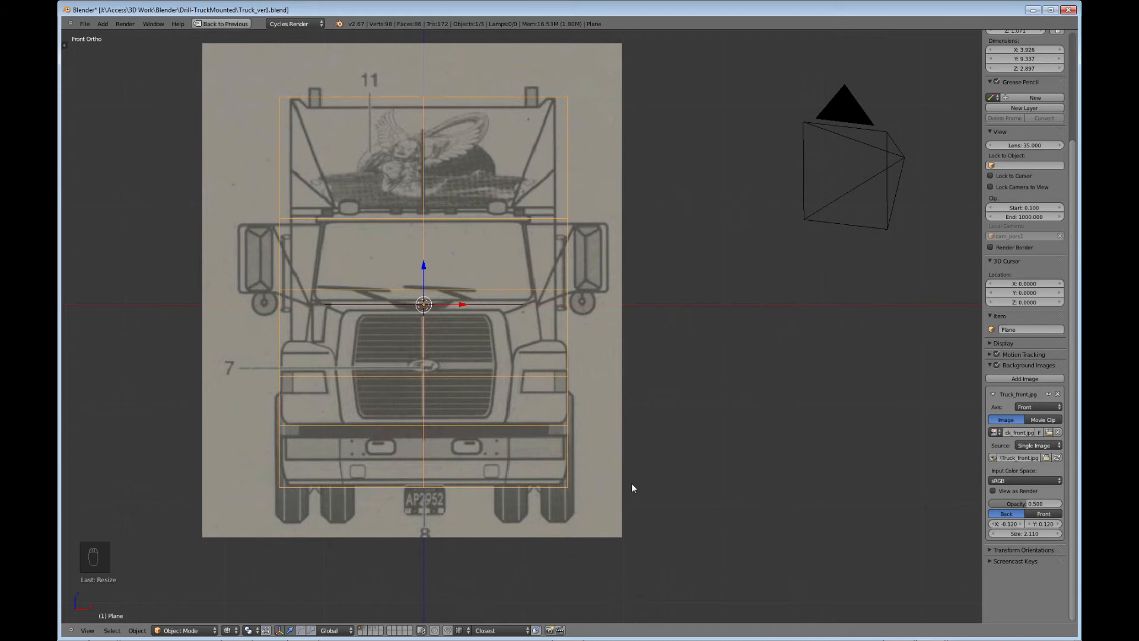
{"action": "mouse_move", "coordinate": [615, 471]}
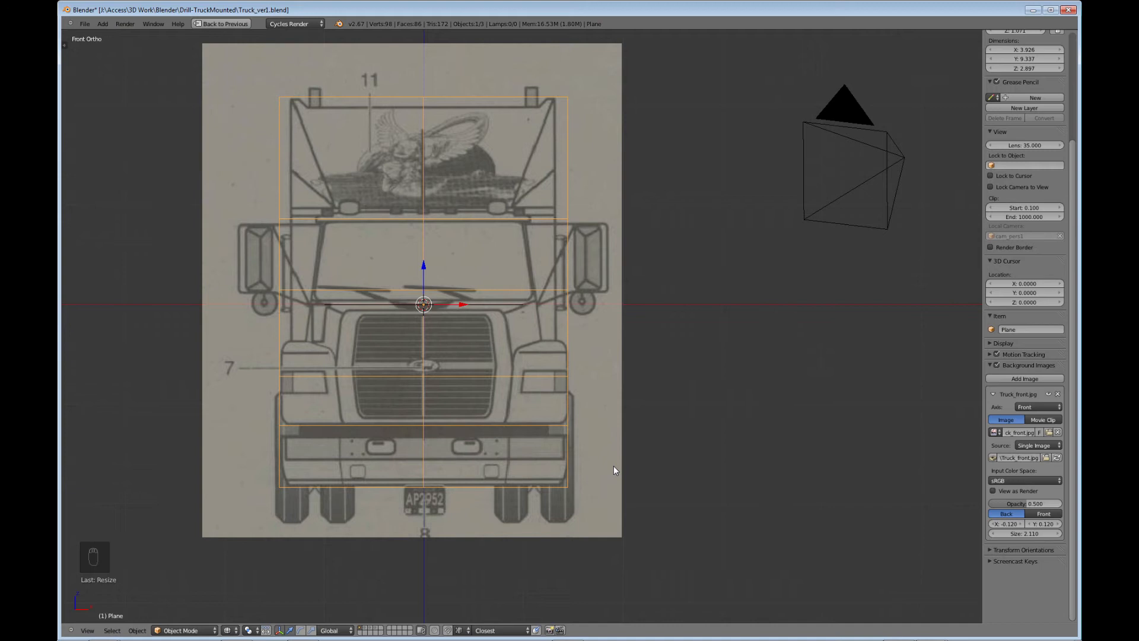
{"action": "mouse_move", "coordinate": [487, 411]}
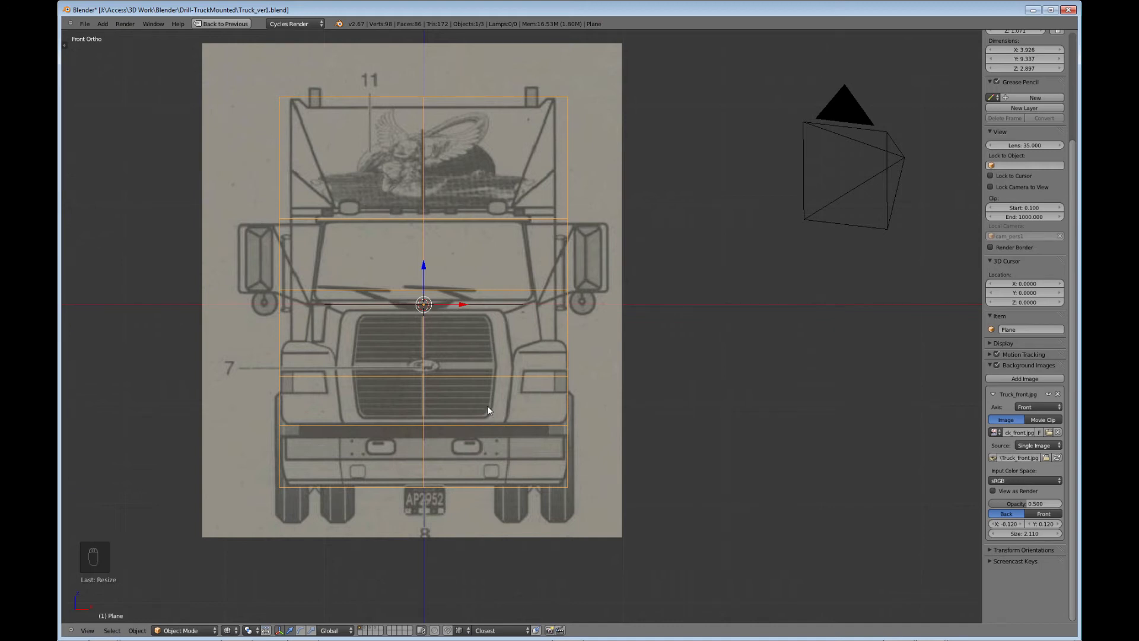
{"action": "mouse_move", "coordinate": [499, 399]}
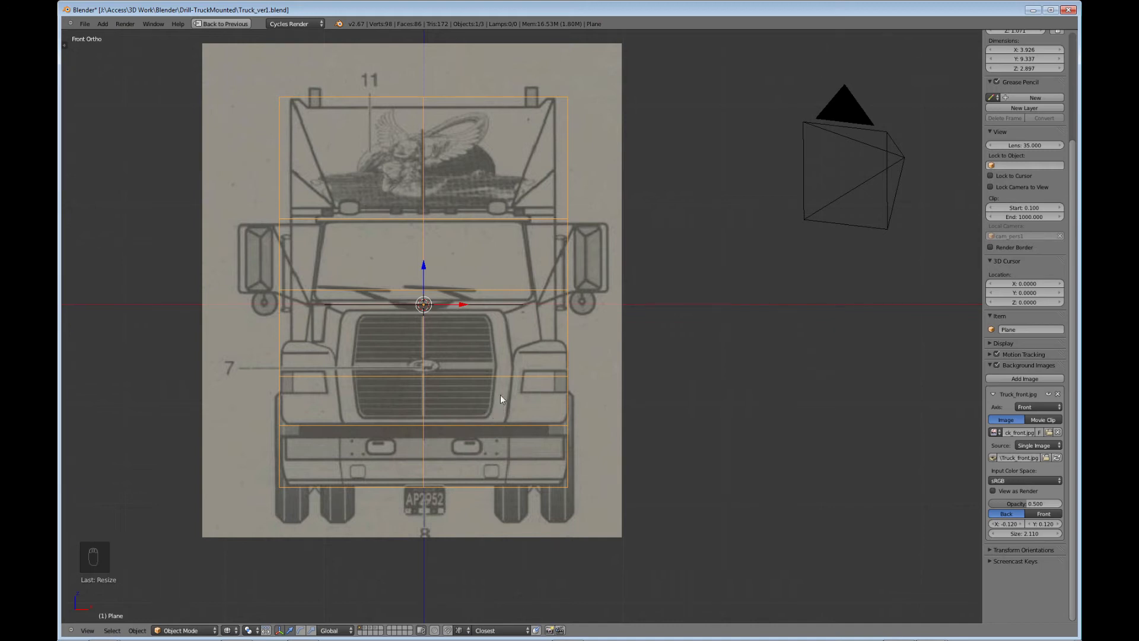
{"action": "key", "text": "Tab"}
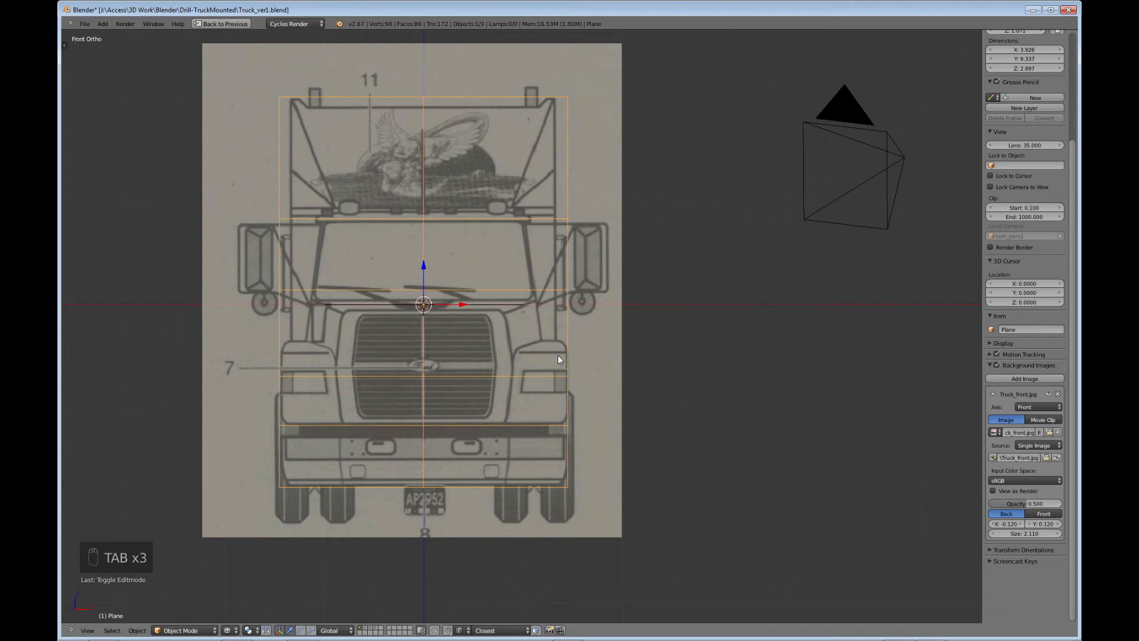
{"action": "key", "text": "Tab"}
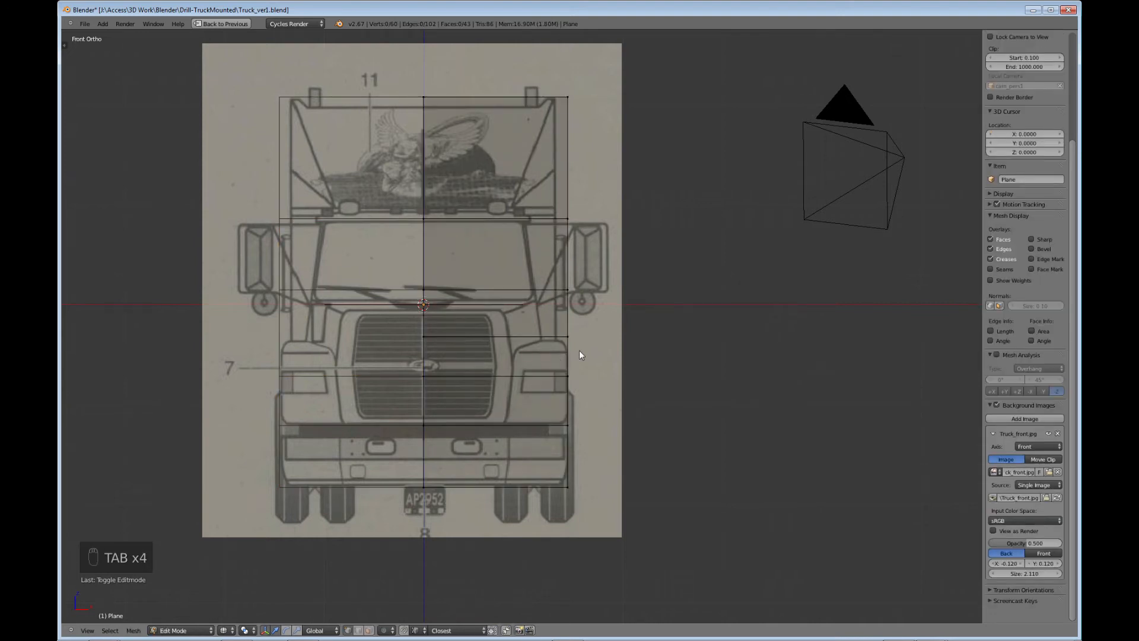
{"action": "mouse_move", "coordinate": [558, 341]}
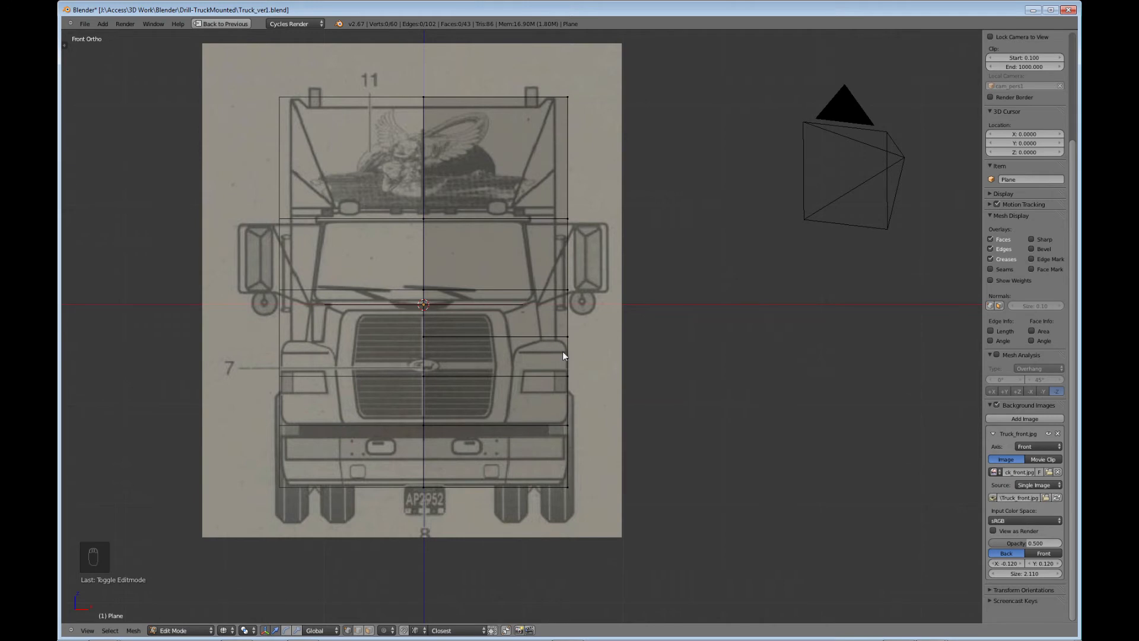
{"action": "mouse_move", "coordinate": [572, 320]}
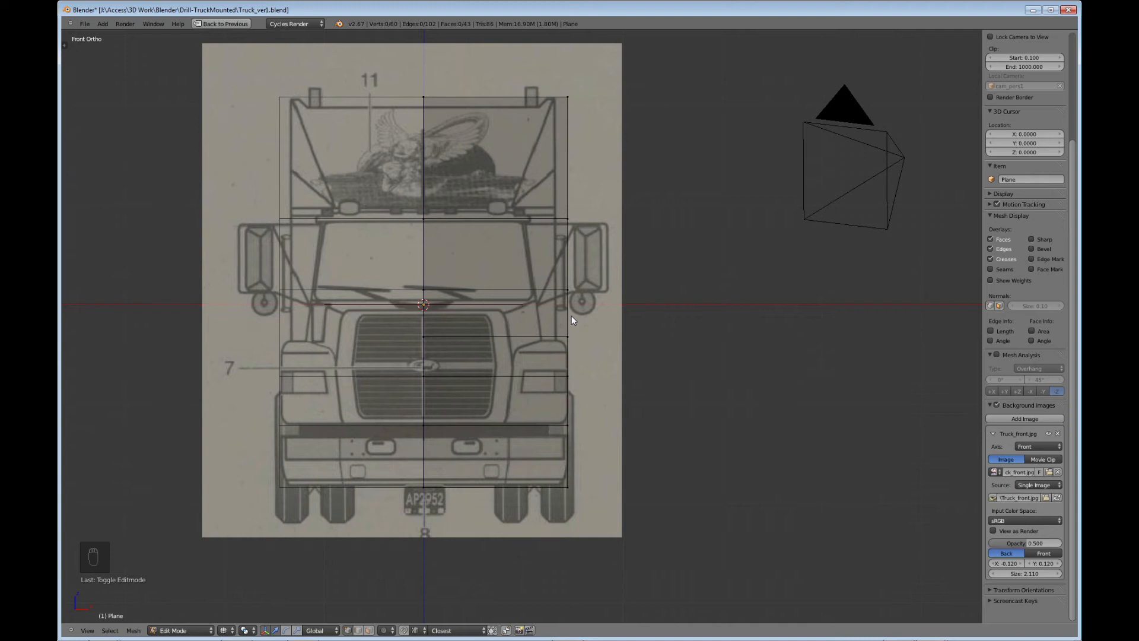
{"action": "mouse_move", "coordinate": [546, 344]}
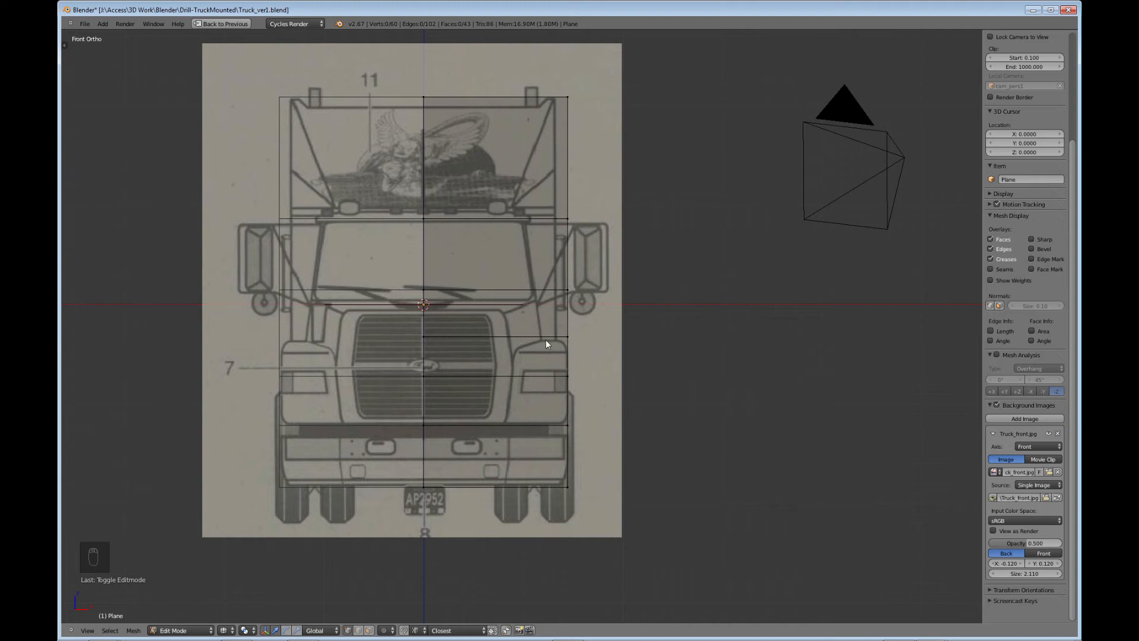
{"action": "mouse_move", "coordinate": [532, 294]}
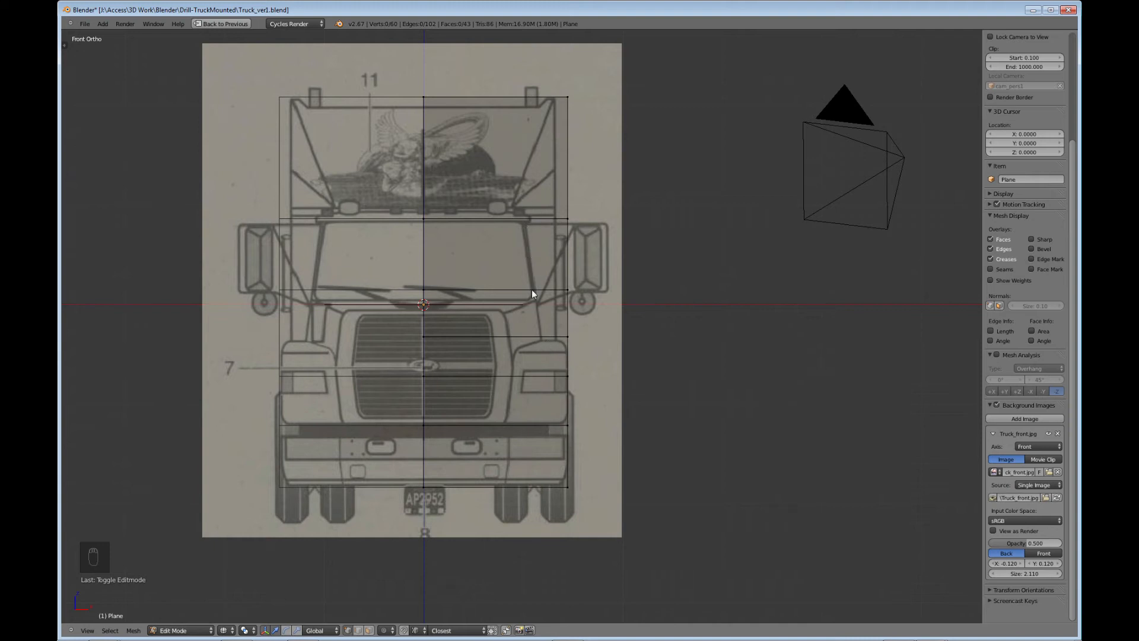
{"action": "mouse_move", "coordinate": [554, 357]}
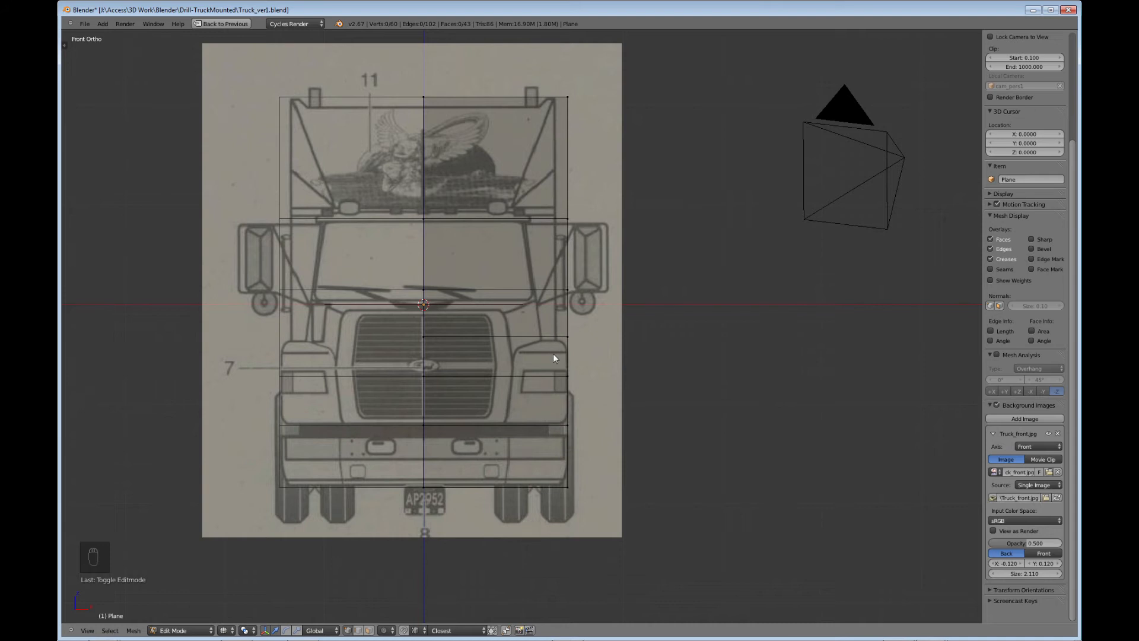
Cut a vertical edge loop into the block near the right cab edge (Ctrl+R).
{"action": "key", "text": "ctrl+r"}
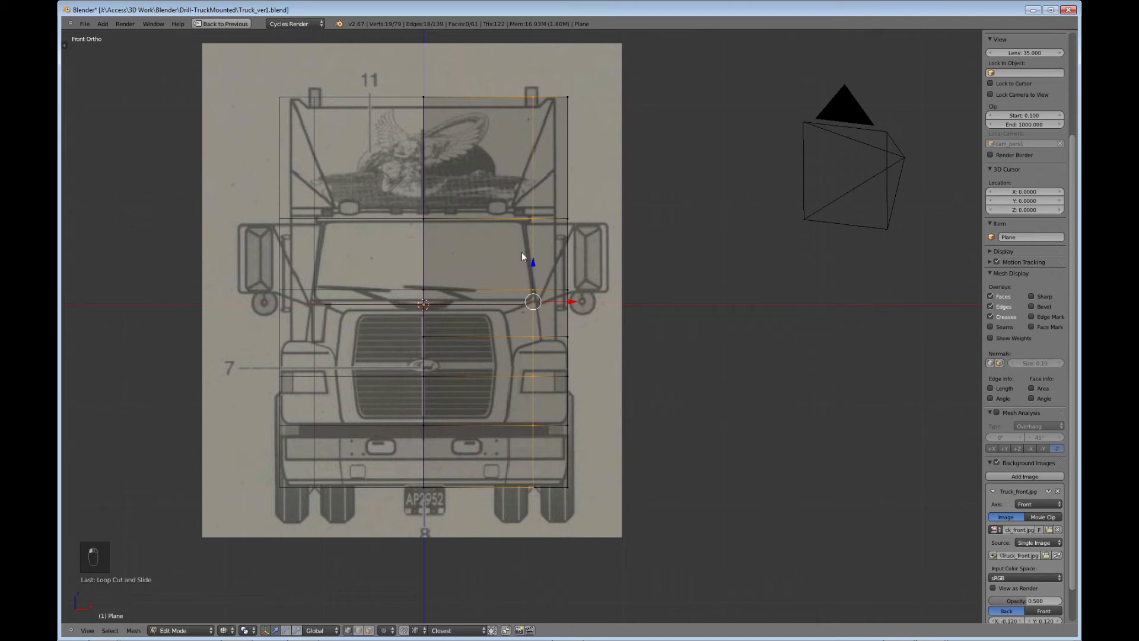
{"action": "mouse_move", "coordinate": [536, 267]}
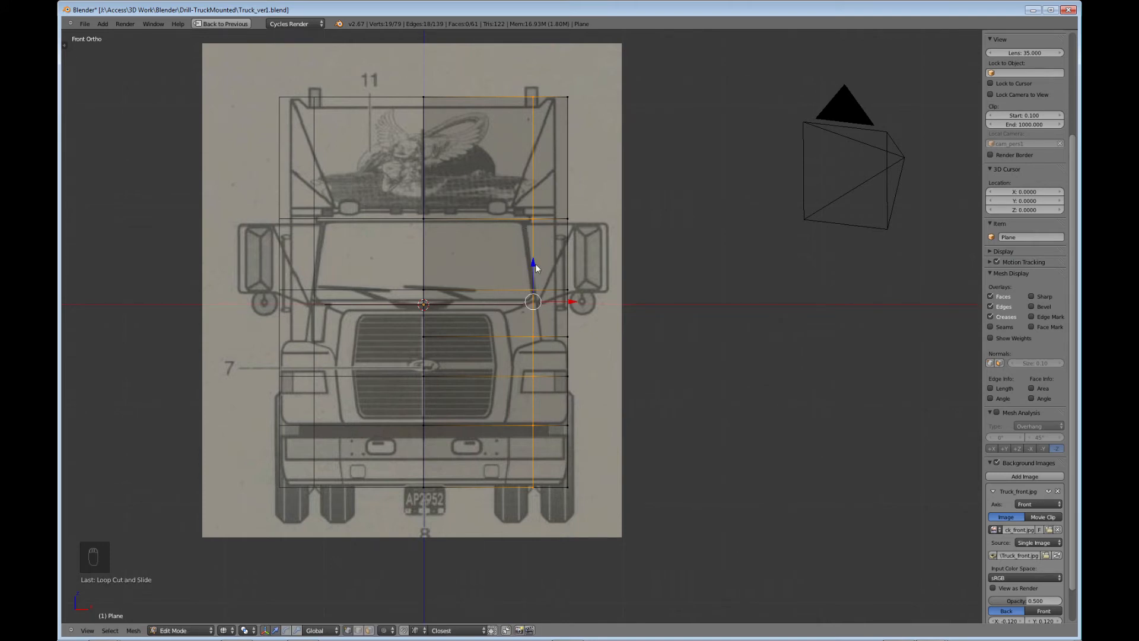
{"action": "mouse_move", "coordinate": [561, 299]}
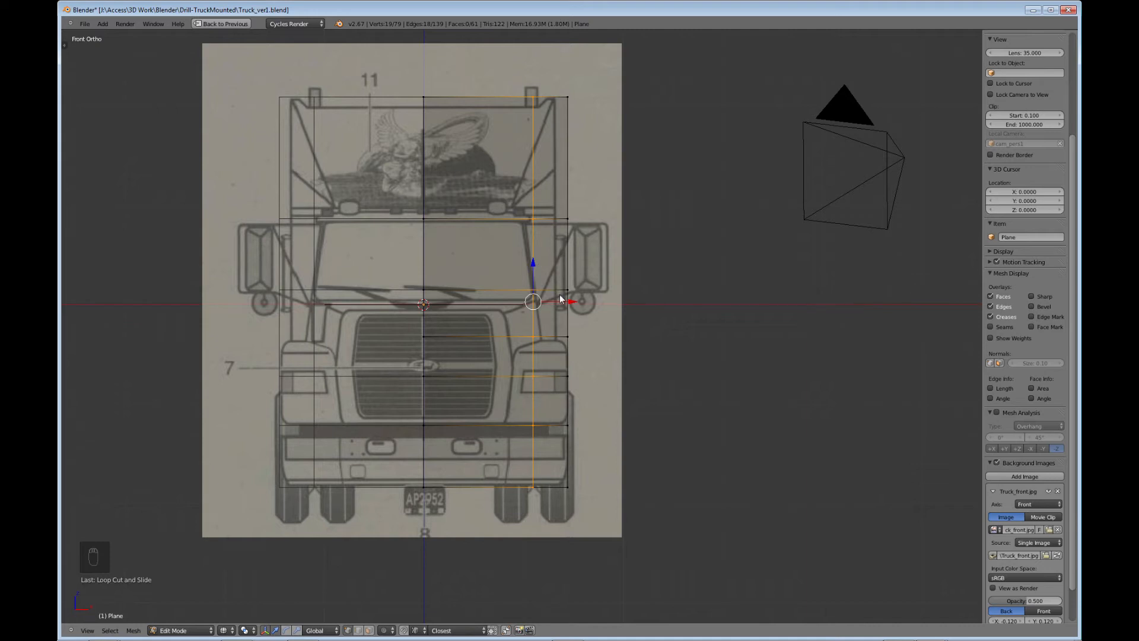
{"action": "mouse_move", "coordinate": [574, 284]}
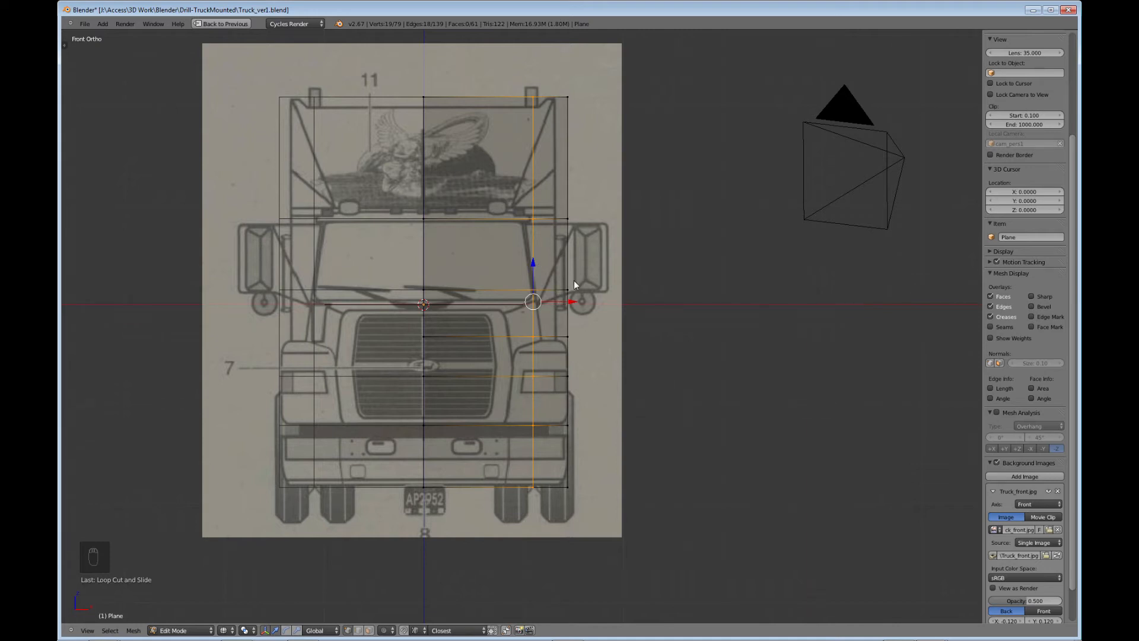
{"action": "mouse_move", "coordinate": [578, 328]}
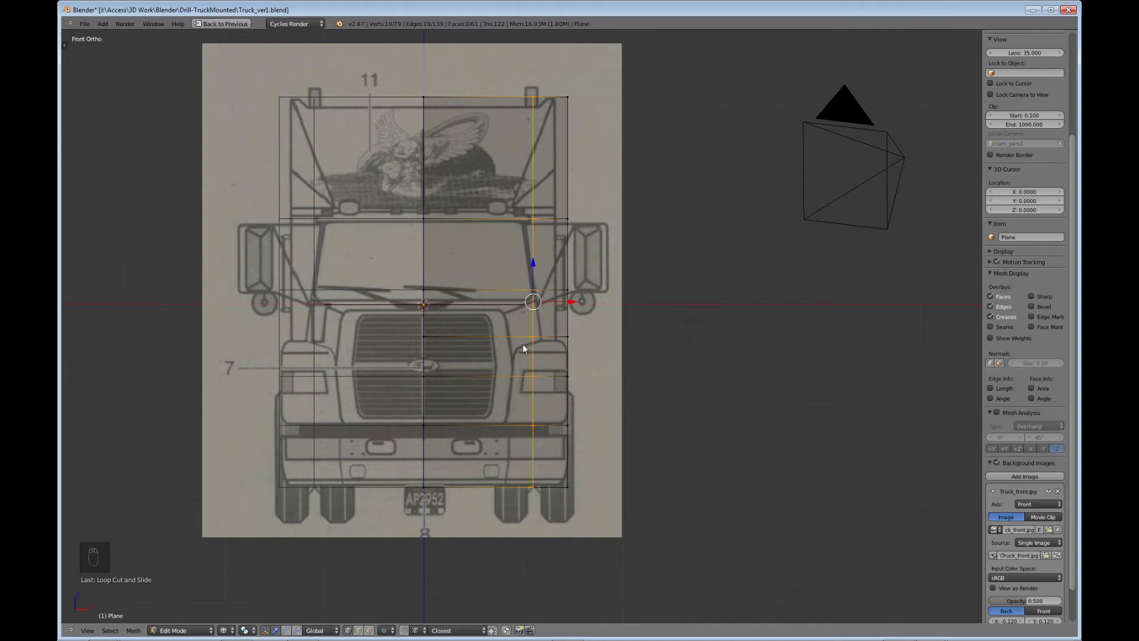
{"action": "mouse_move", "coordinate": [501, 313]}
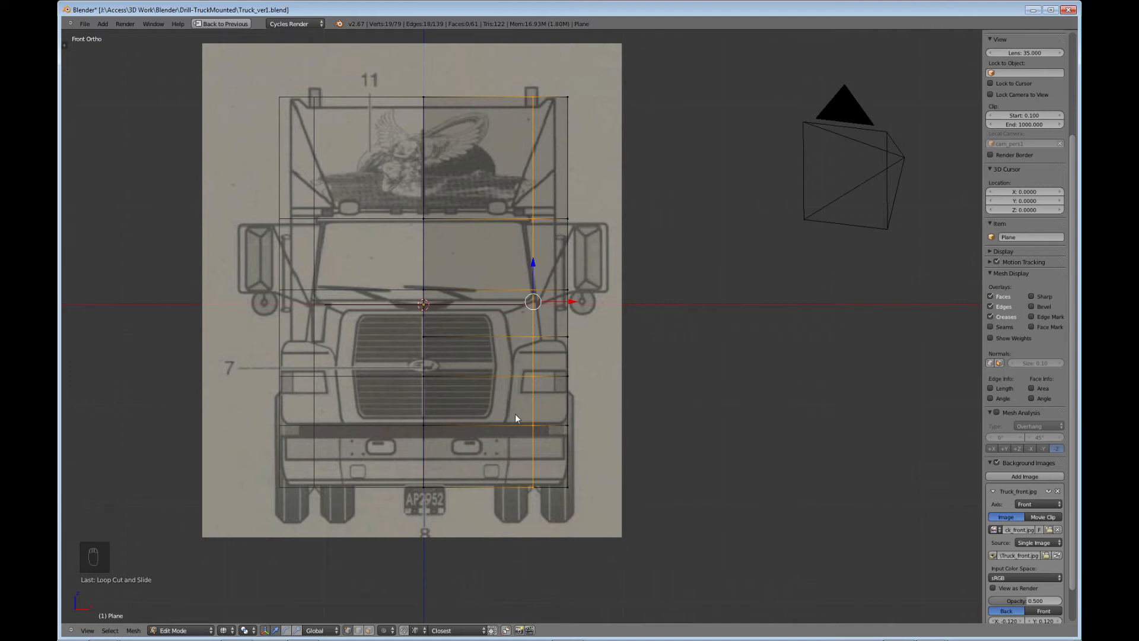
{"action": "key", "text": "ctrl+r"}
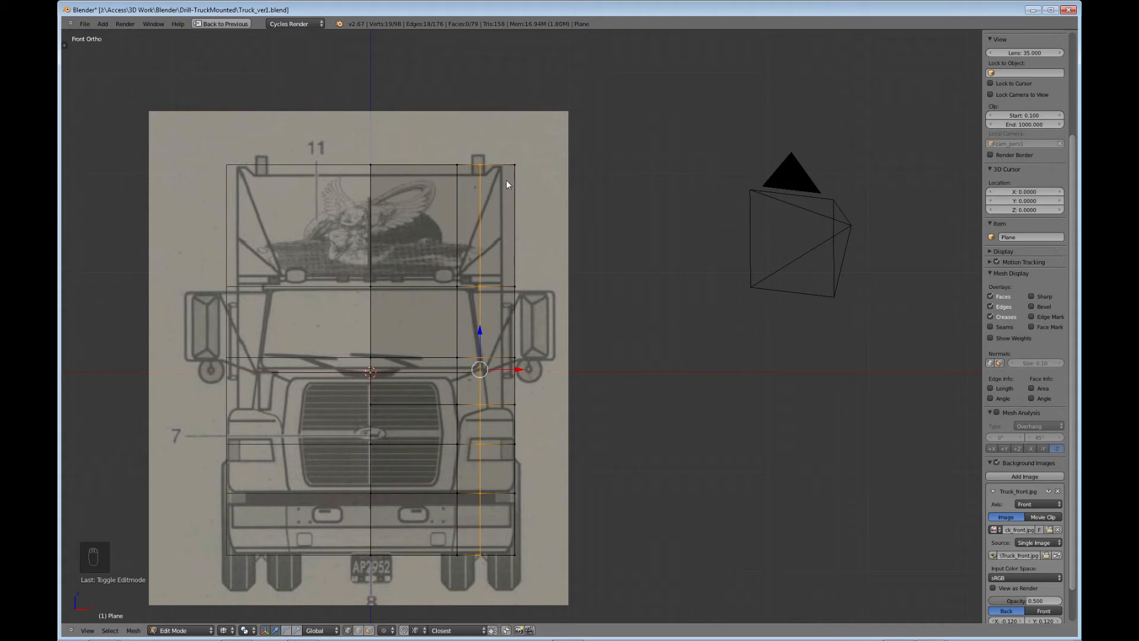
{"action": "mouse_move", "coordinate": [505, 348]}
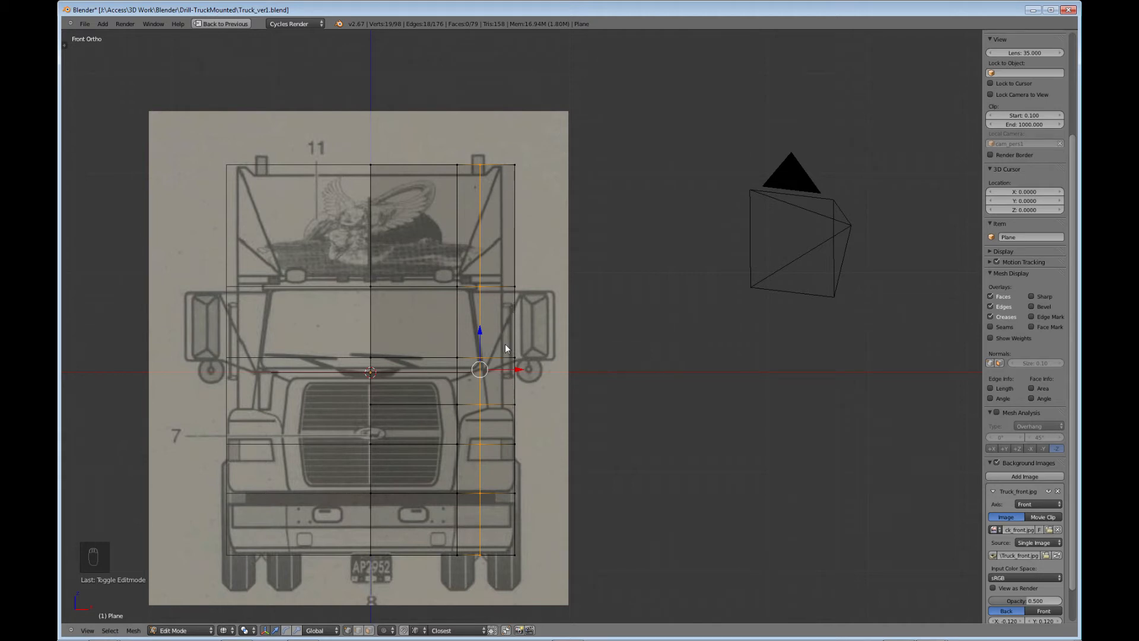
{"action": "mouse_move", "coordinate": [517, 295]}
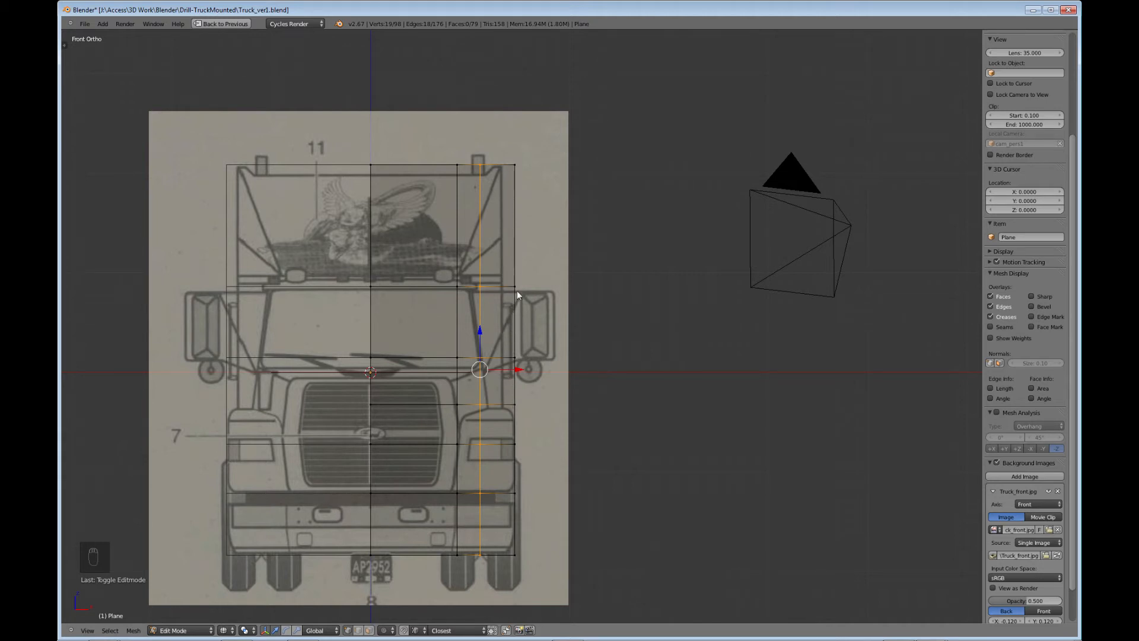
{"action": "mouse_move", "coordinate": [516, 383]}
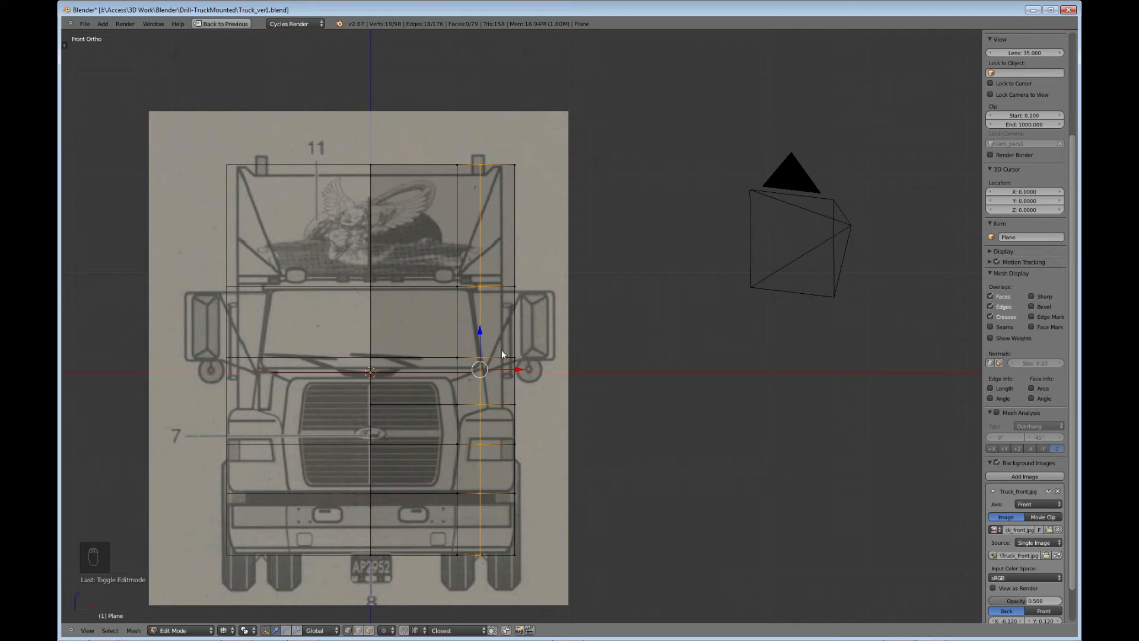
{"action": "mouse_move", "coordinate": [504, 378]}
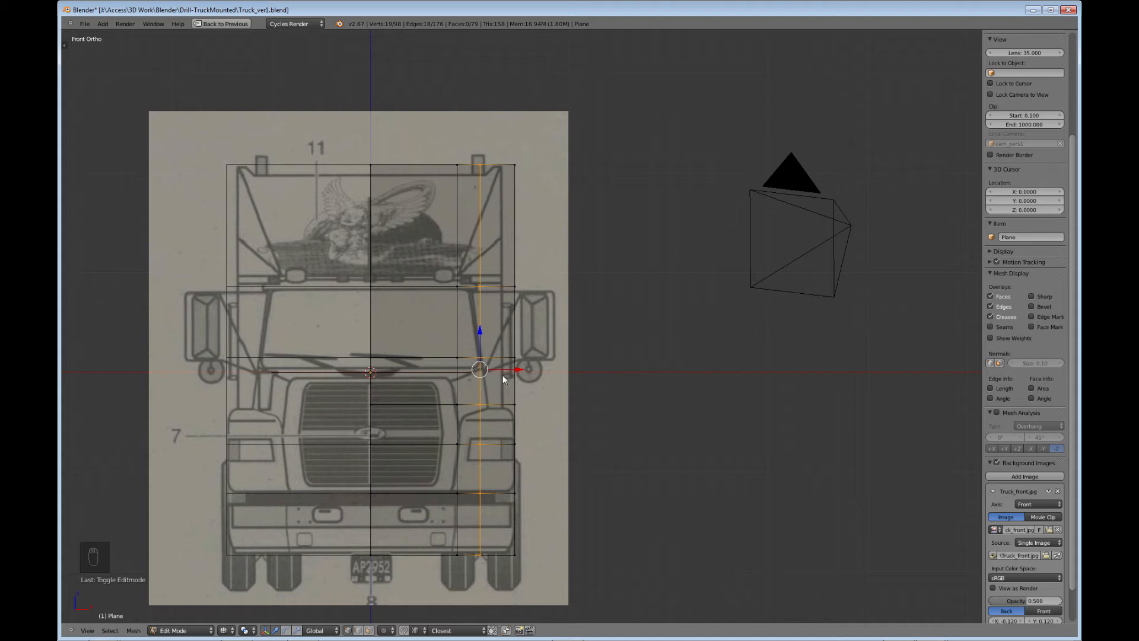
{"action": "mouse_move", "coordinate": [507, 386]}
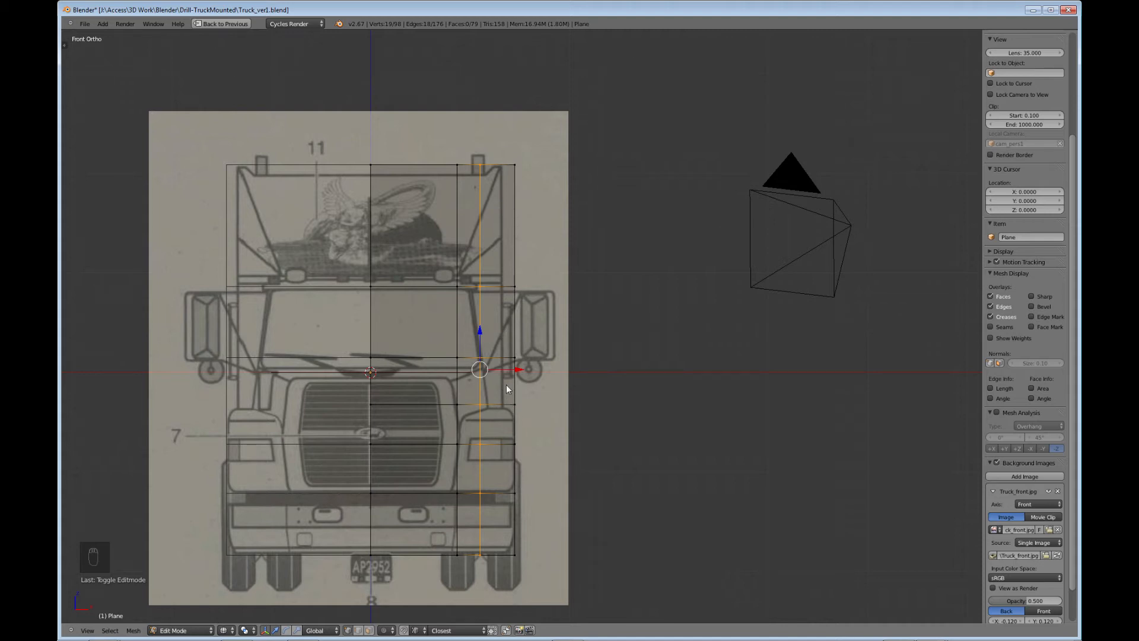
{"action": "mouse_move", "coordinate": [512, 257]}
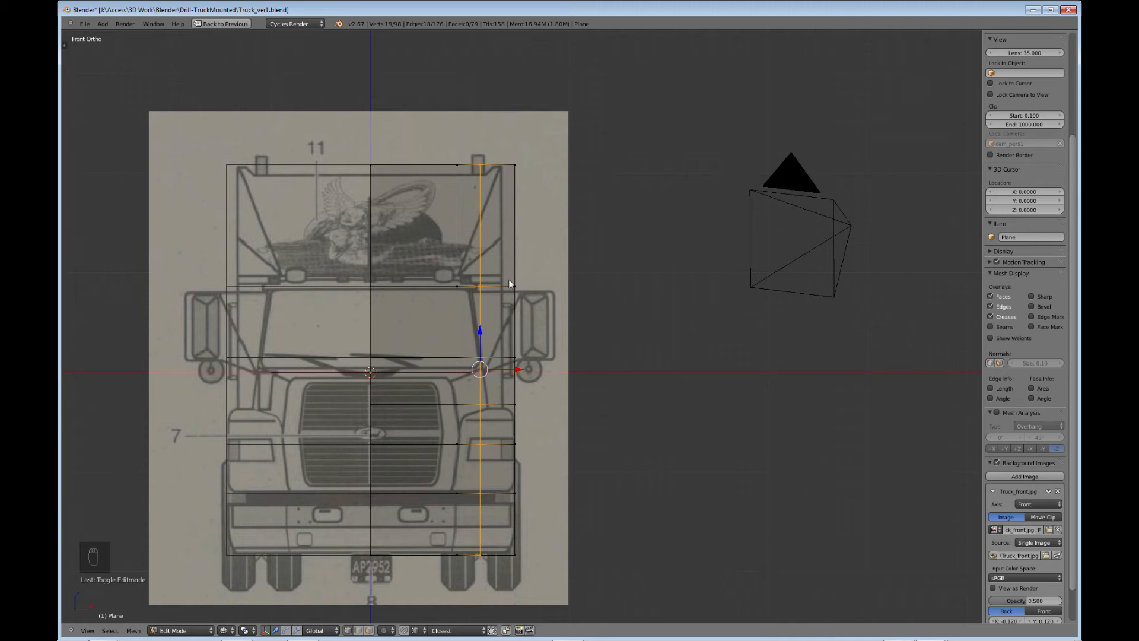
{"action": "mouse_move", "coordinate": [527, 338]}
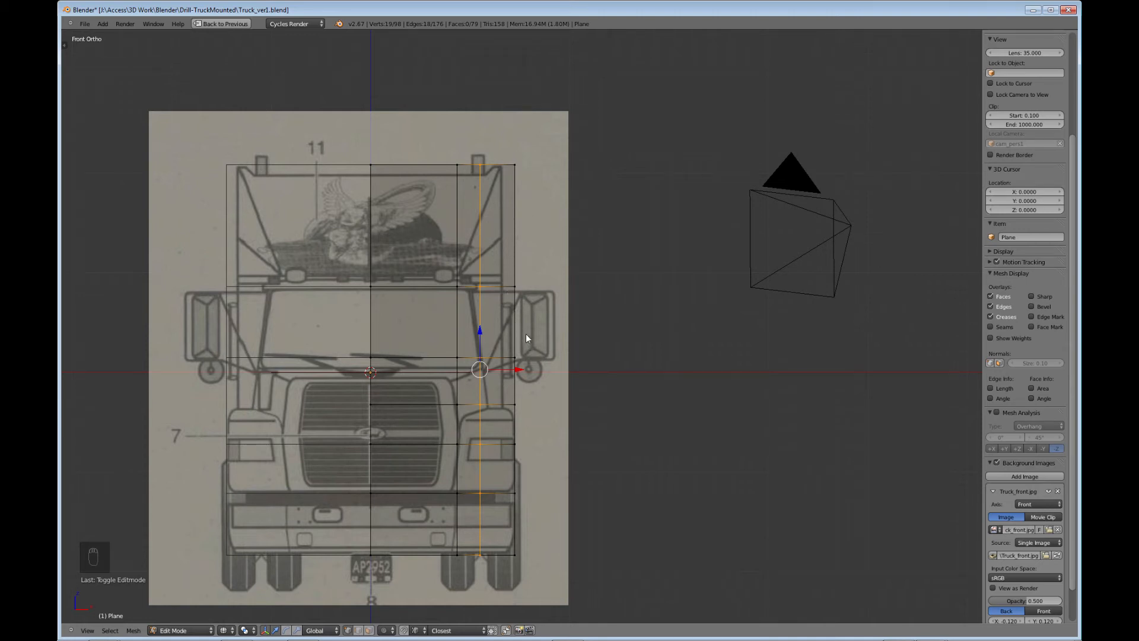
{"action": "mouse_move", "coordinate": [485, 327]}
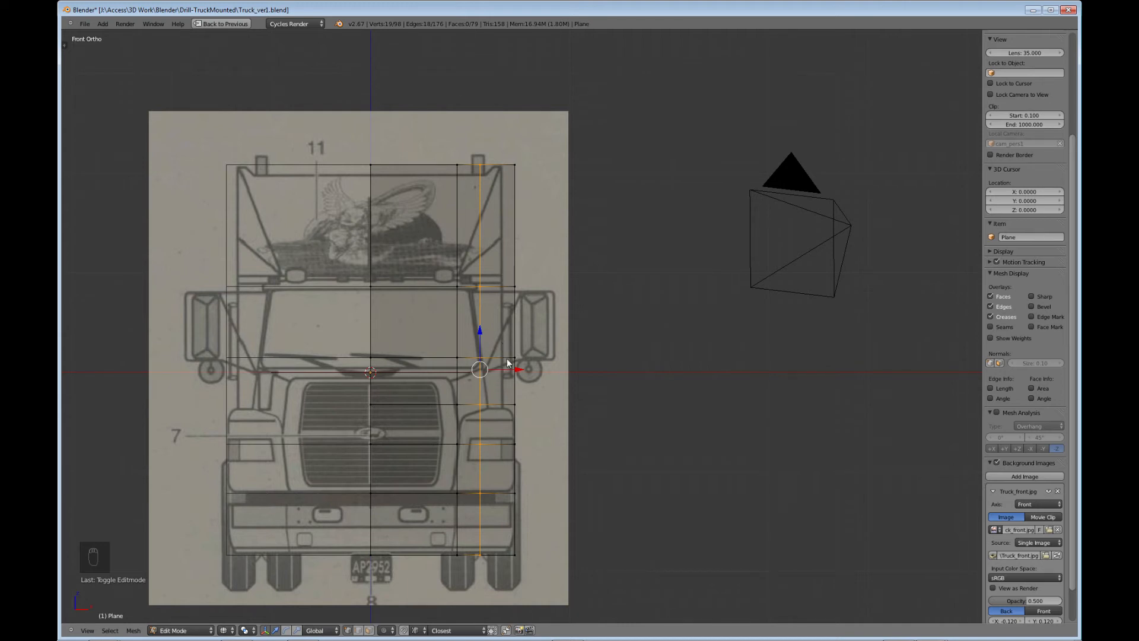
{"action": "mouse_move", "coordinate": [502, 356]}
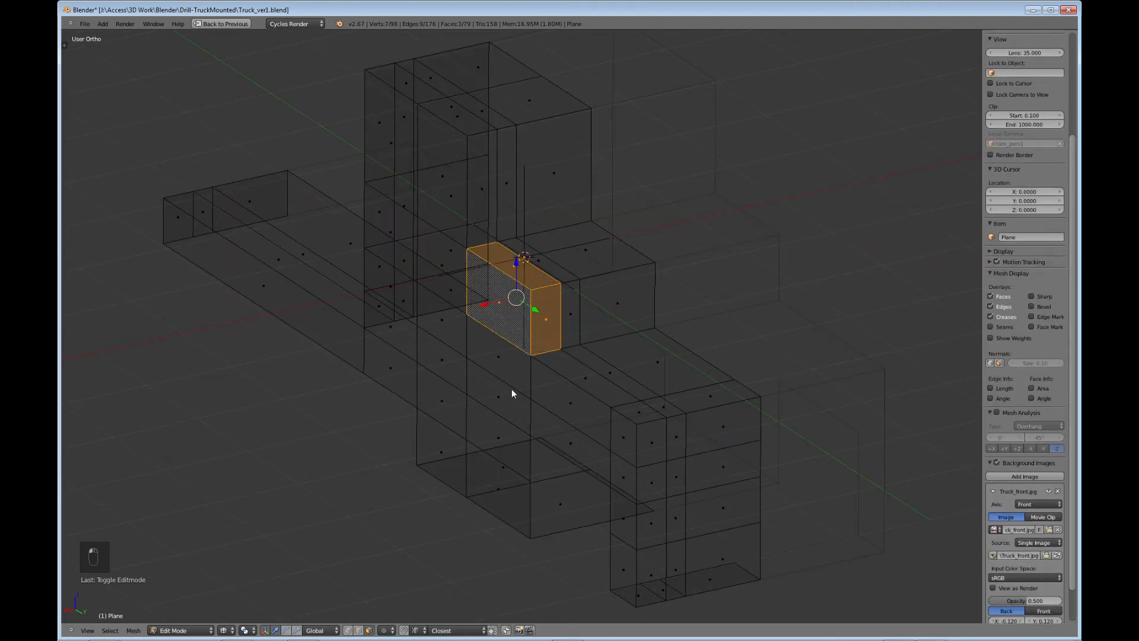
Switch to front view to work on the block's right-side faces.
{"action": "key", "text": "KP_1"}
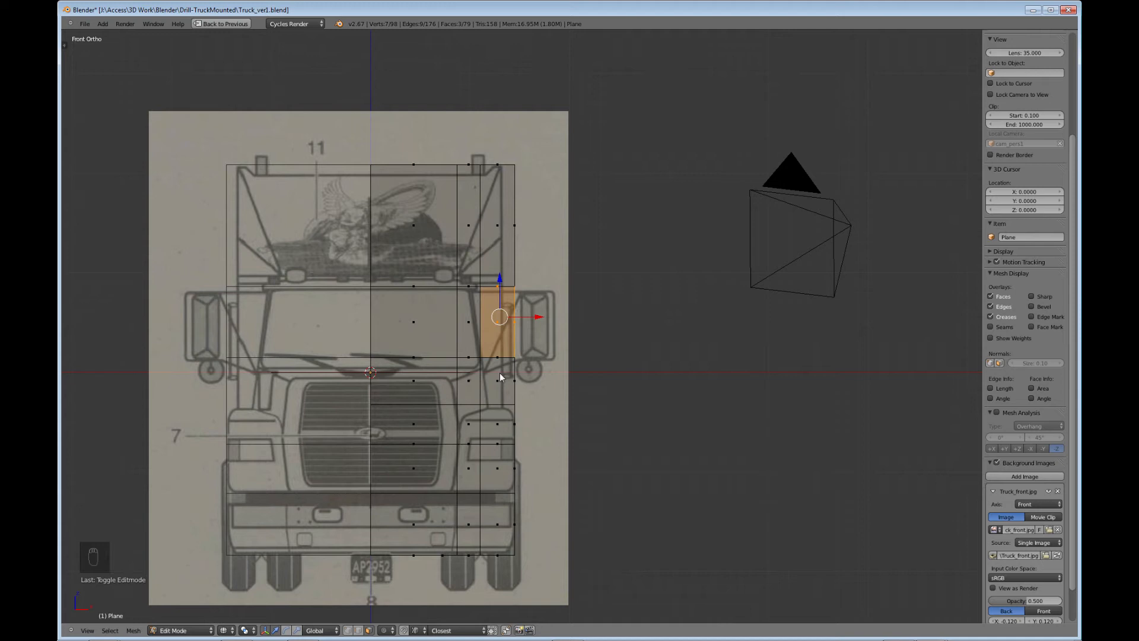
{"action": "mouse_move", "coordinate": [500, 394]}
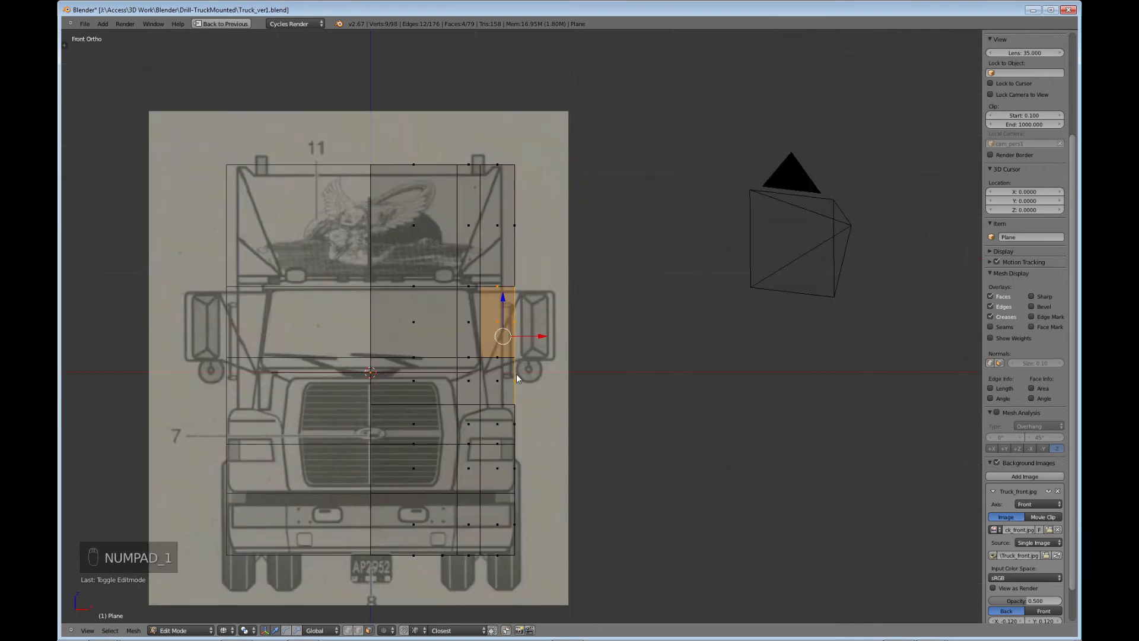
{"action": "mouse_move", "coordinate": [501, 393]}
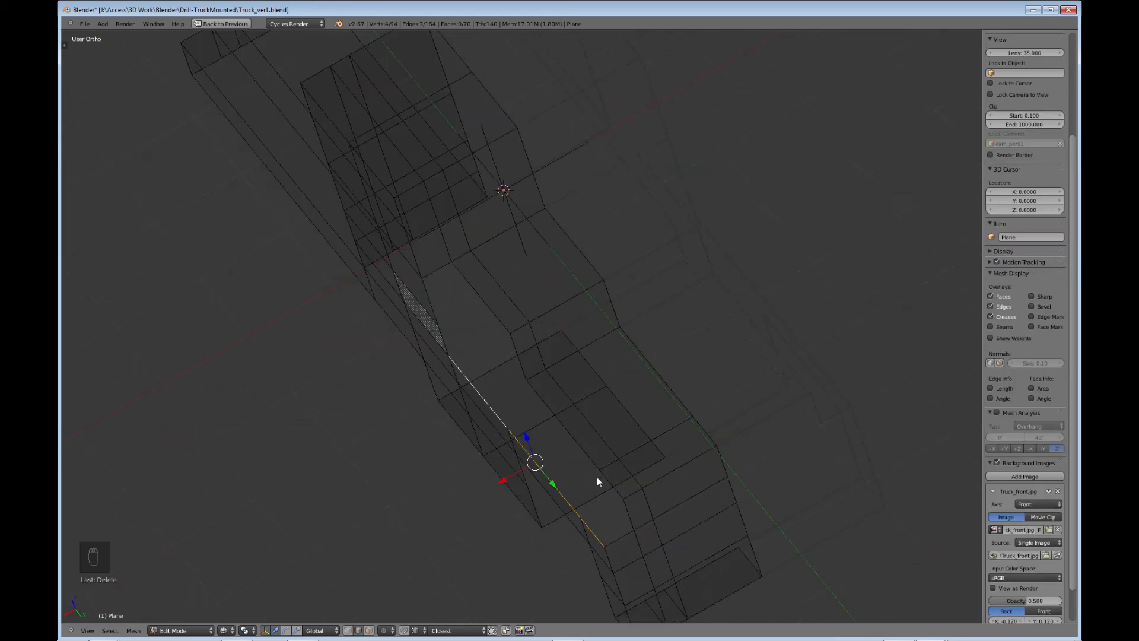
Merge the extruded vertex onto the corner vertex using Merge At First.
{"action": "key", "text": "KP_7"}
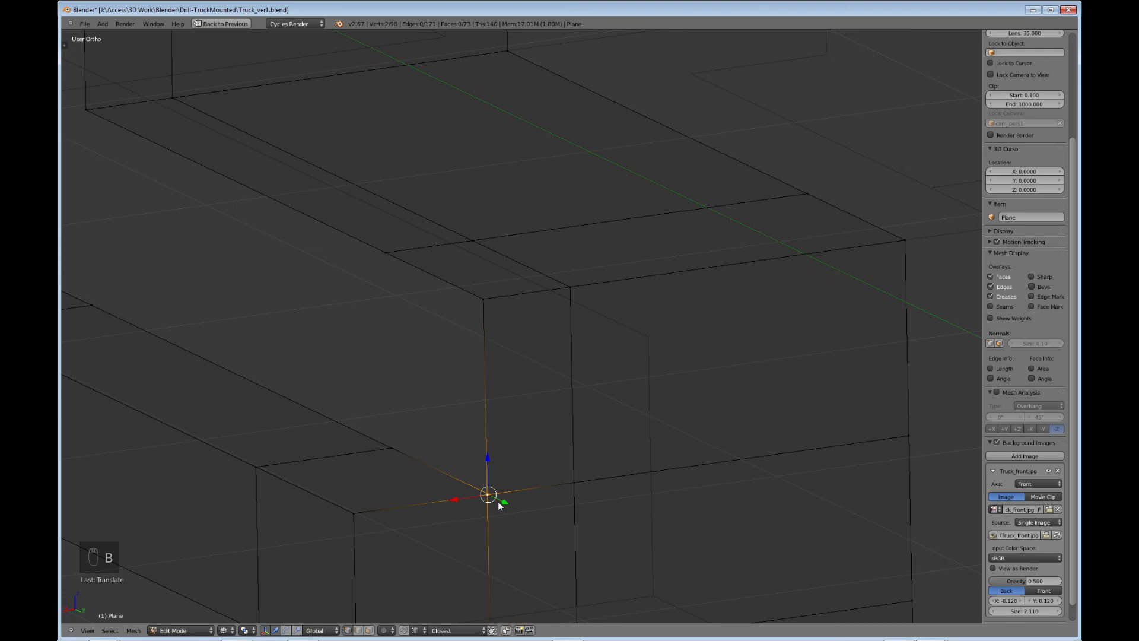
{"action": "key", "text": "alt+m"}
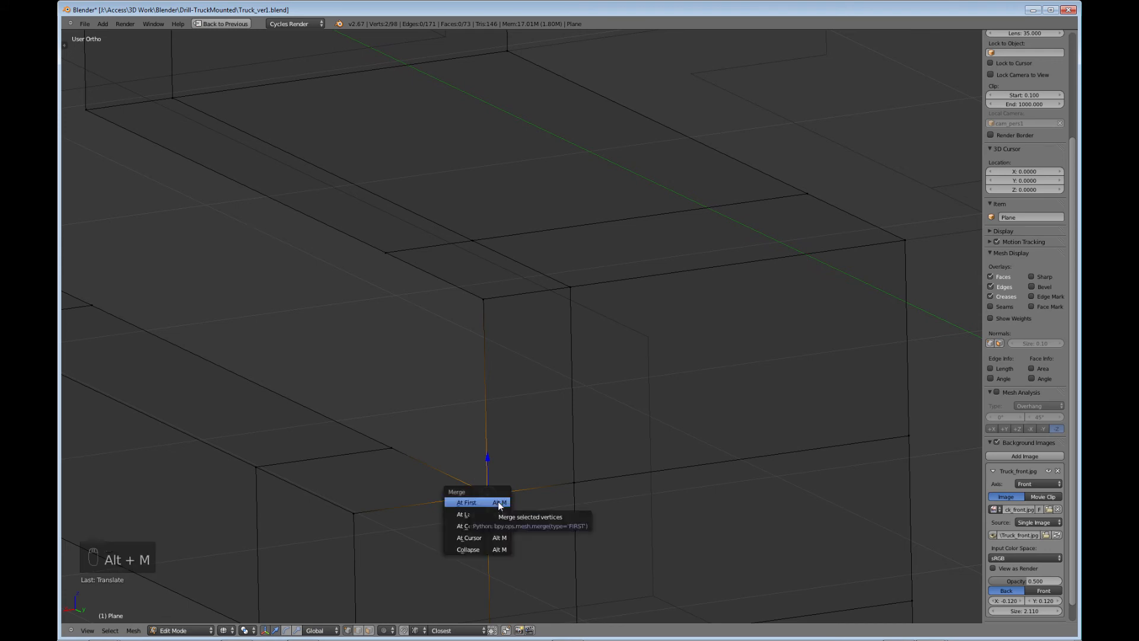
{"action": "left_click", "coordinate": [467, 502]}
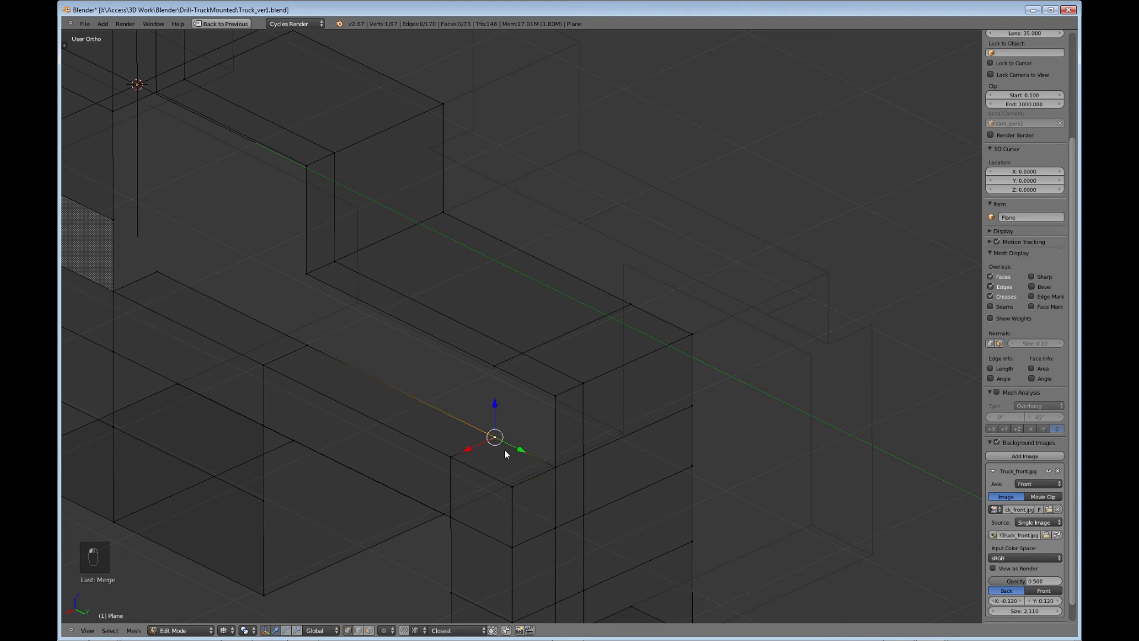
Extrude a vertex and merge it with the neighbouring corner At Center.
{"action": "key", "text": "e"}
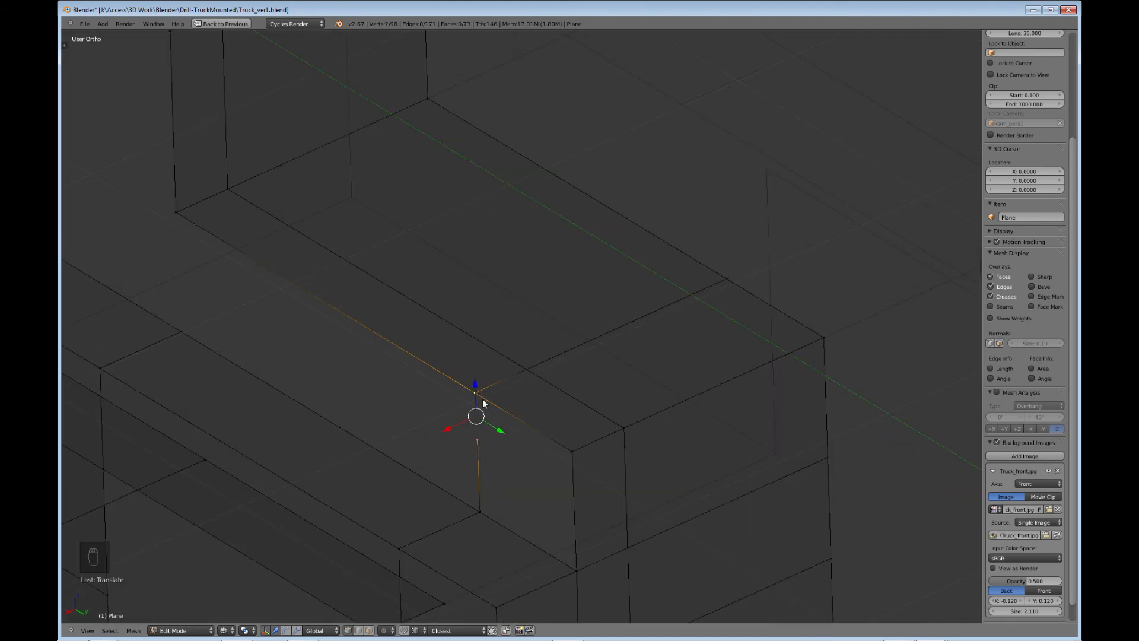
{"action": "key", "text": "alt+m"}
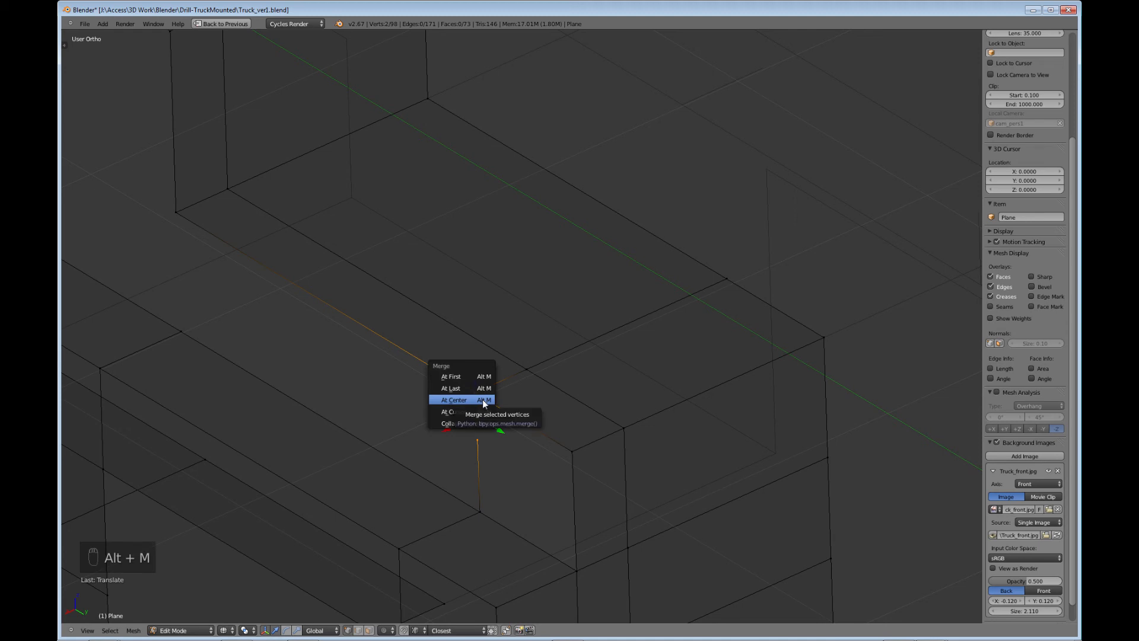
{"action": "left_click", "coordinate": [453, 400]}
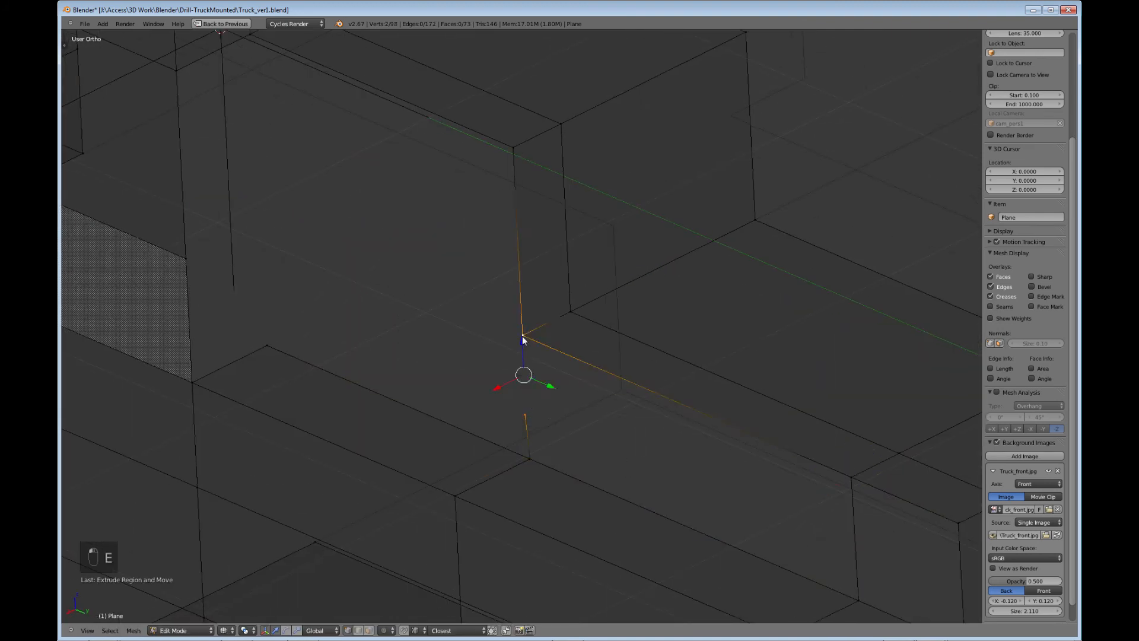
Extrude another vertex toward the open corner and merge it At Last.
{"action": "key", "text": "alt+m"}
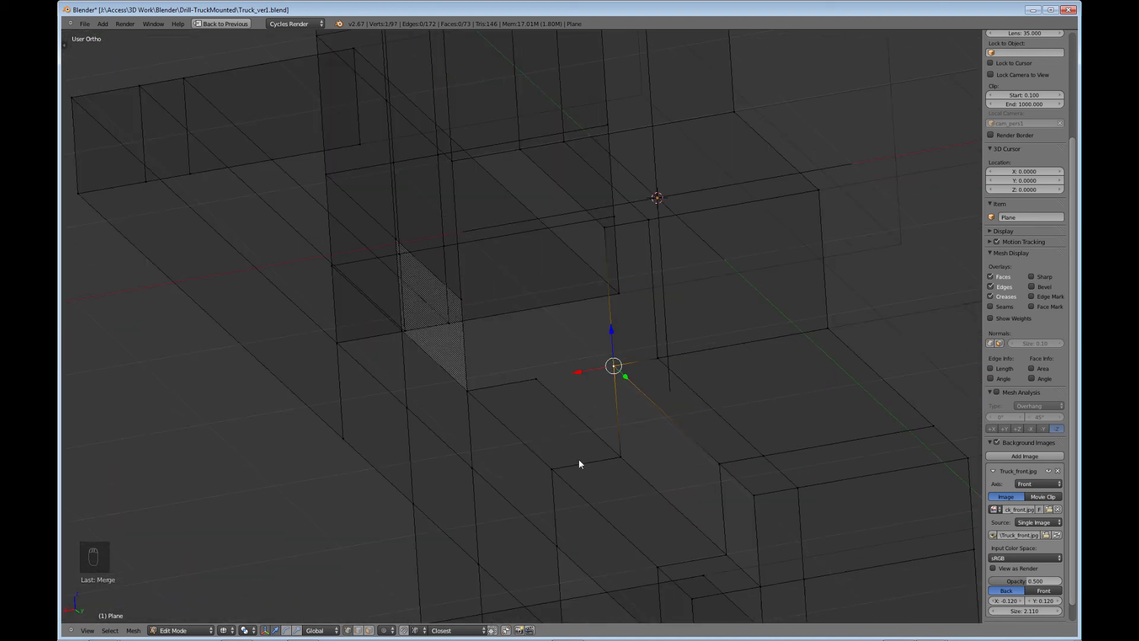
{"action": "key", "text": "e"}
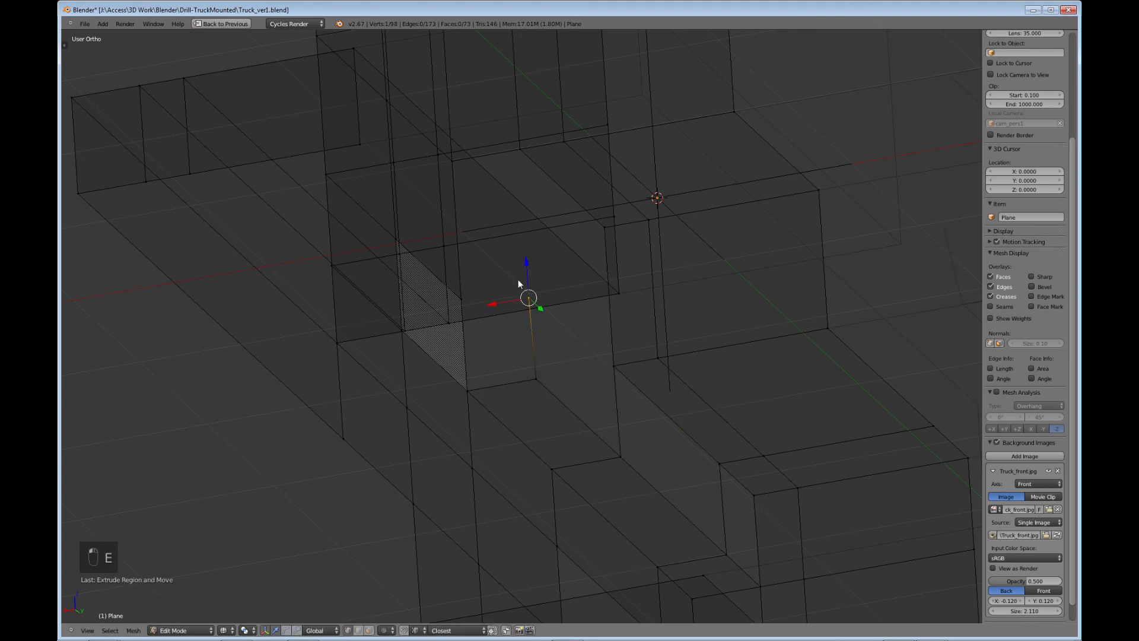
{"action": "key", "text": "alt+m"}
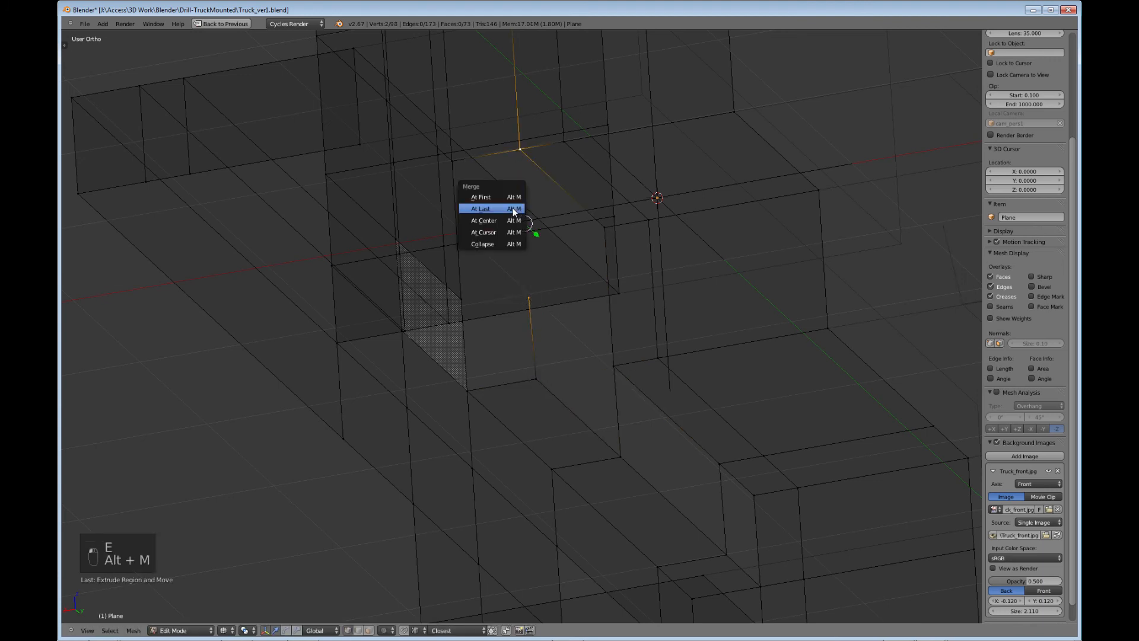
{"action": "left_click", "coordinate": [481, 209]}
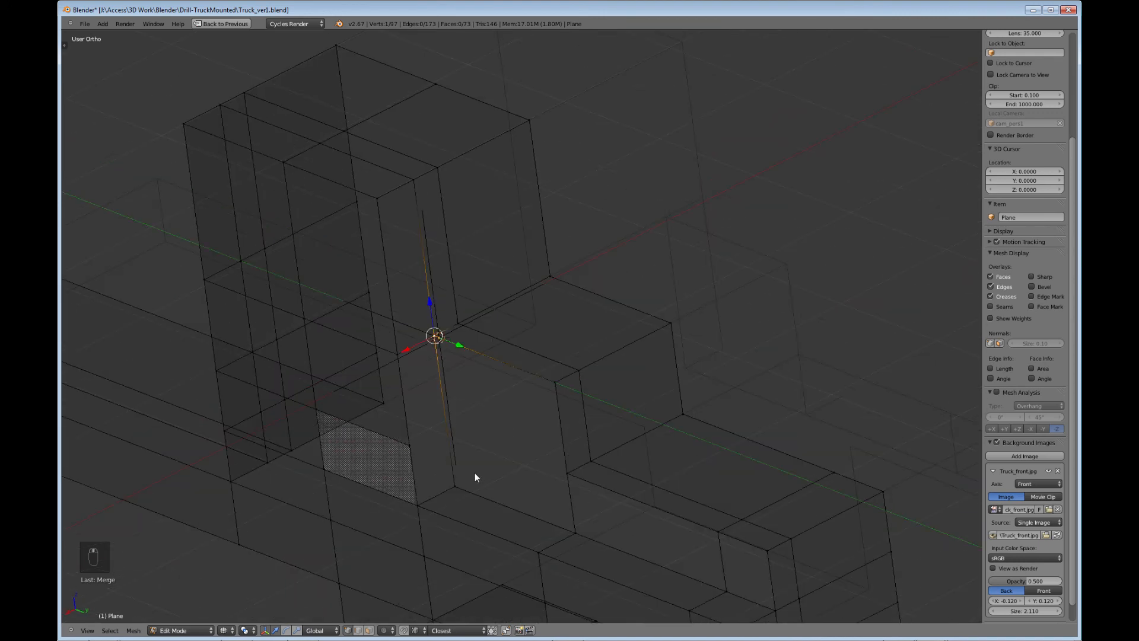
Undo the last merge and reposition the vertex, checking it against the front reference.
{"action": "key", "text": "ctrl+z"}
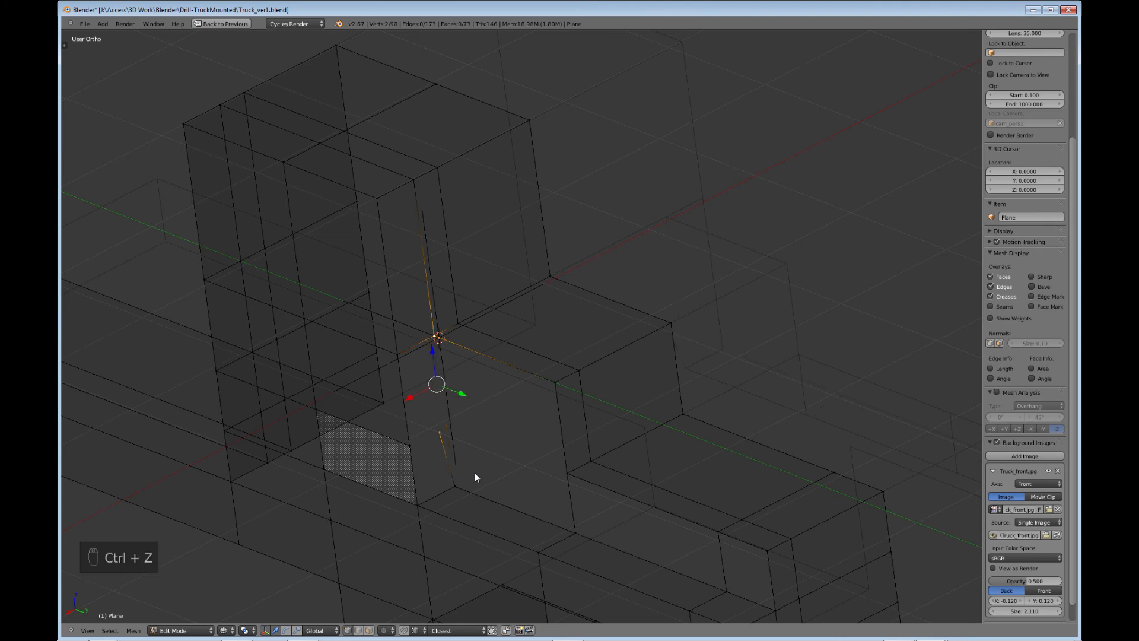
{"action": "mouse_move", "coordinate": [472, 465]}
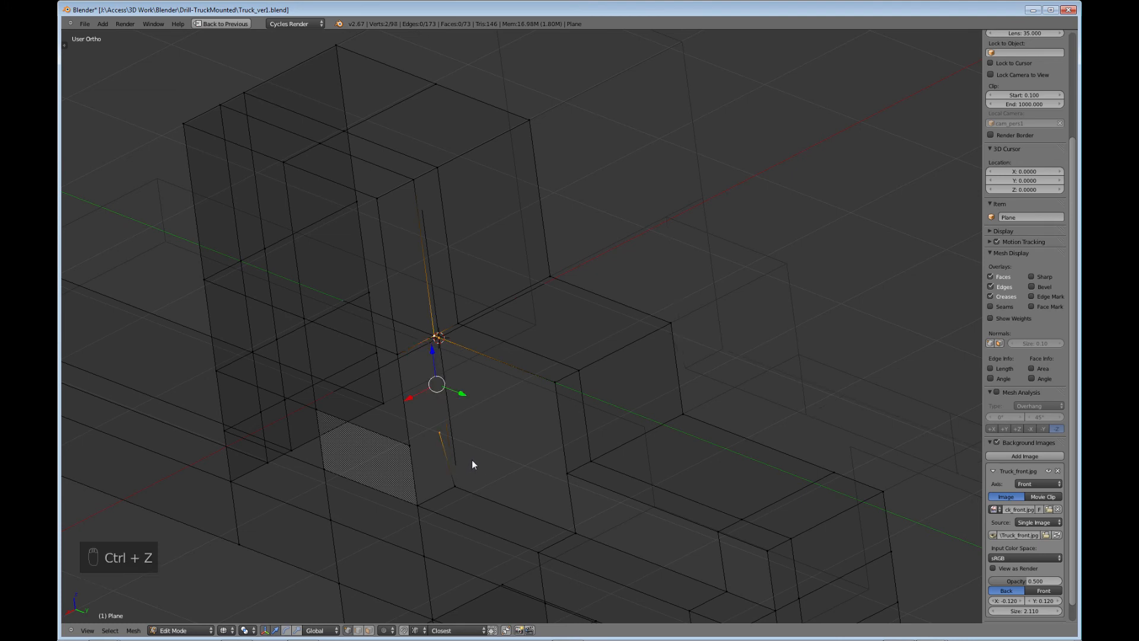
{"action": "key", "text": "ctrl+z"}
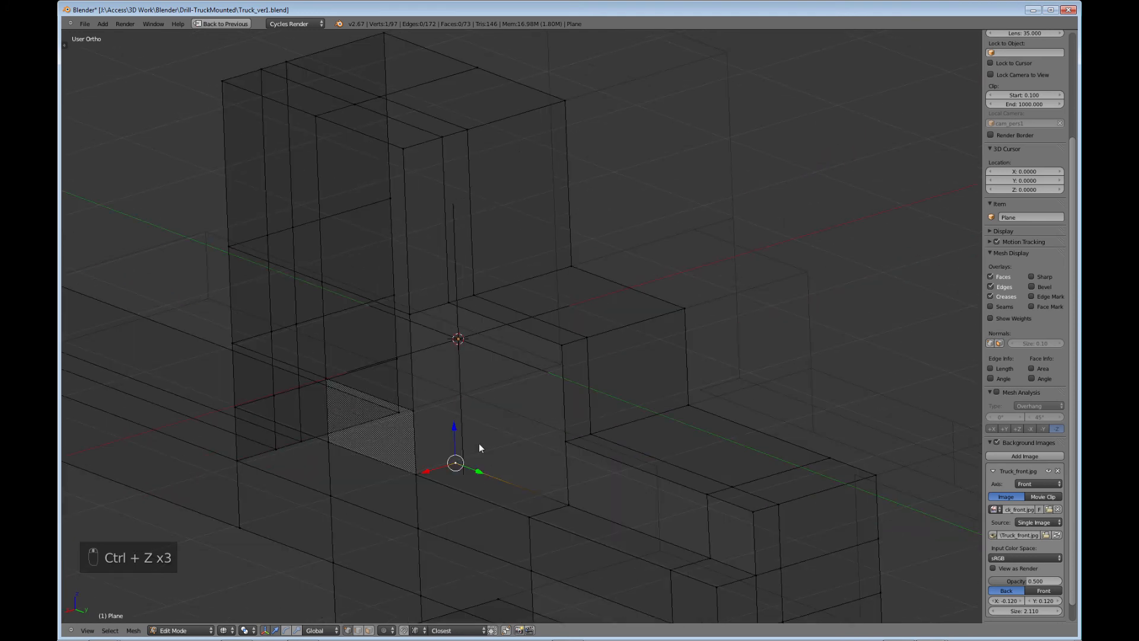
{"action": "key", "text": "e"}
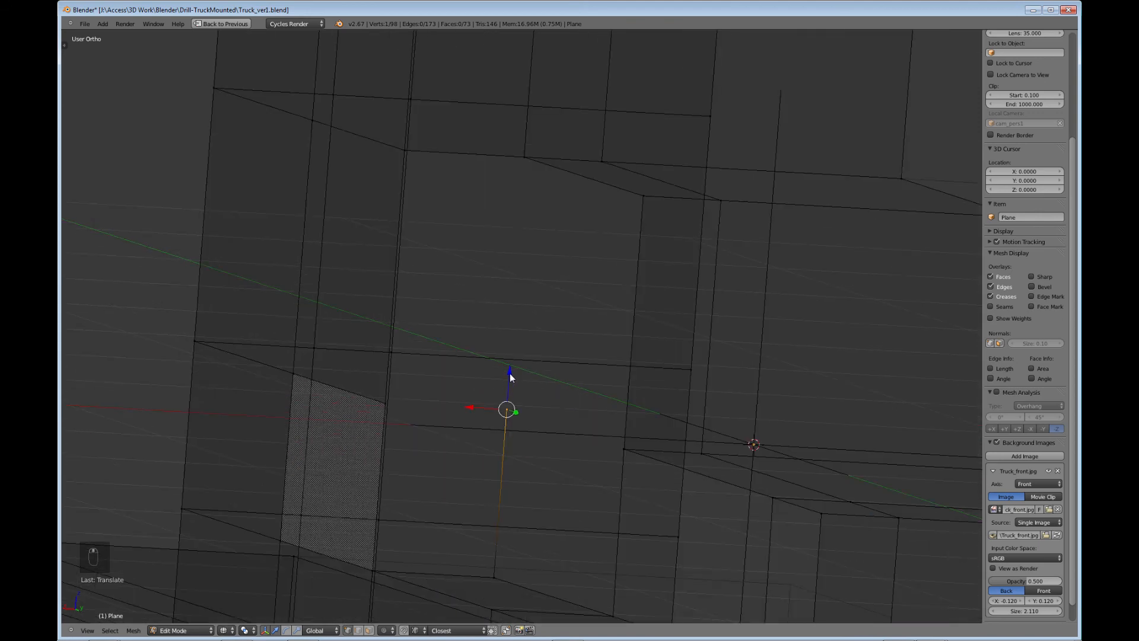
{"action": "key", "text": "KP_1"}
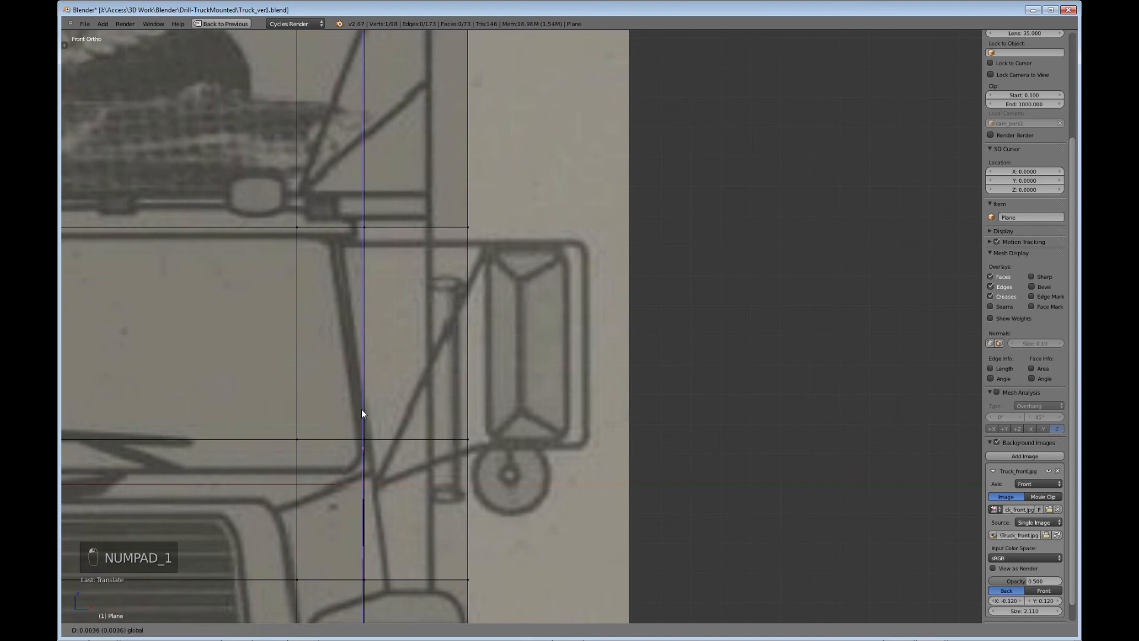
Re-extrude the vertex toward the gap and merge it onto the adjacent corner At Last.
{"action": "key", "text": "Tab"}
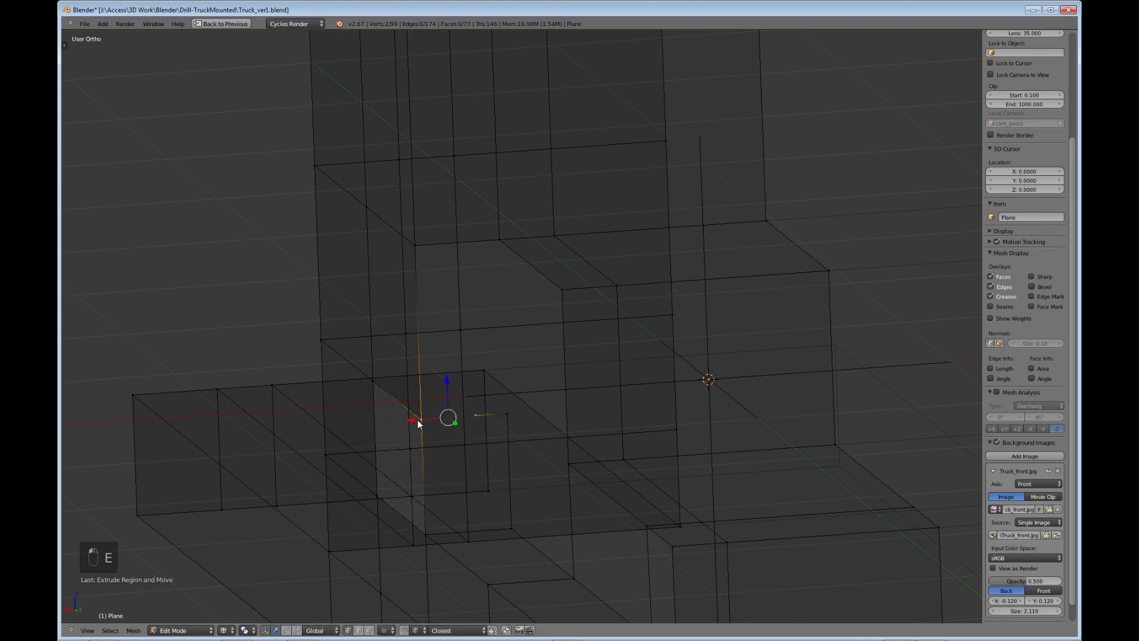
{"action": "key", "text": "Alt+M"}
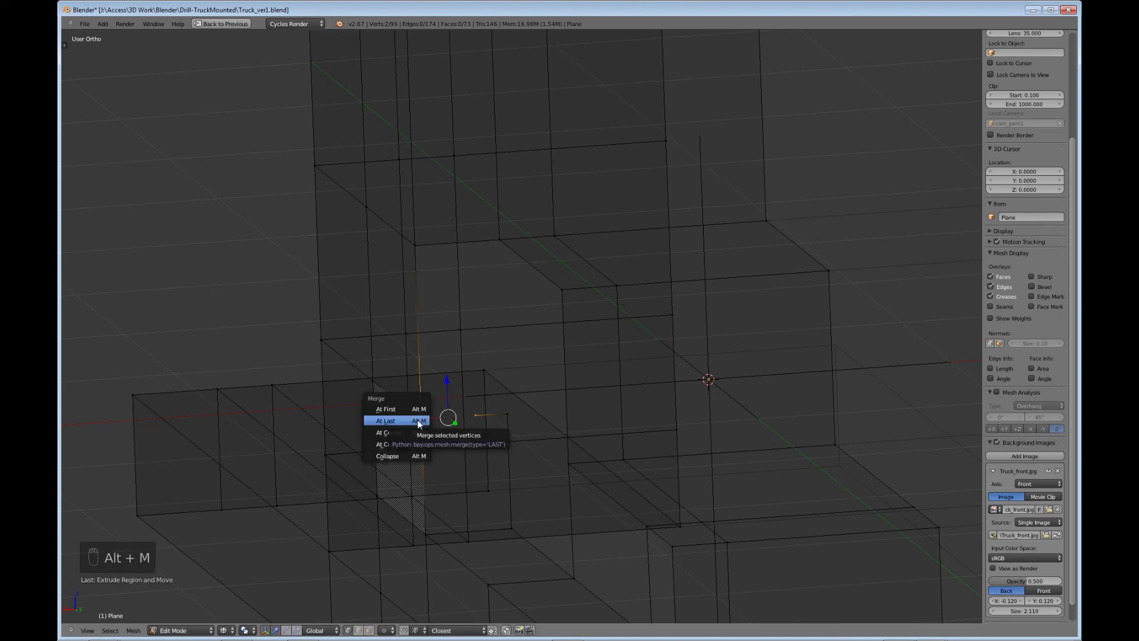
{"action": "left_click", "coordinate": [385, 420]}
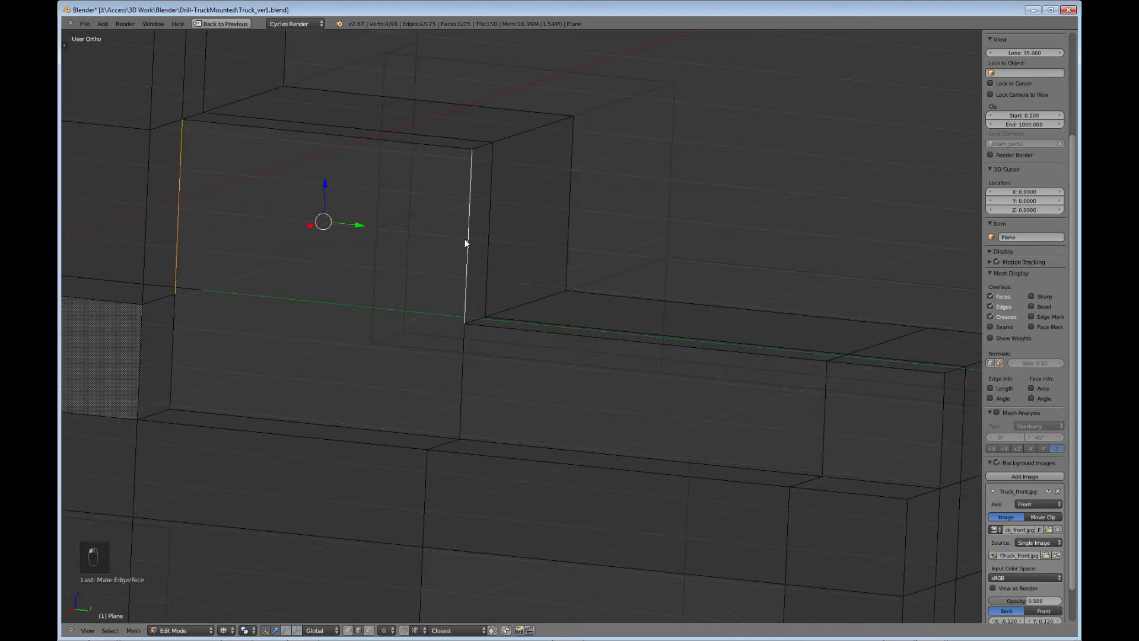
Fill two remaining openings in the cab mesh with new faces (F).
{"action": "key", "text": "f"}
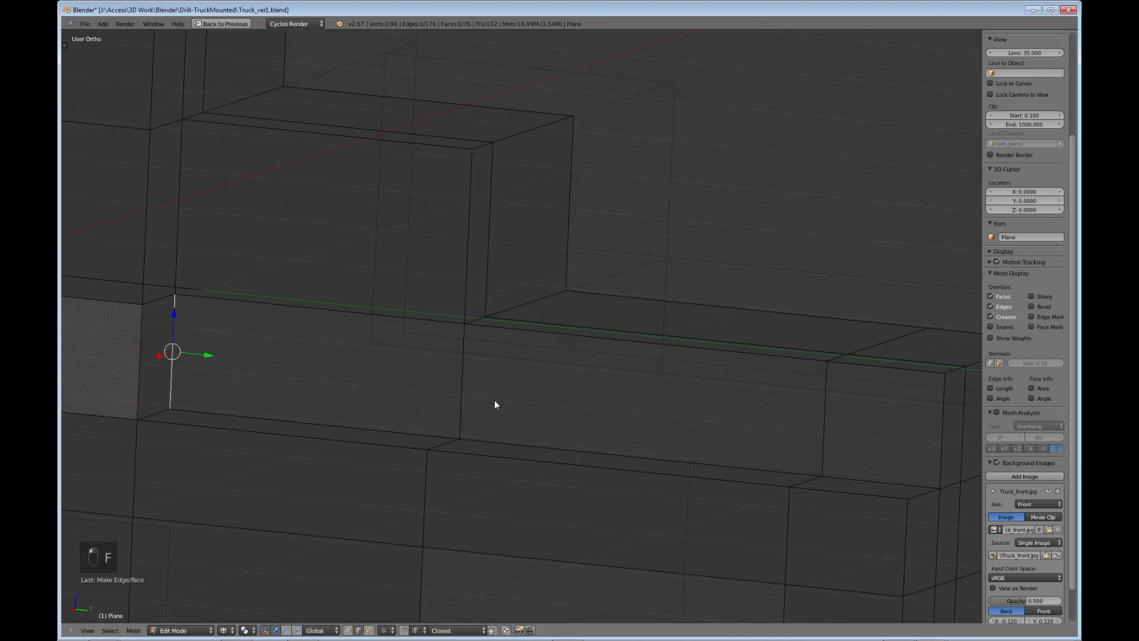
{"action": "key", "text": "f"}
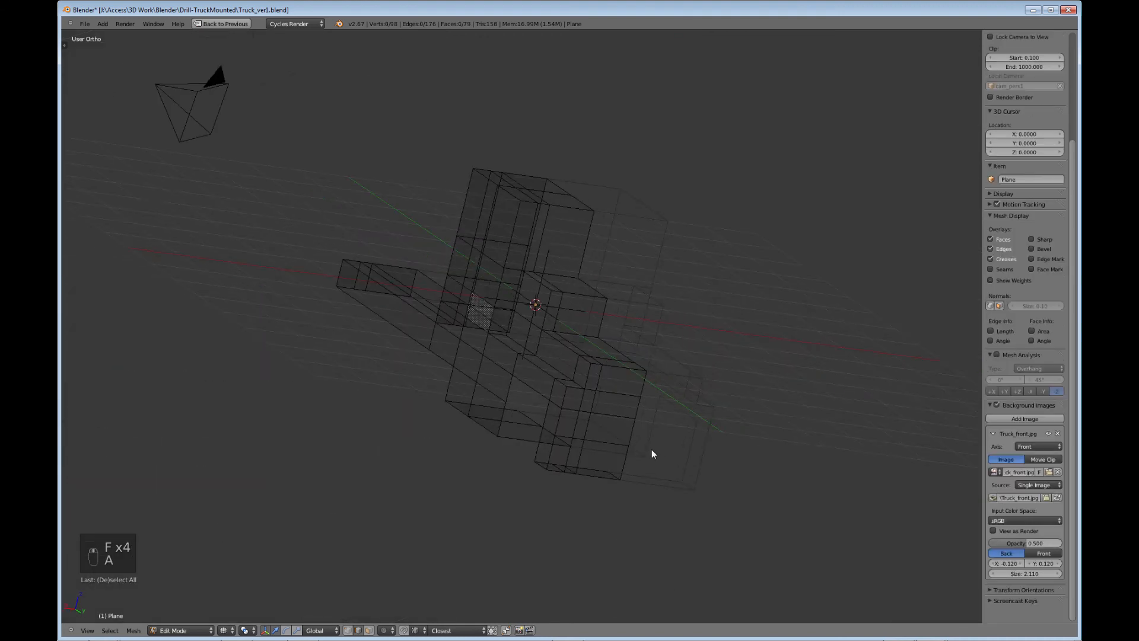
Return to Object Mode and orbit around the solid-shaded cab to inspect it from all sides.
{"action": "key", "text": "Tab"}
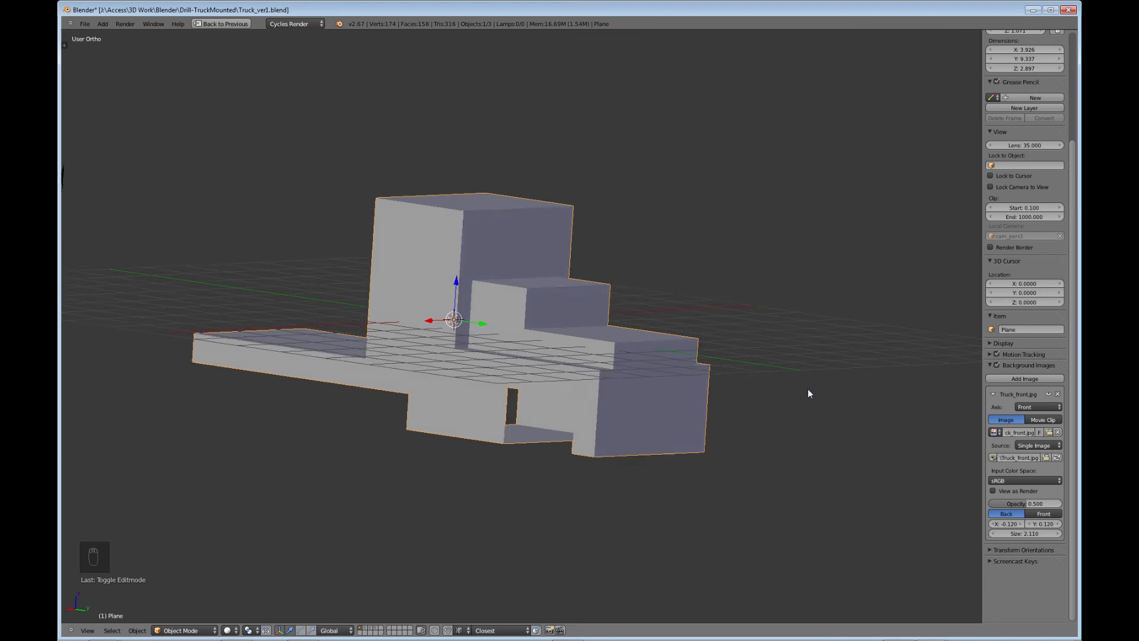
{"action": "left_click_drag", "start_coordinate": [808, 393], "coordinate": [608, 393]}
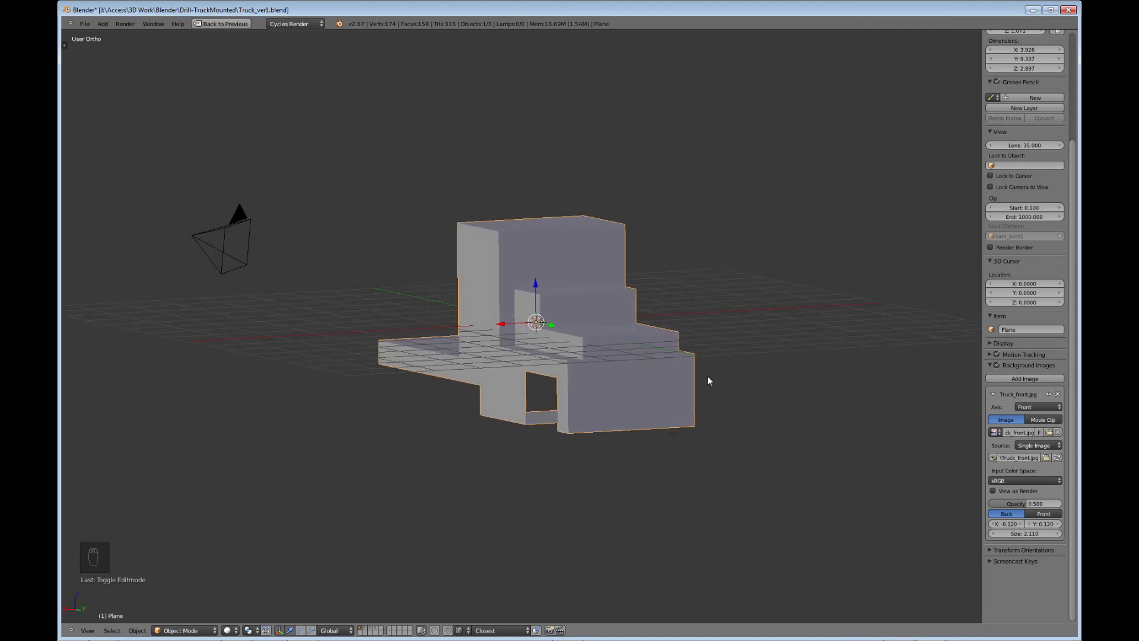
{"action": "left_click_drag", "start_coordinate": [708, 381], "coordinate": [653, 403]}
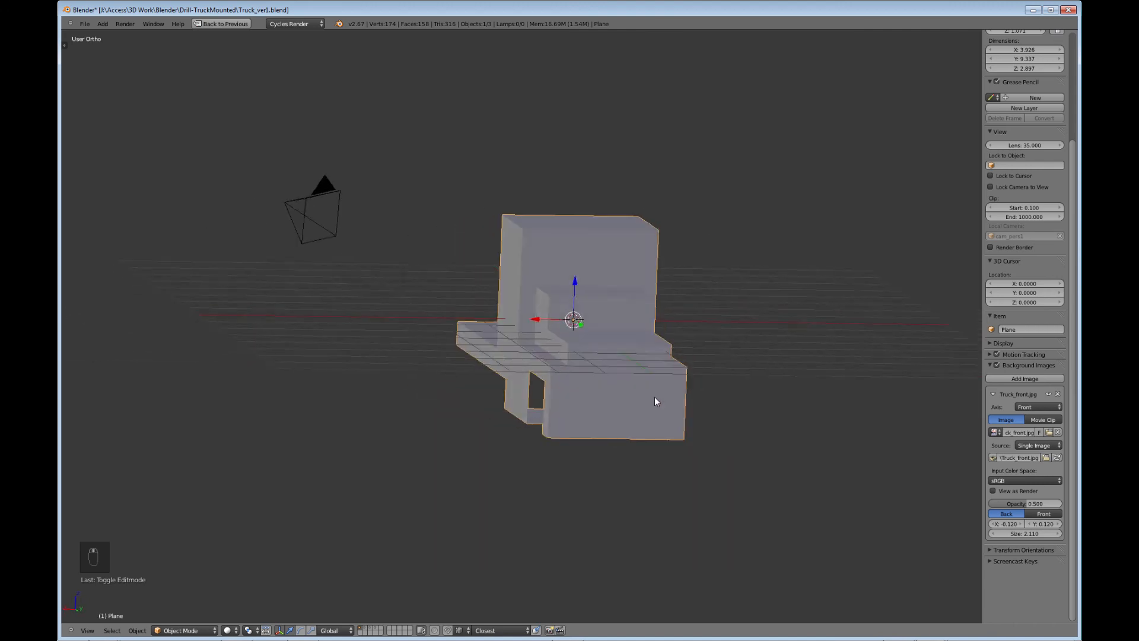
{"action": "left_click_drag", "start_coordinate": [654, 400], "coordinate": [712, 393]}
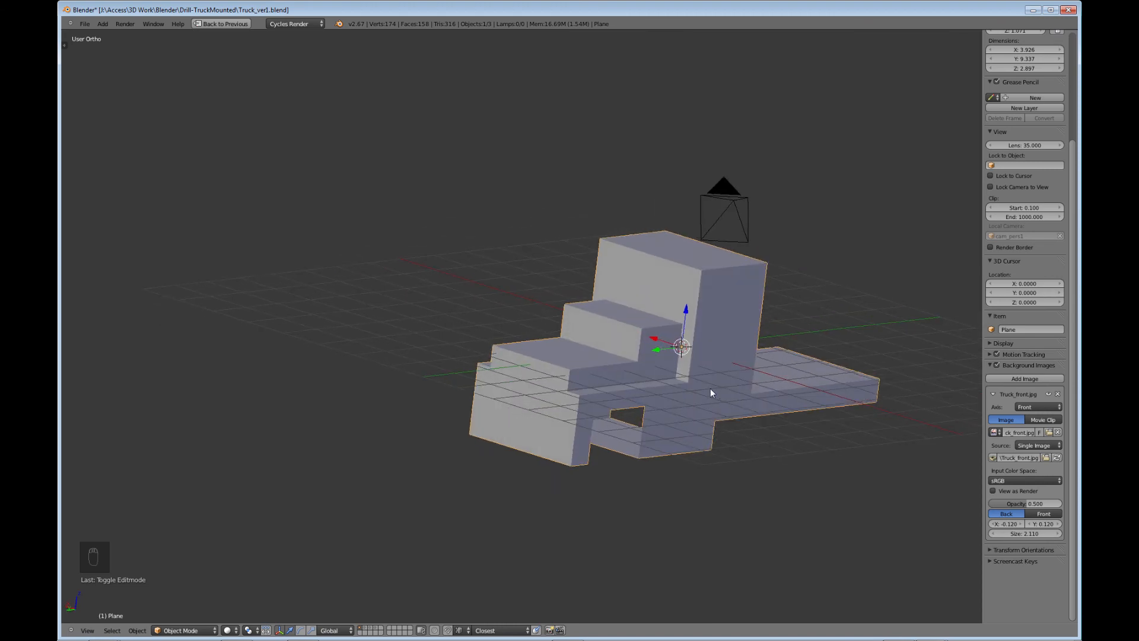